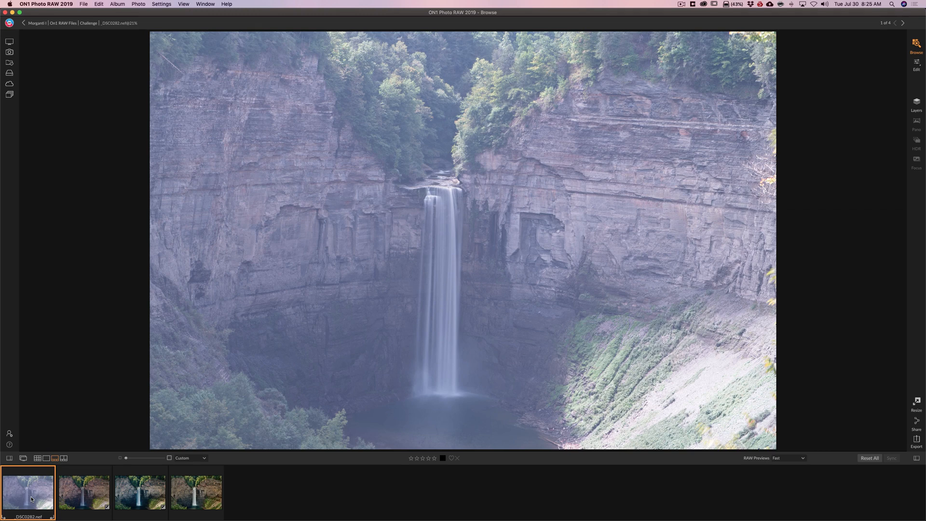
# - View the NEF raw, then the Luminar, Lightroom and Capture One versions of the waterfall
pyautogui.click(84, 491)
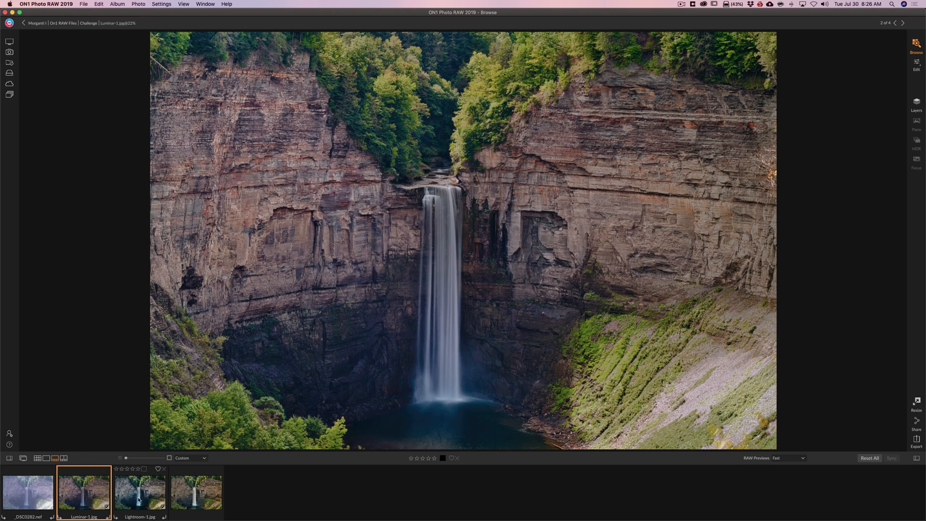
pyautogui.click(140, 491)
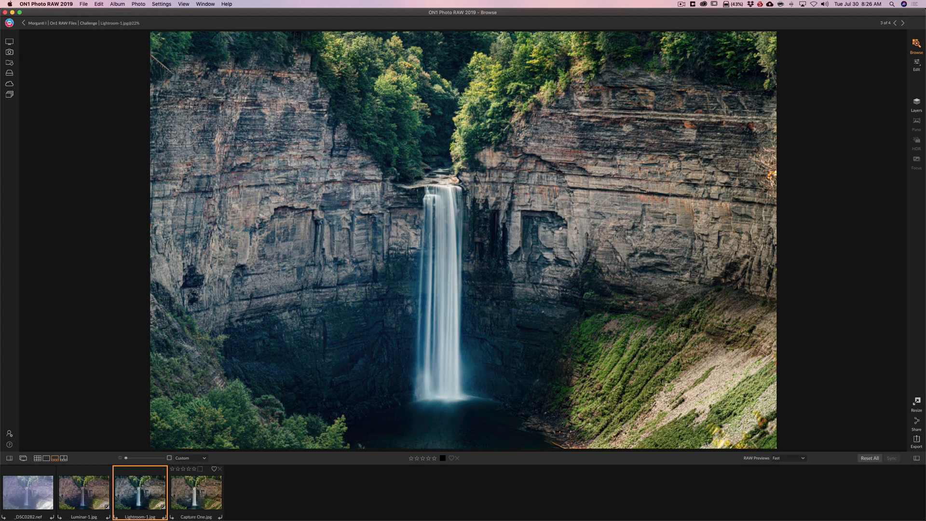
pyautogui.click(196, 492)
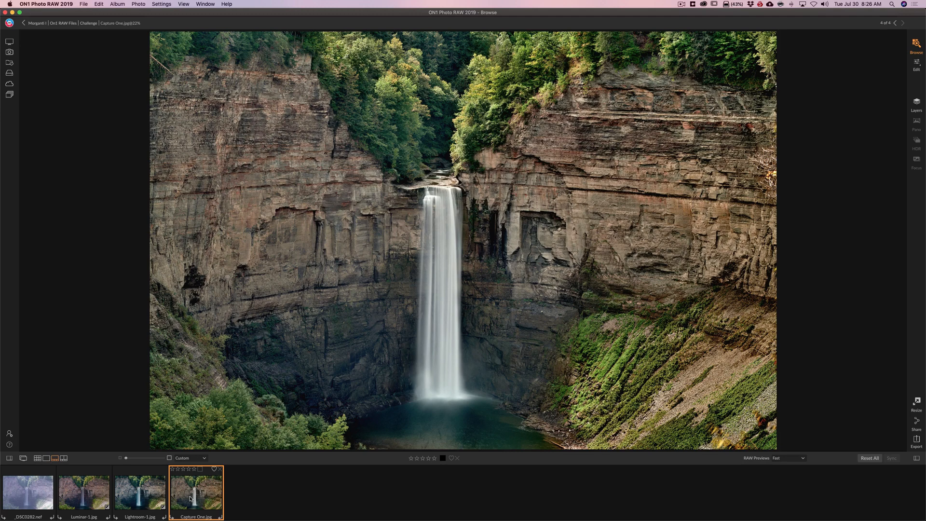
pyautogui.click(27, 491)
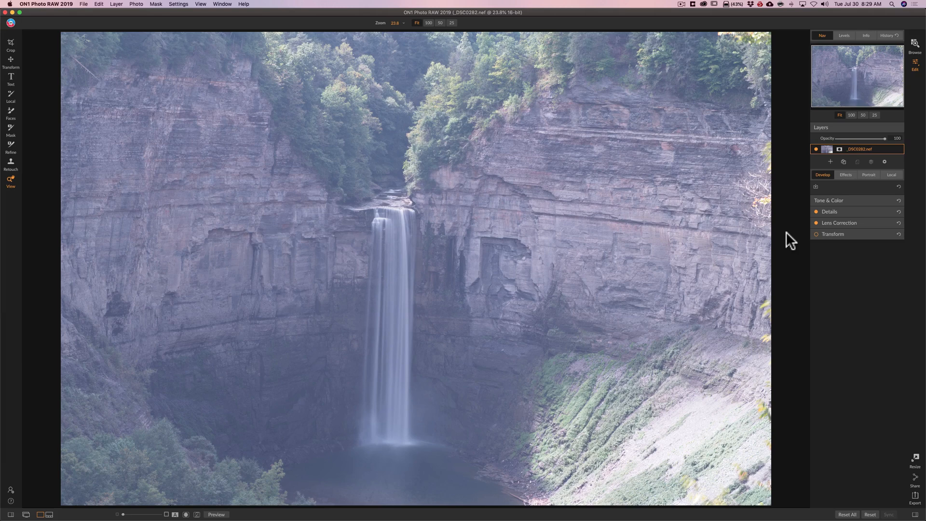
pyautogui.moveTo(520, 231)
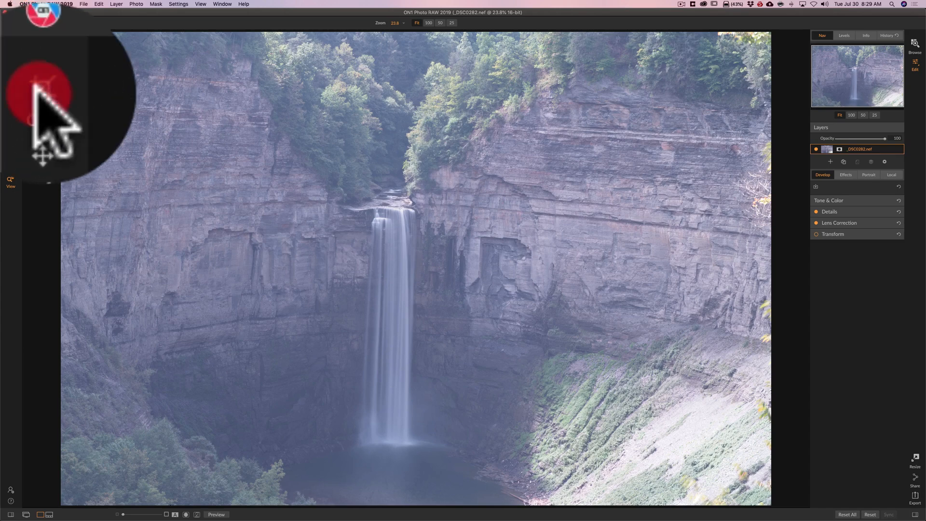
# - Crop the waterfall photo slightly with the Crop tool and apply it
pyautogui.click(43, 92)
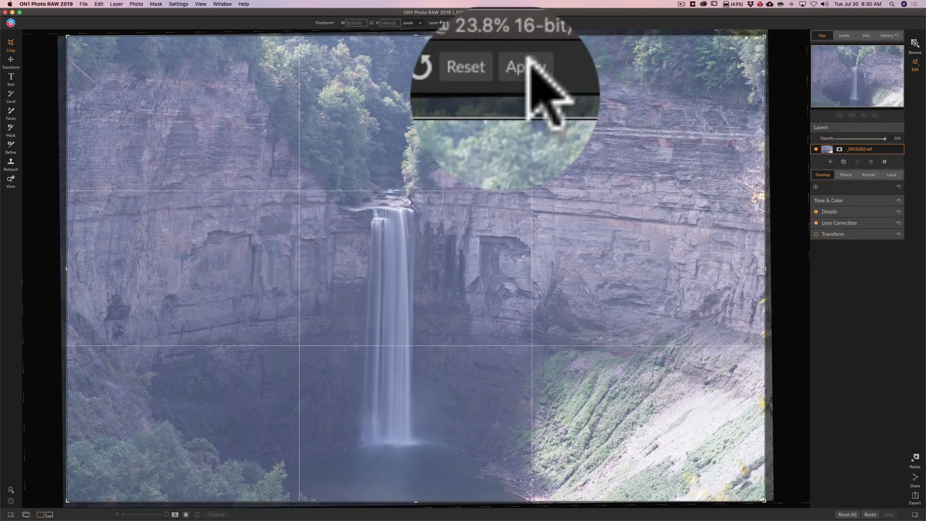
pyautogui.click(524, 66)
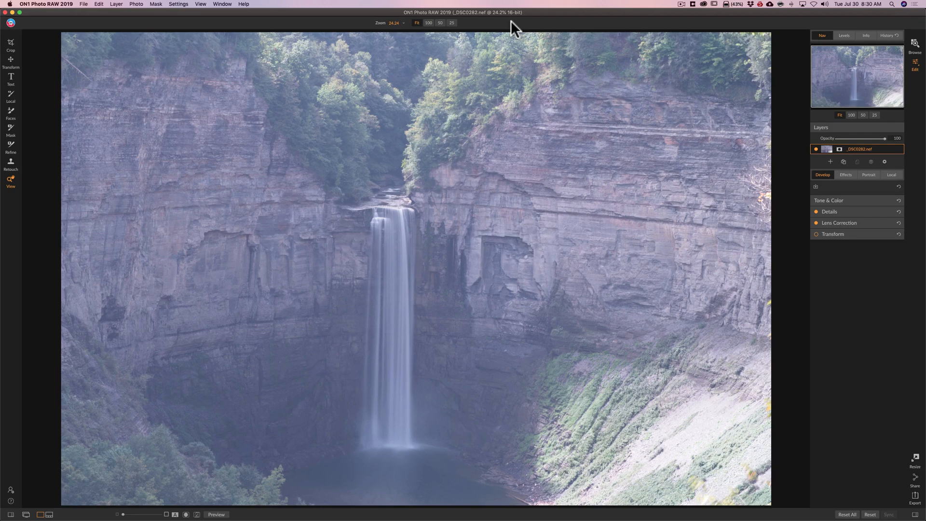
# - Expand Tone & Color and preview Haze at several strengths, then return it to 0
pyautogui.click(830, 200)
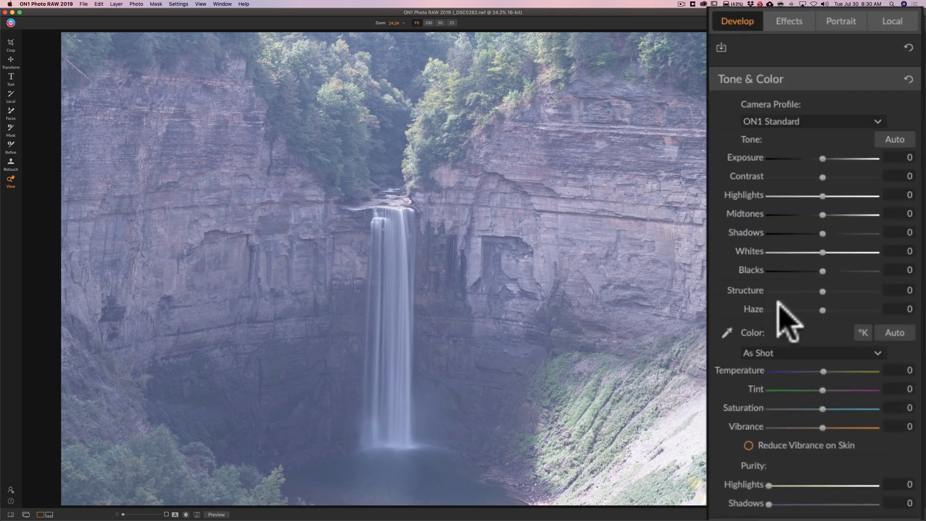
pyautogui.moveTo(821, 319)
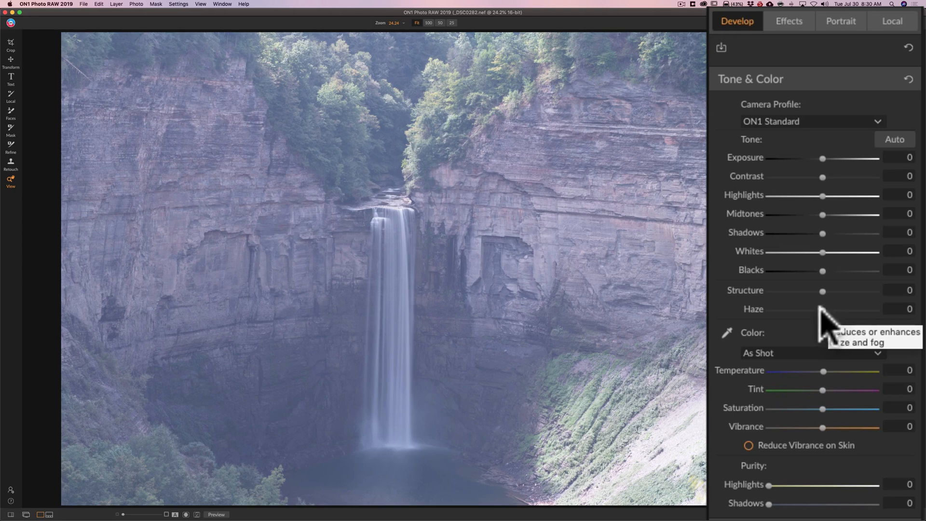
pyautogui.moveTo(823, 309); pyautogui.dragTo(845, 308)
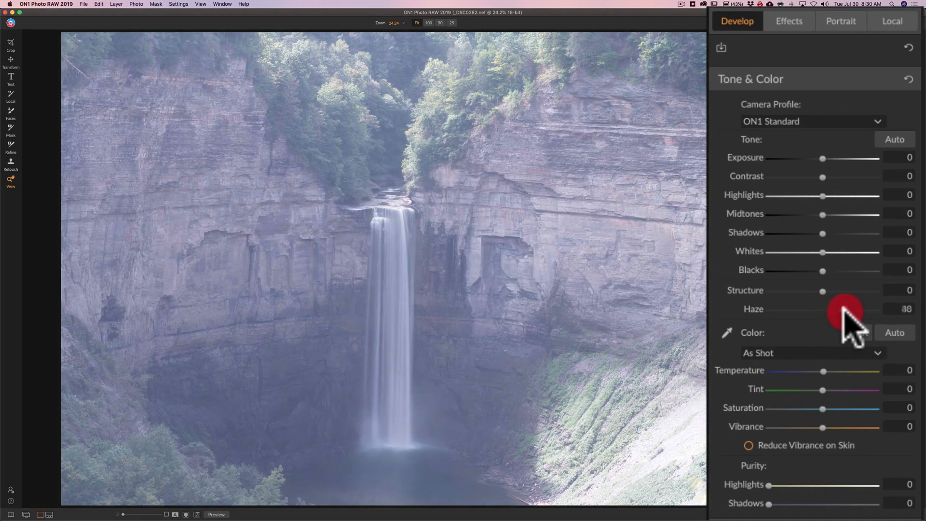
pyautogui.moveTo(845, 312); pyautogui.dragTo(816, 312)
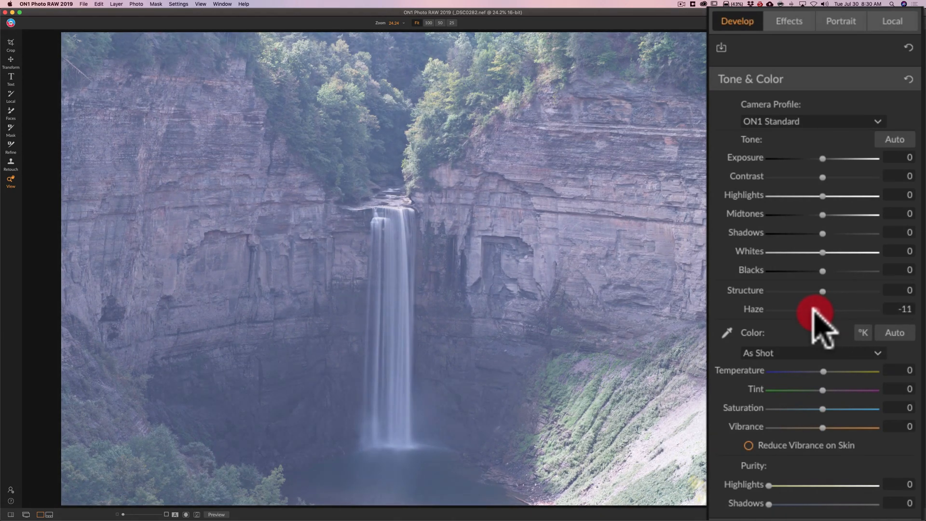
pyautogui.moveTo(818, 309); pyautogui.dragTo(797, 309)
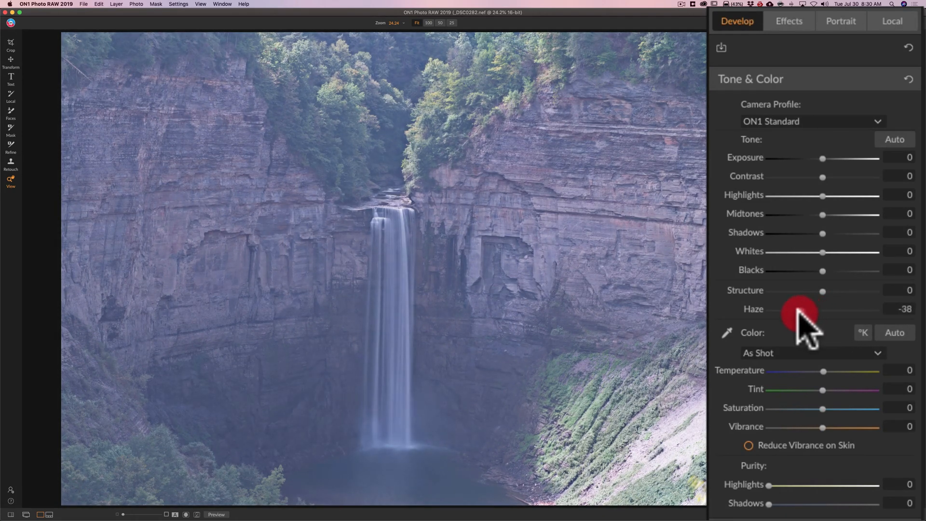
pyautogui.moveTo(823, 309); pyautogui.dragTo(809, 308)
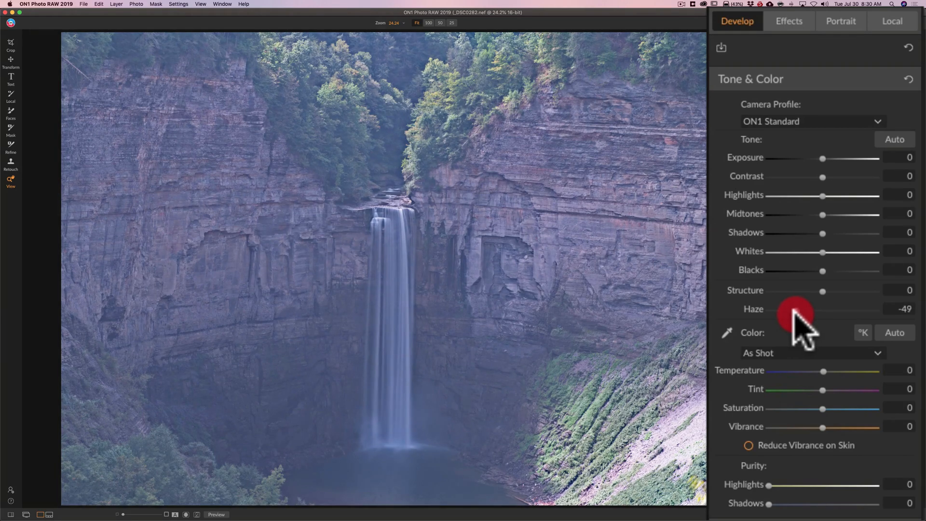
pyautogui.moveTo(795, 311); pyautogui.dragTo(812, 311)
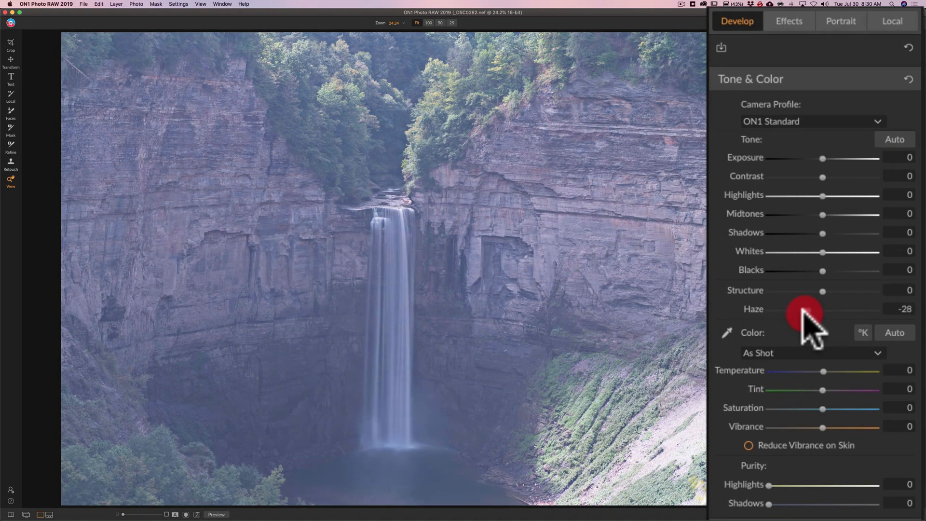
pyautogui.moveTo(823, 308); pyautogui.dragTo(789, 309)
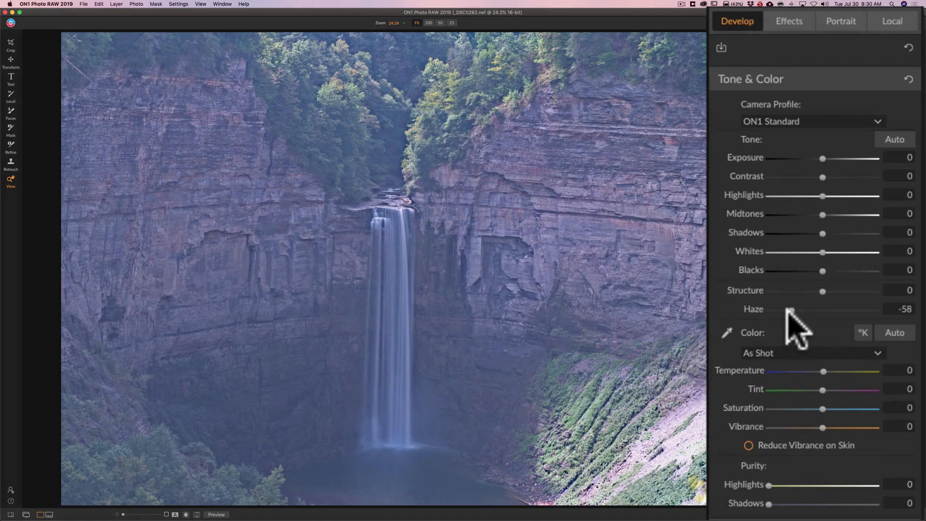
pyautogui.moveTo(789, 310); pyautogui.dragTo(780, 310)
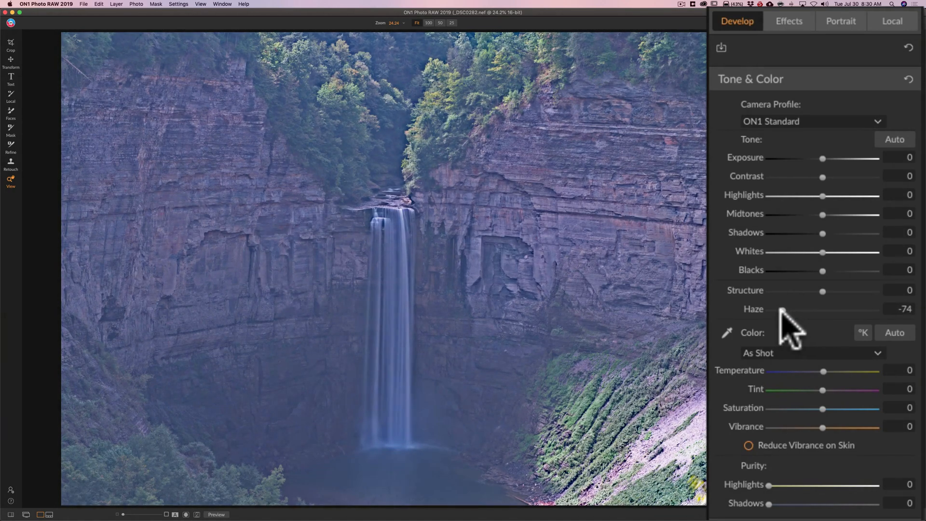
pyautogui.moveTo(780, 311); pyautogui.dragTo(801, 310)
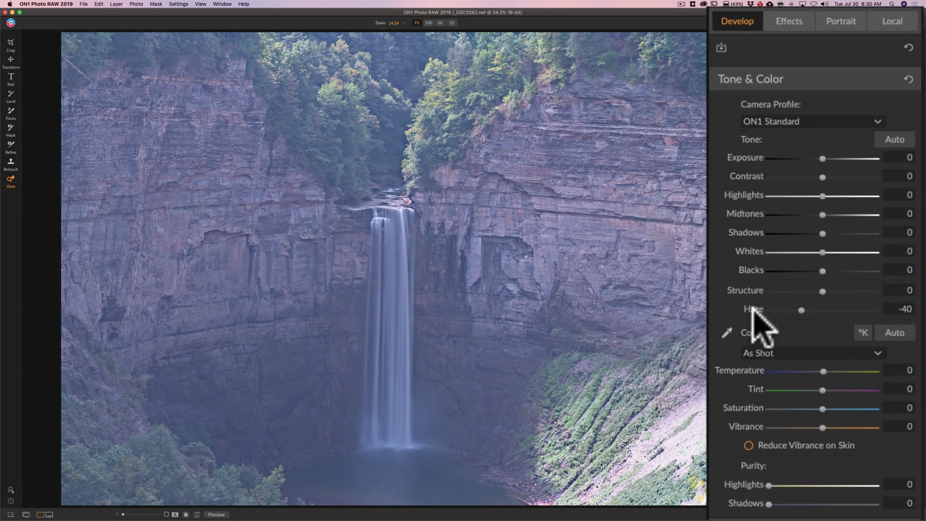
pyautogui.moveTo(802, 310); pyautogui.dragTo(822, 310)
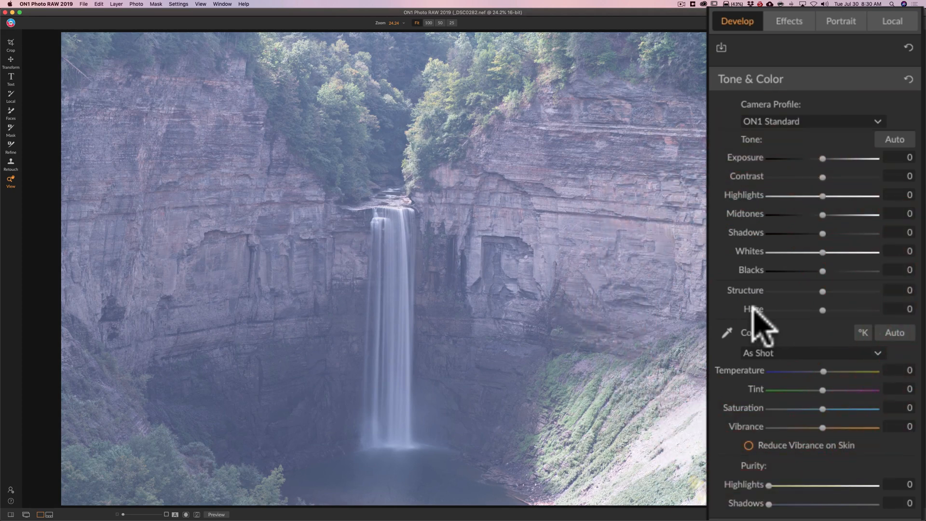
pyautogui.moveTo(634, 247)
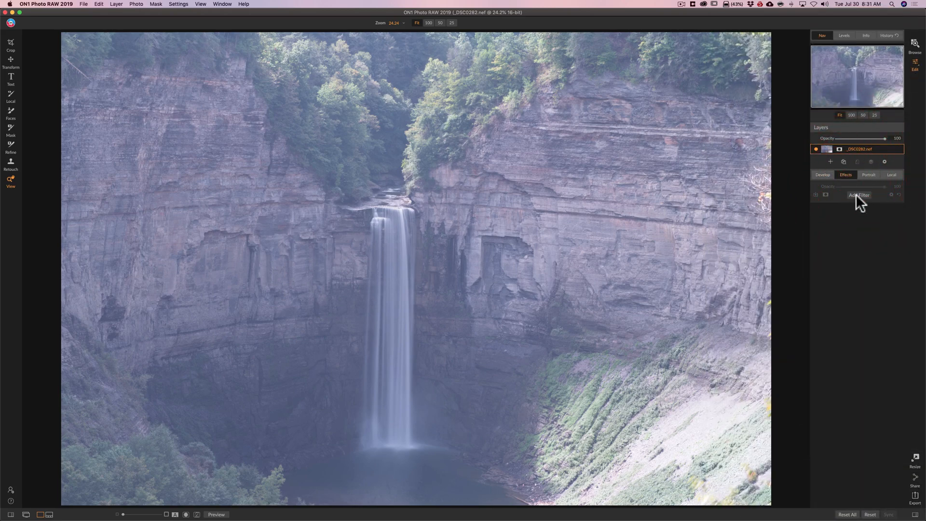
# - Add a Curves filter, move the black point to 66, and grab the white point
pyautogui.click(859, 195)
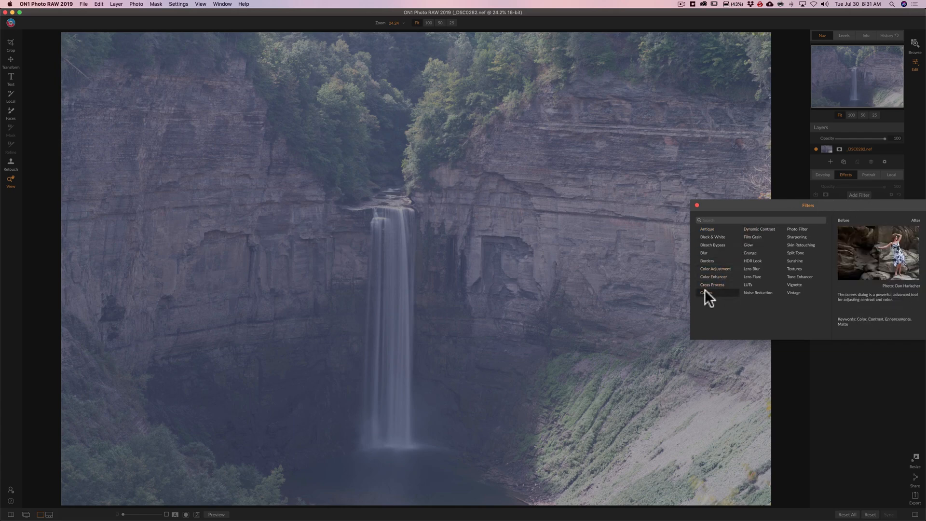
pyautogui.click(707, 292)
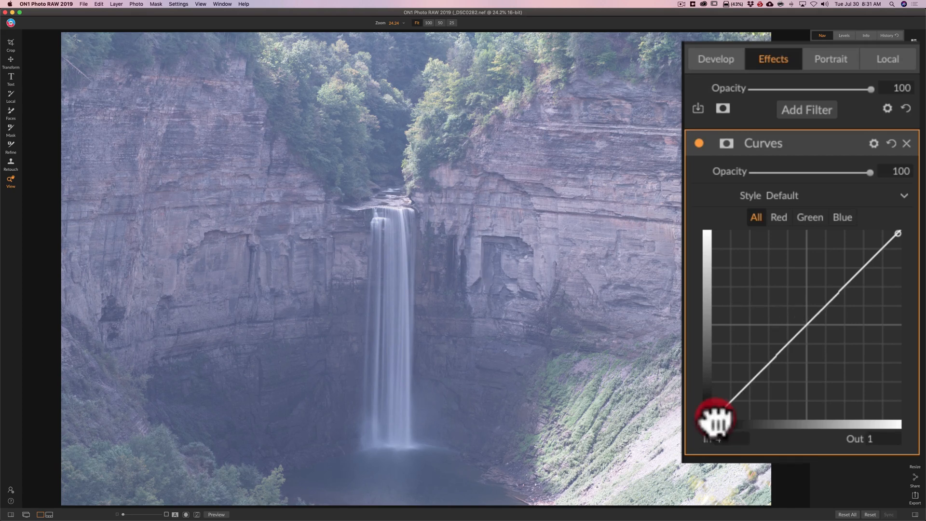
pyautogui.moveTo(714, 423); pyautogui.dragTo(747, 421)
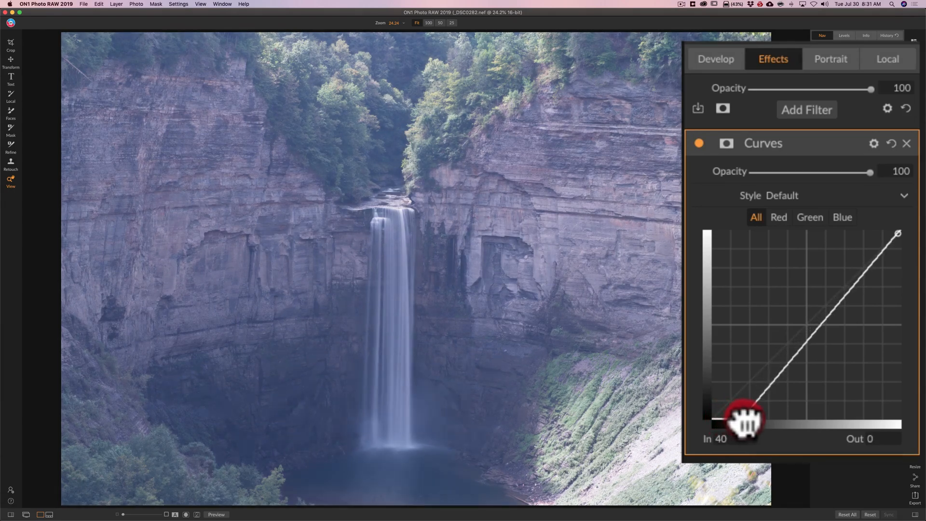
pyautogui.moveTo(744, 423); pyautogui.dragTo(765, 423)
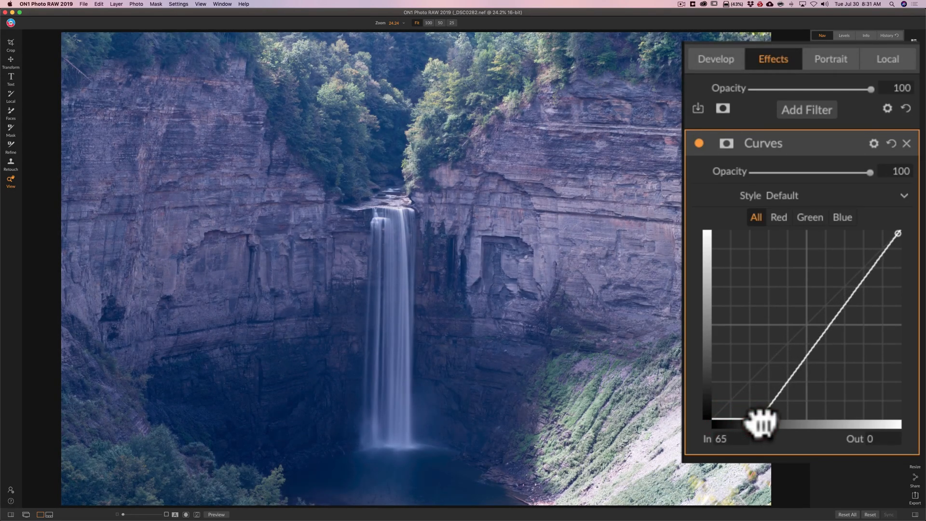
pyautogui.moveTo(762, 423); pyautogui.dragTo(768, 423)
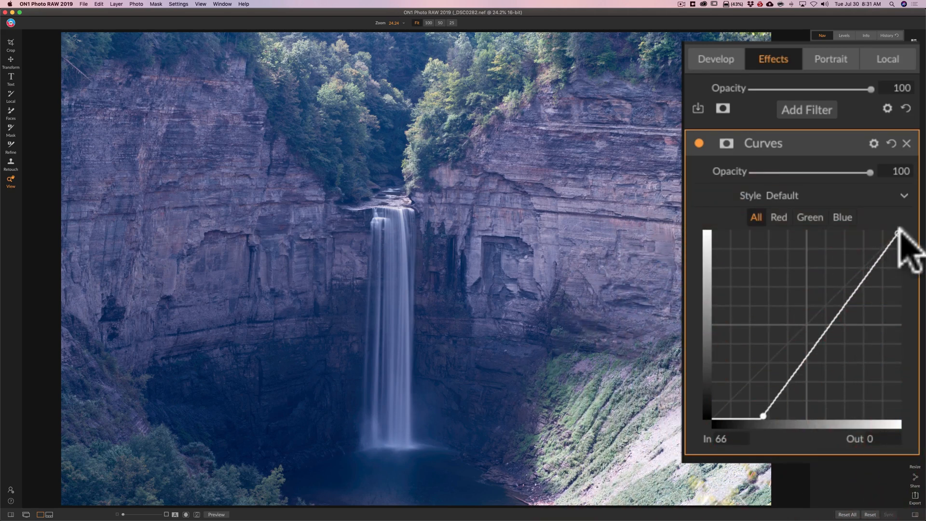
pyautogui.click(895, 232)
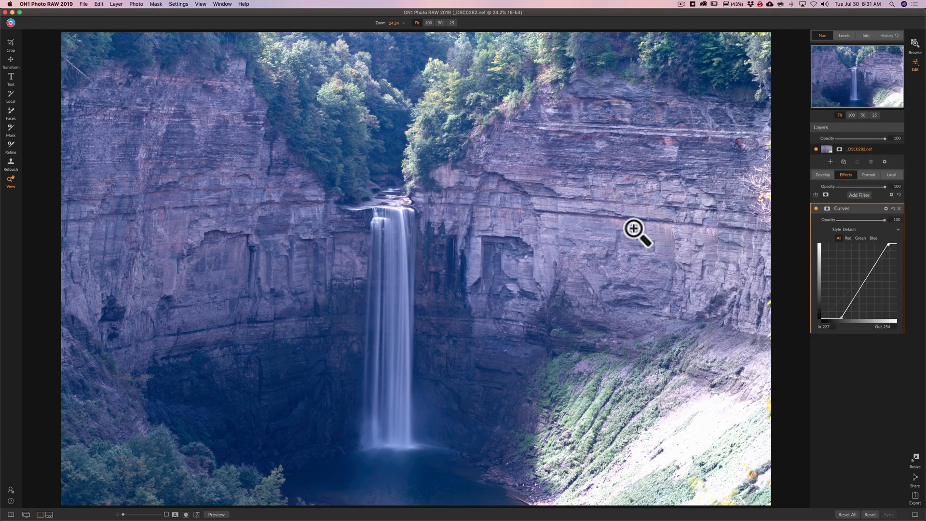
pyautogui.moveTo(830, 178)
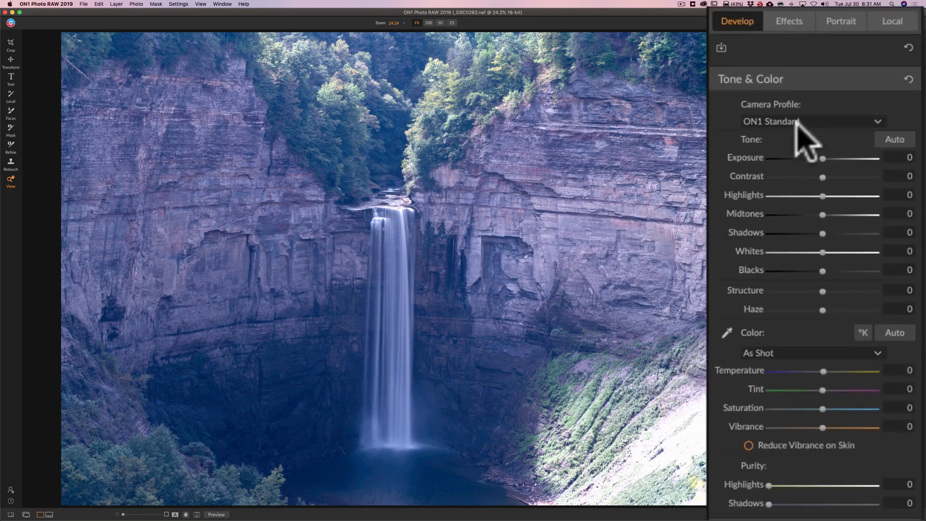
pyautogui.moveTo(833, 236)
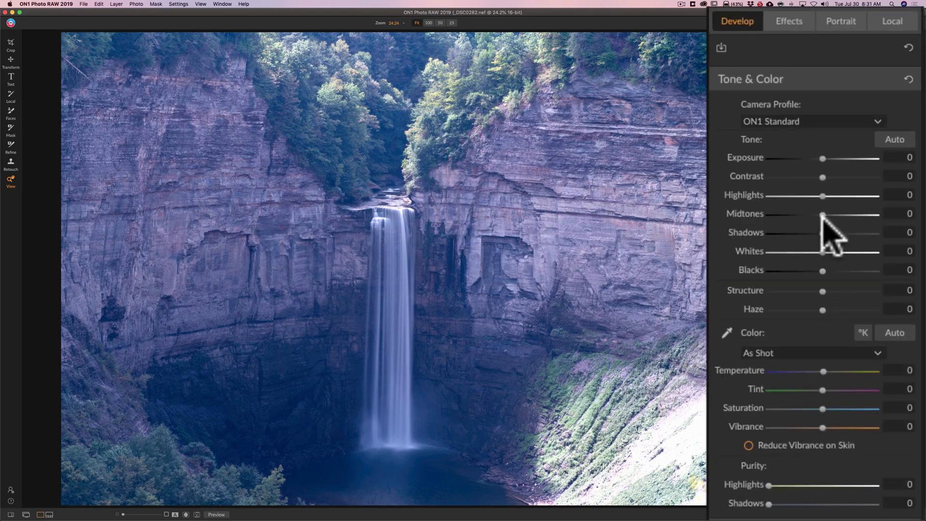
# - Set Highlights -61, Shadows 16, Midtones -20 and Contrast 17
pyautogui.moveTo(839, 195); pyautogui.dragTo(786, 195)
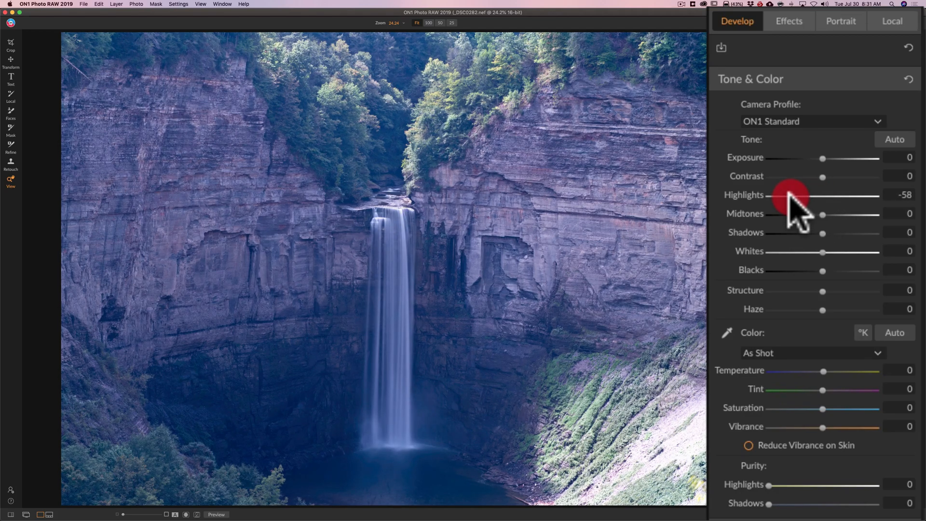
pyautogui.moveTo(798, 195); pyautogui.dragTo(791, 195)
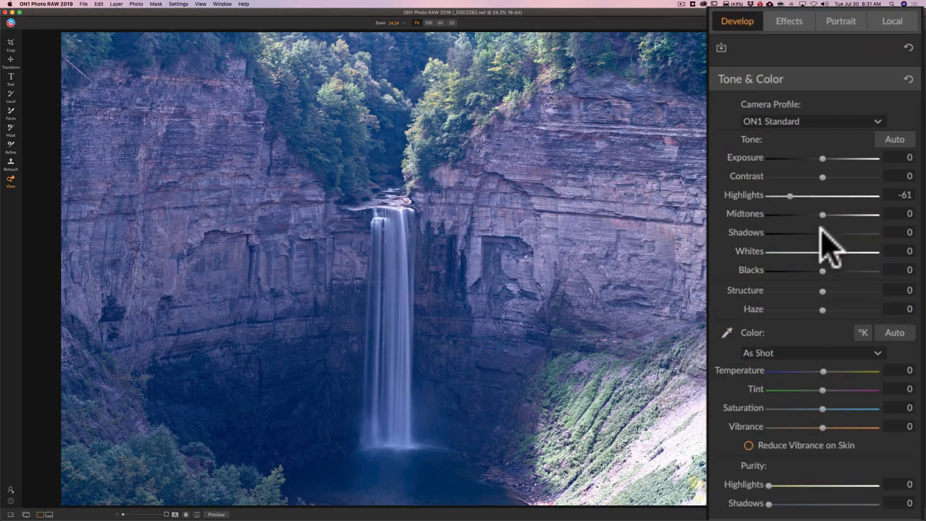
pyautogui.moveTo(822, 232); pyautogui.dragTo(856, 232)
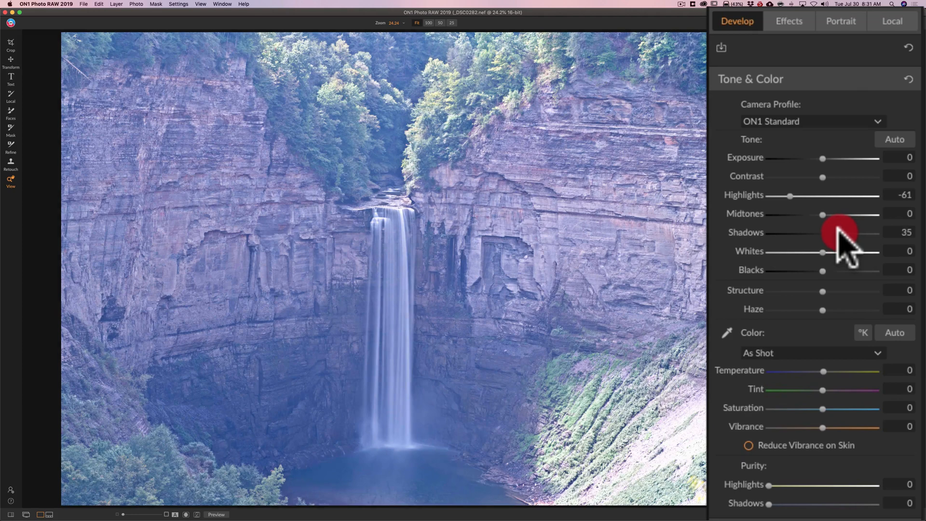
pyautogui.moveTo(839, 232); pyautogui.dragTo(806, 232)
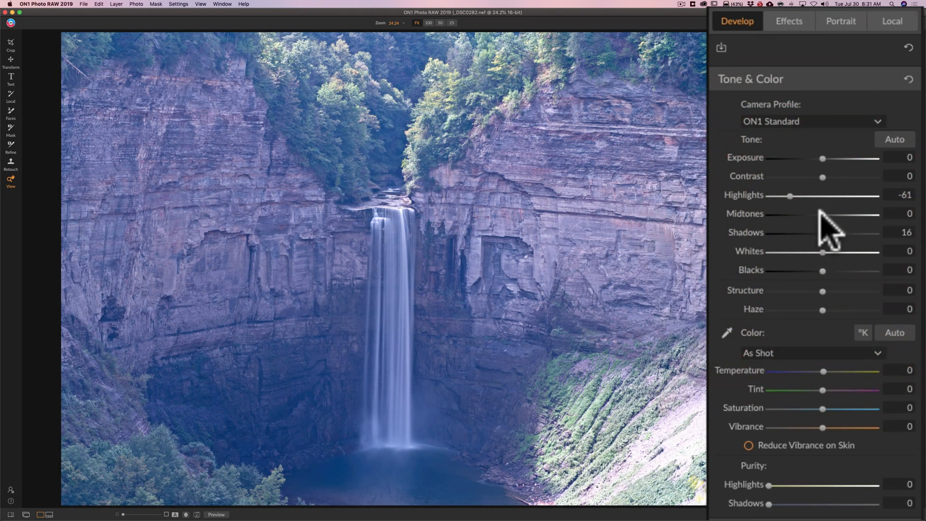
pyautogui.moveTo(846, 214); pyautogui.dragTo(818, 213)
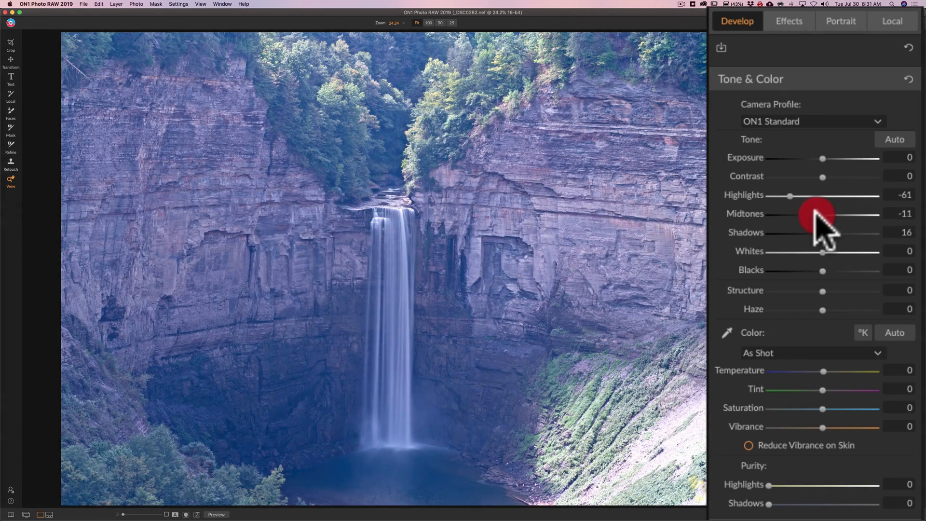
pyautogui.moveTo(827, 213); pyautogui.dragTo(813, 213)
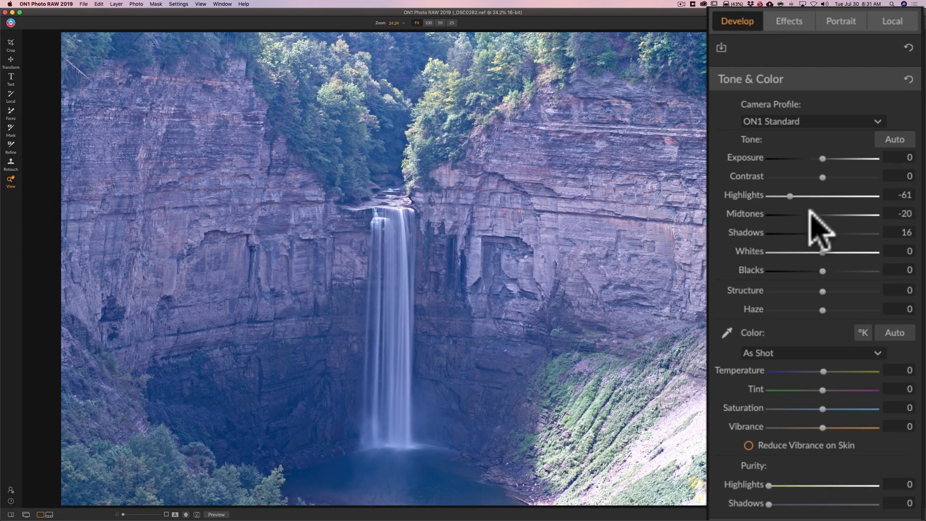
pyautogui.moveTo(822, 176); pyautogui.dragTo(821, 177)
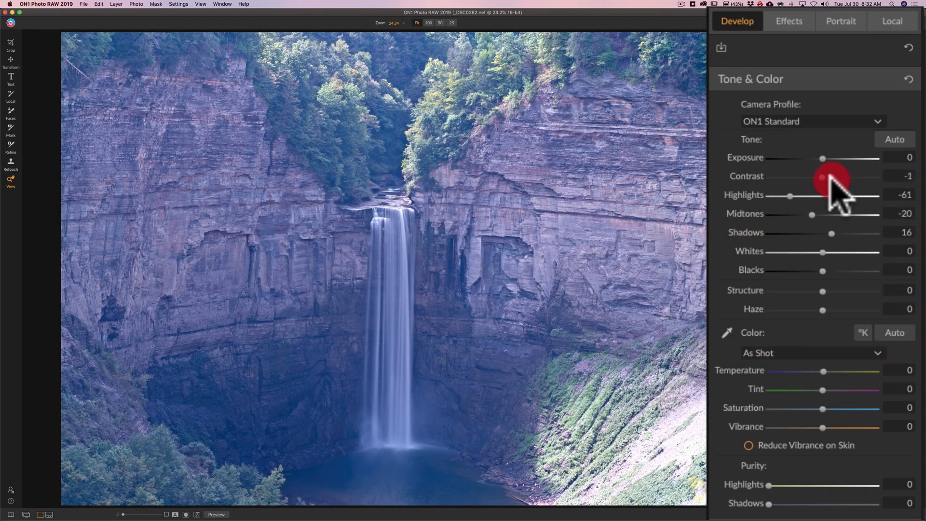
pyautogui.moveTo(817, 177); pyautogui.dragTo(832, 177)
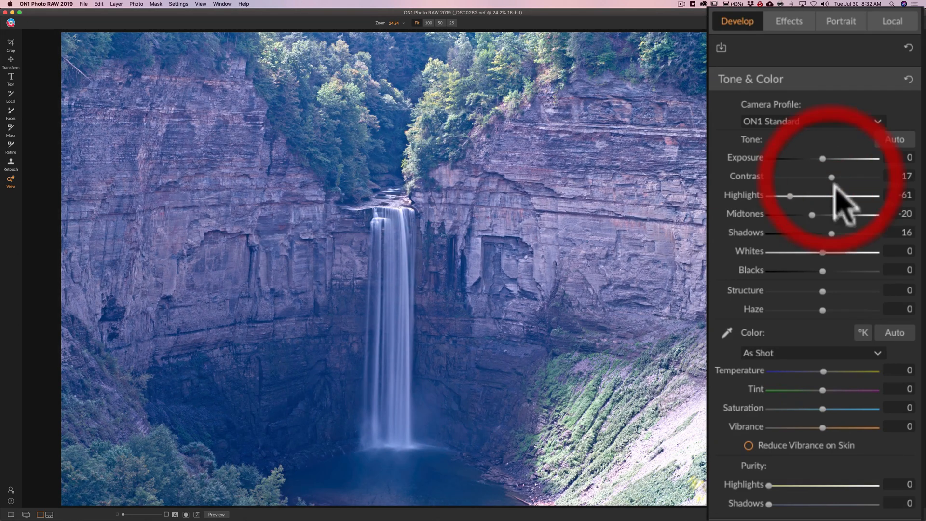
pyautogui.moveTo(827, 266)
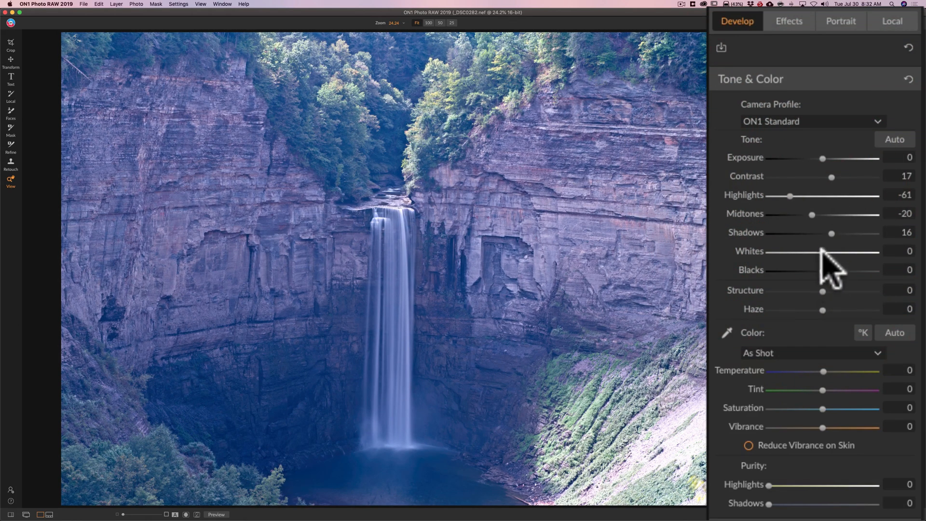
pyautogui.moveTo(824, 254)
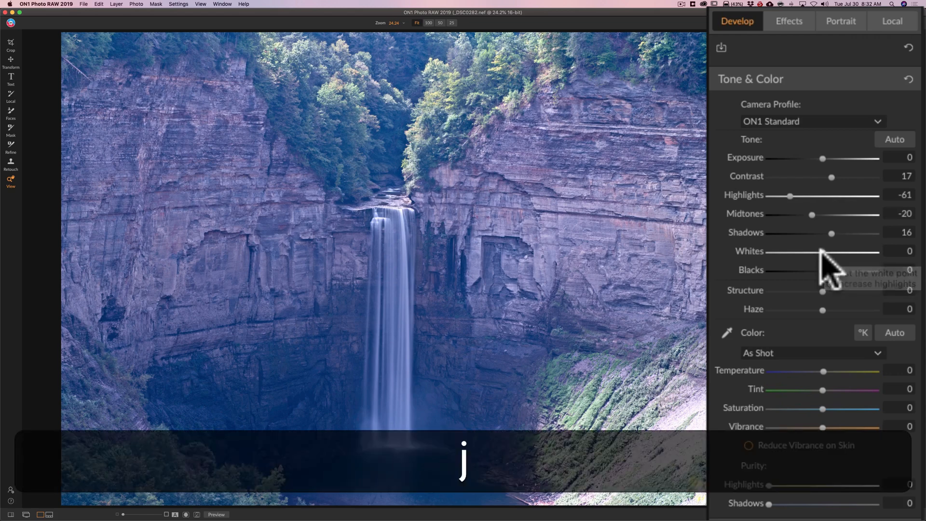
# - Set Whites to 7, Blacks to -37 and Structure to 14
pyautogui.moveTo(820, 251); pyautogui.dragTo(826, 251)
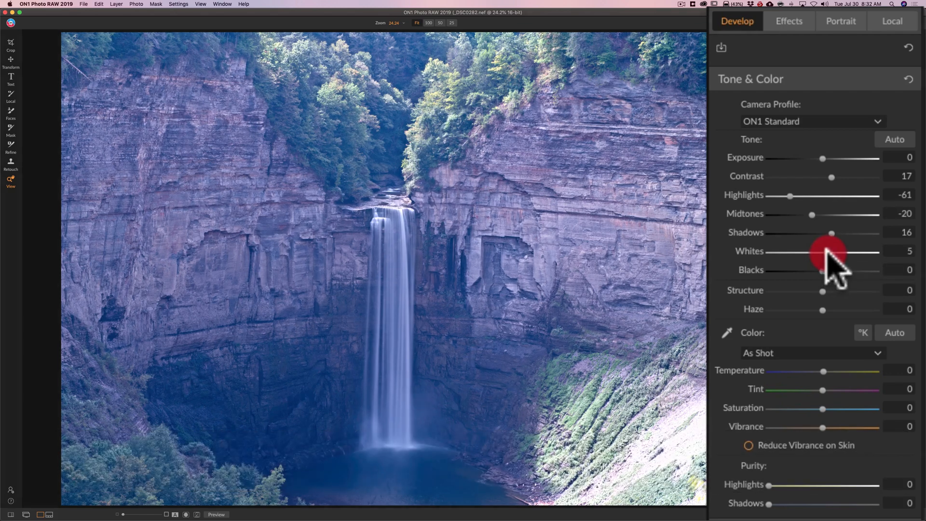
pyautogui.moveTo(826, 252); pyautogui.dragTo(854, 253)
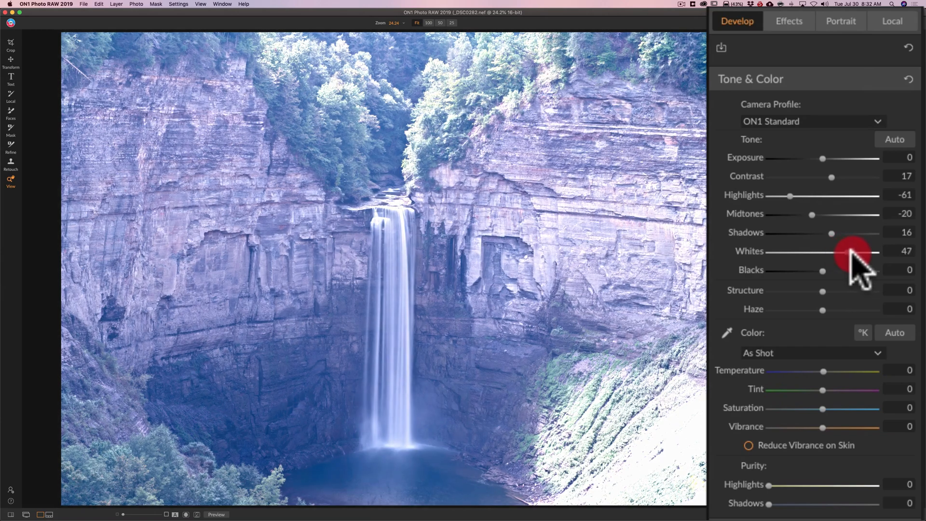
pyautogui.moveTo(850, 250); pyautogui.dragTo(880, 251)
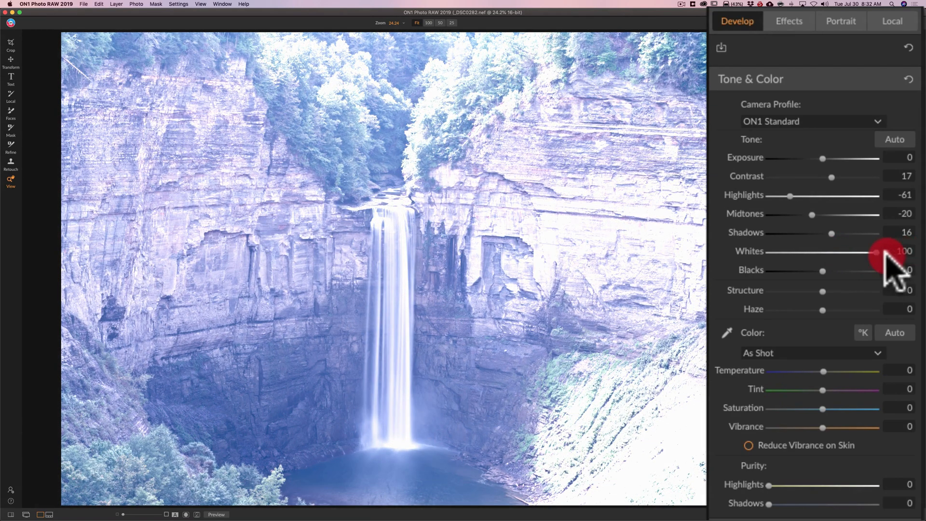
pyautogui.moveTo(880, 252); pyautogui.dragTo(833, 252)
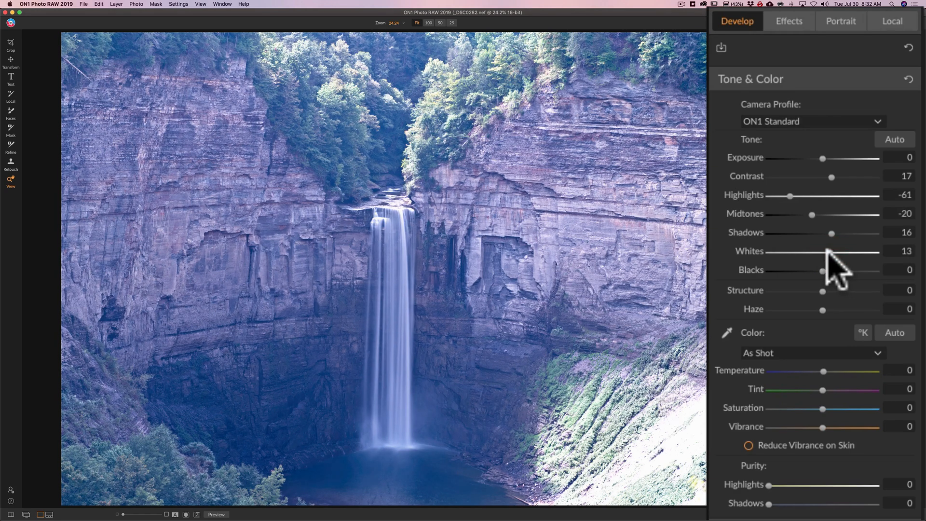
pyautogui.moveTo(821, 251); pyautogui.dragTo(827, 251)
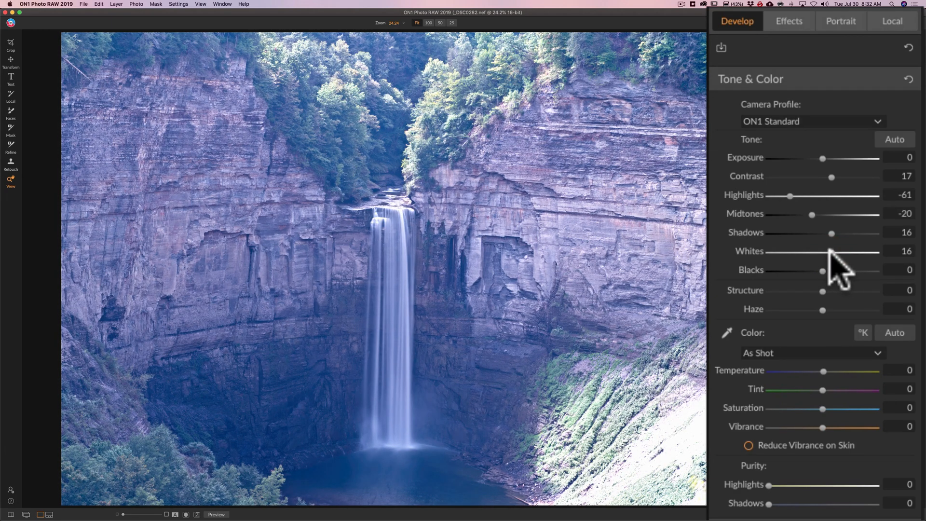
pyautogui.moveTo(832, 252); pyautogui.dragTo(827, 251)
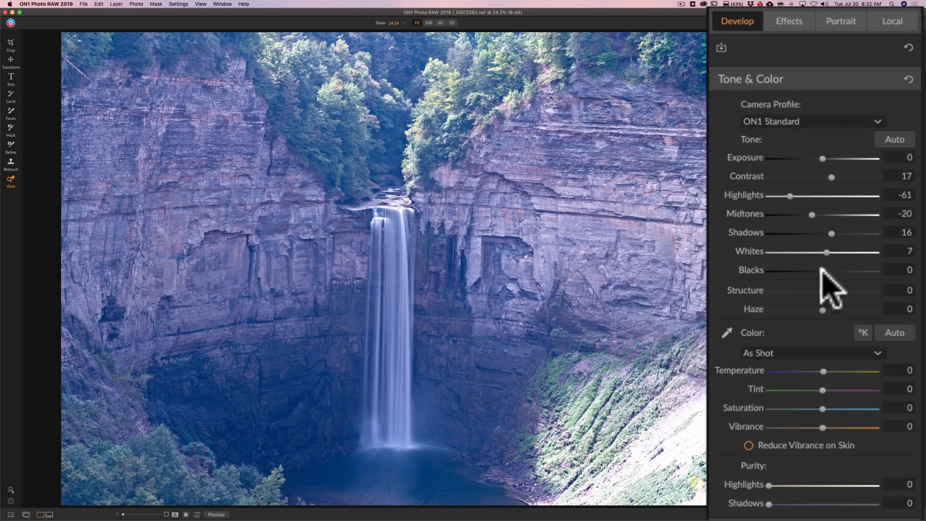
pyautogui.moveTo(824, 270); pyautogui.dragTo(833, 270)
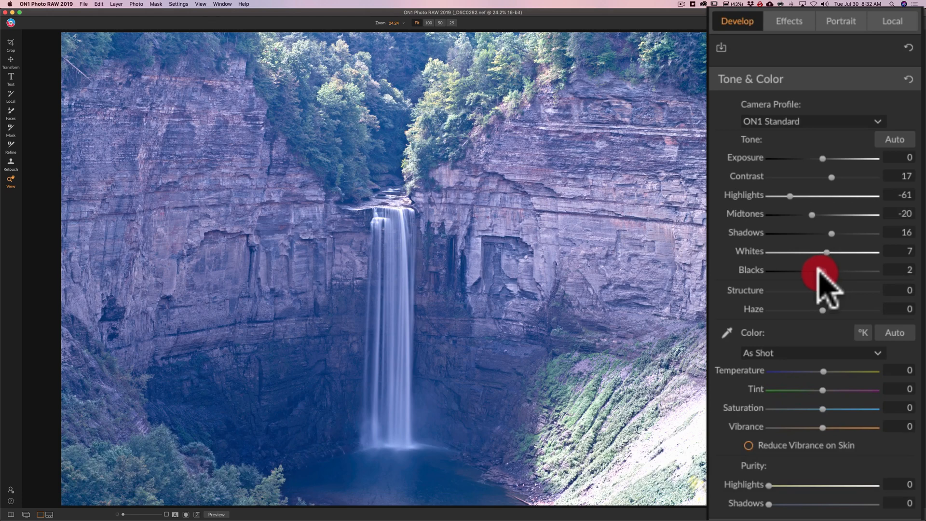
pyautogui.moveTo(827, 270); pyautogui.dragTo(765, 270)
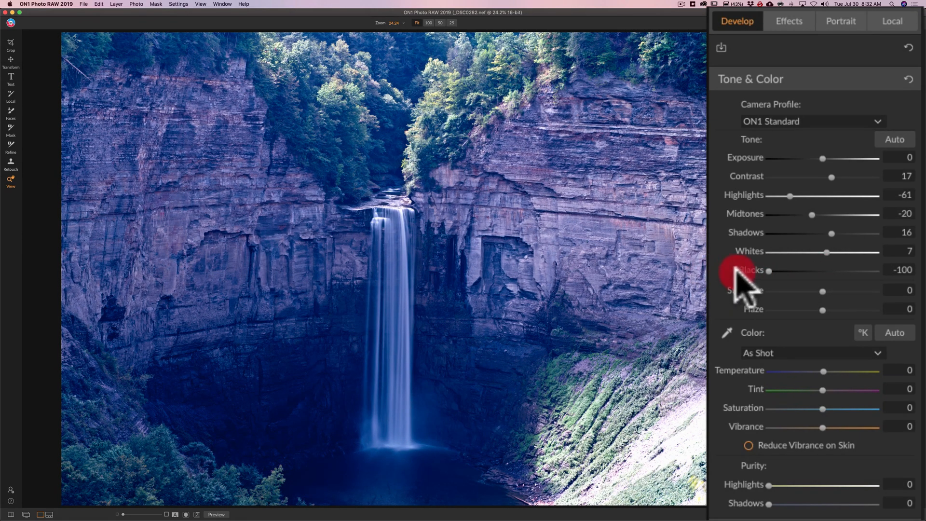
pyautogui.moveTo(770, 271); pyautogui.dragTo(797, 270)
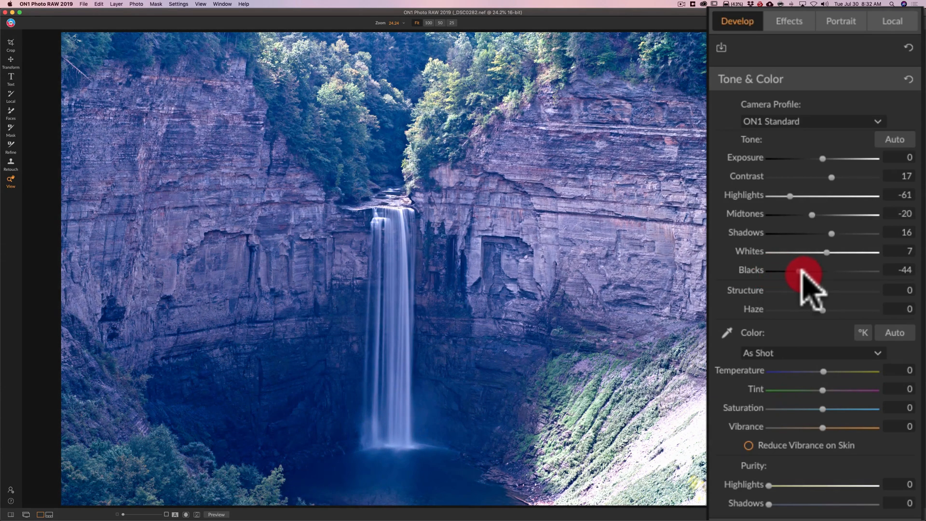
pyautogui.moveTo(802, 270); pyautogui.dragTo(811, 270)
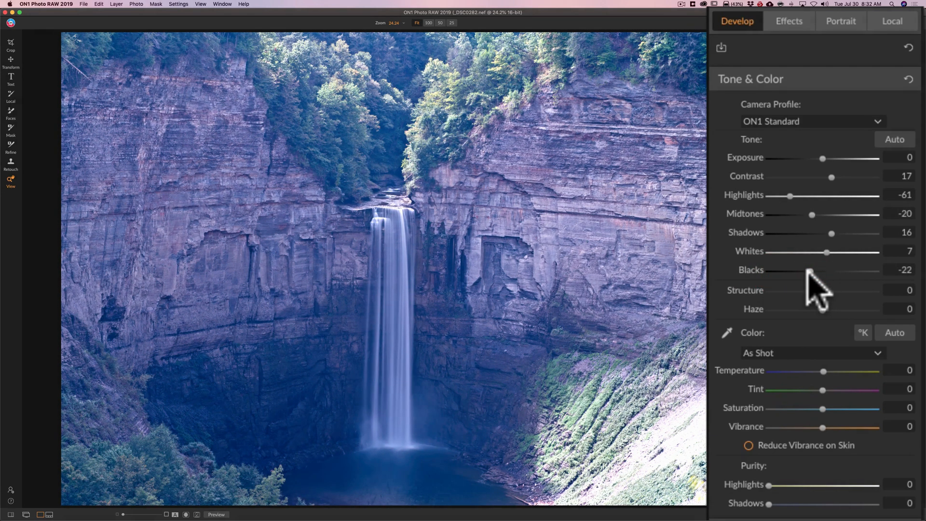
pyautogui.moveTo(811, 271); pyautogui.dragTo(802, 270)
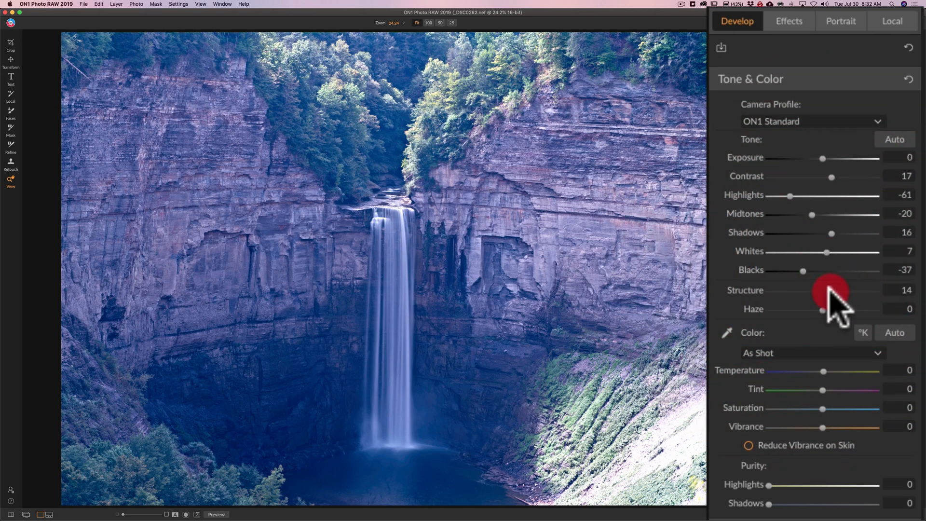
pyautogui.moveTo(830, 318)
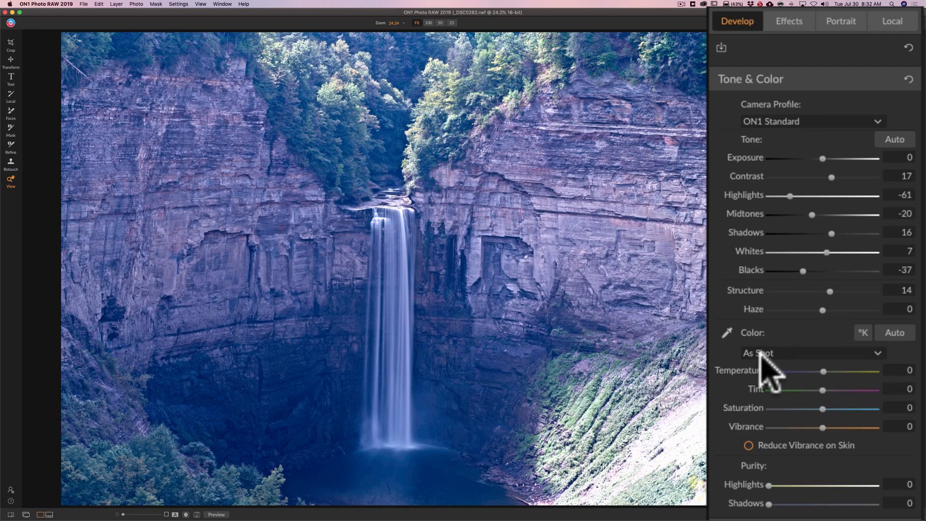
pyautogui.moveTo(728, 338)
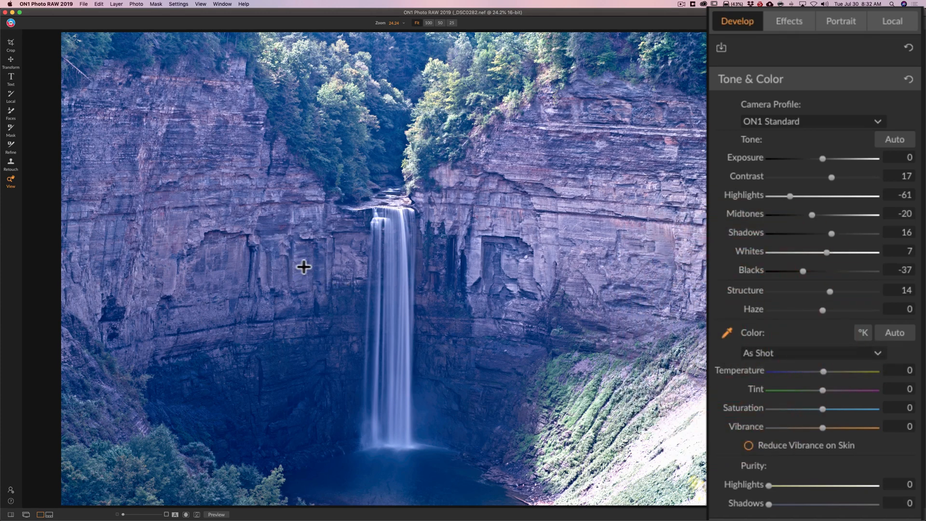
pyautogui.moveTo(316, 274)
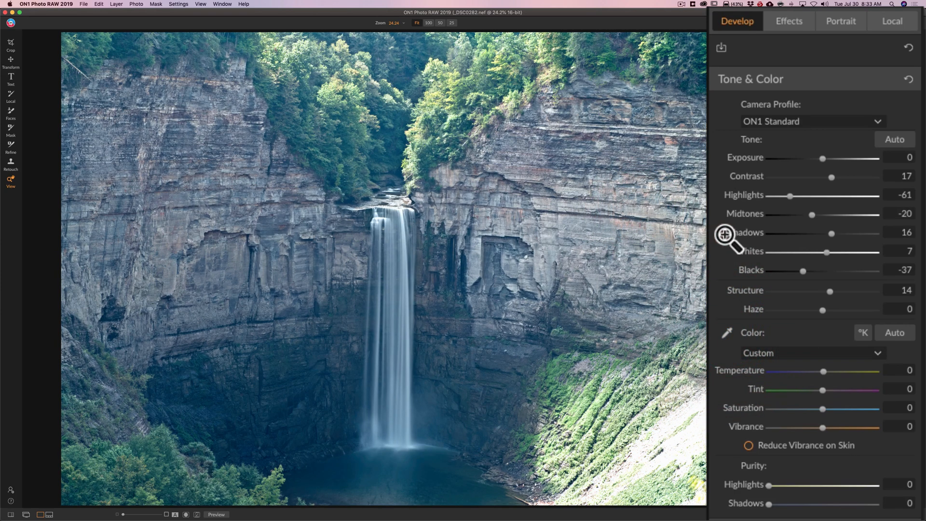
pyautogui.moveTo(827, 393)
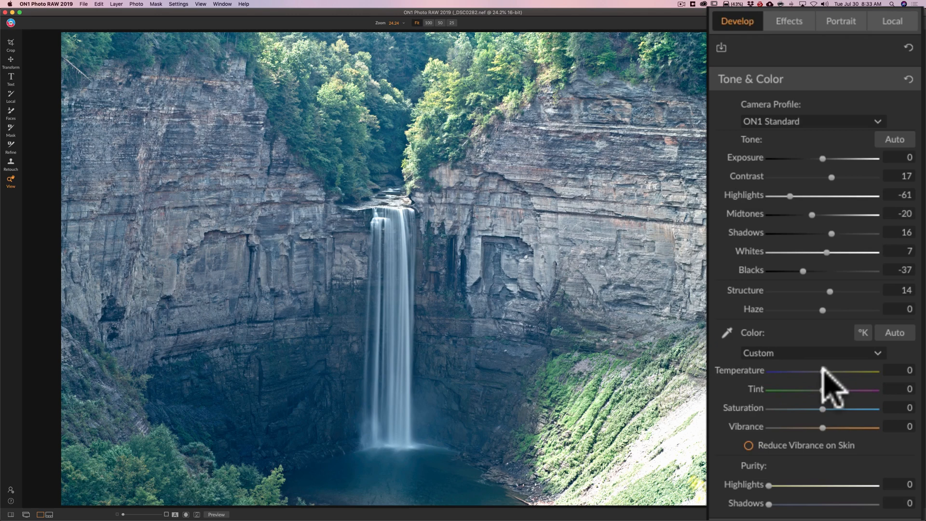
# - Raise the Temperature slider from 2 to about 4
pyautogui.click(826, 370)
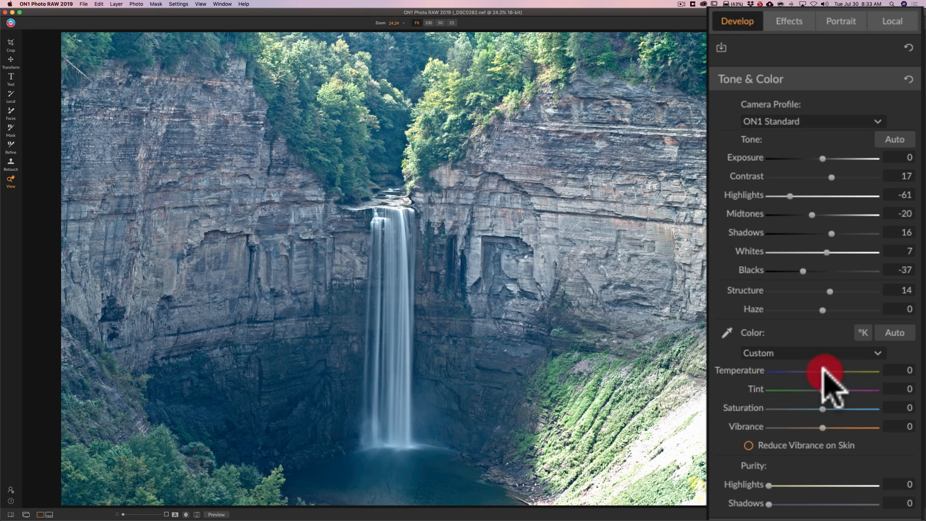
pyautogui.moveTo(823, 370); pyautogui.dragTo(826, 370)
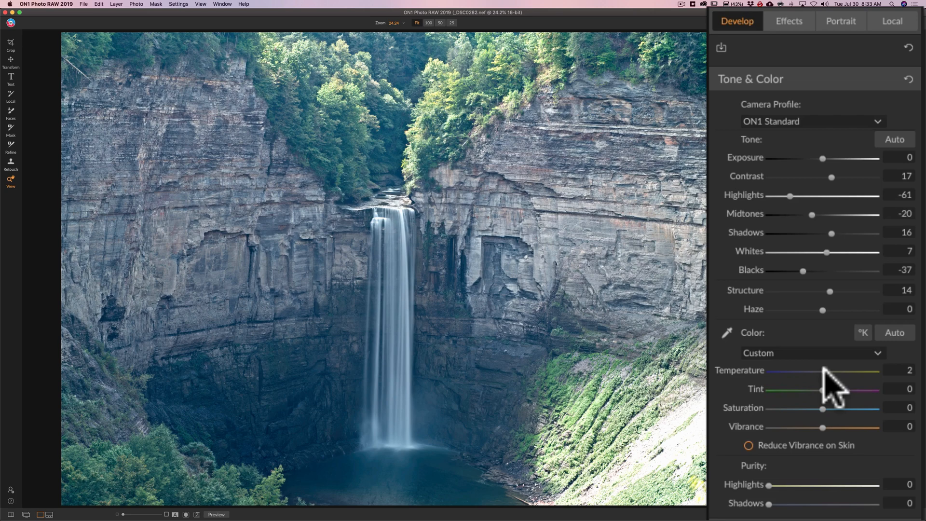
pyautogui.moveTo(827, 372)
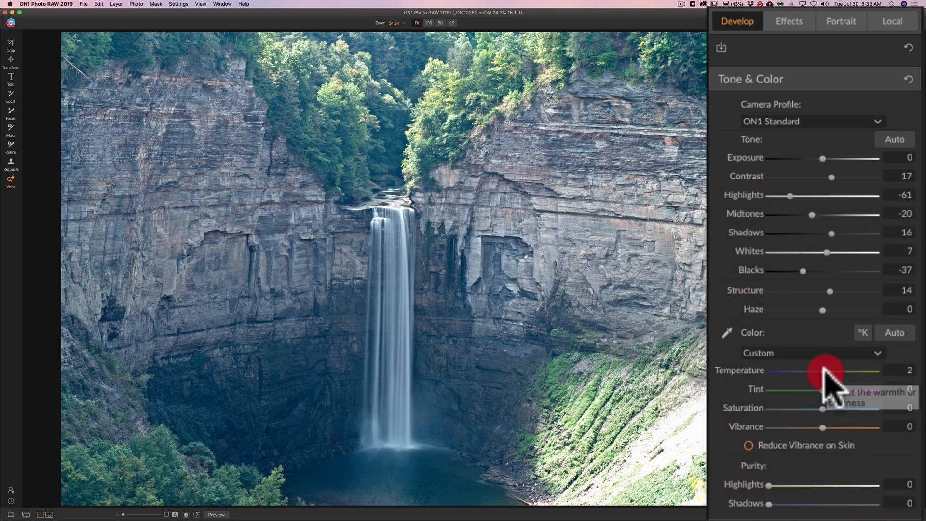
pyautogui.moveTo(821, 371); pyautogui.dragTo(828, 371)
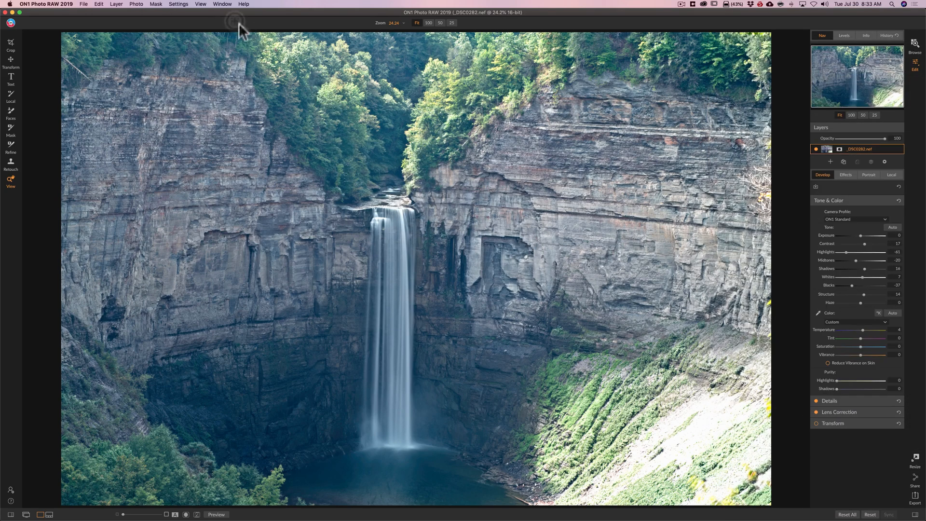
pyautogui.moveTo(319, 68)
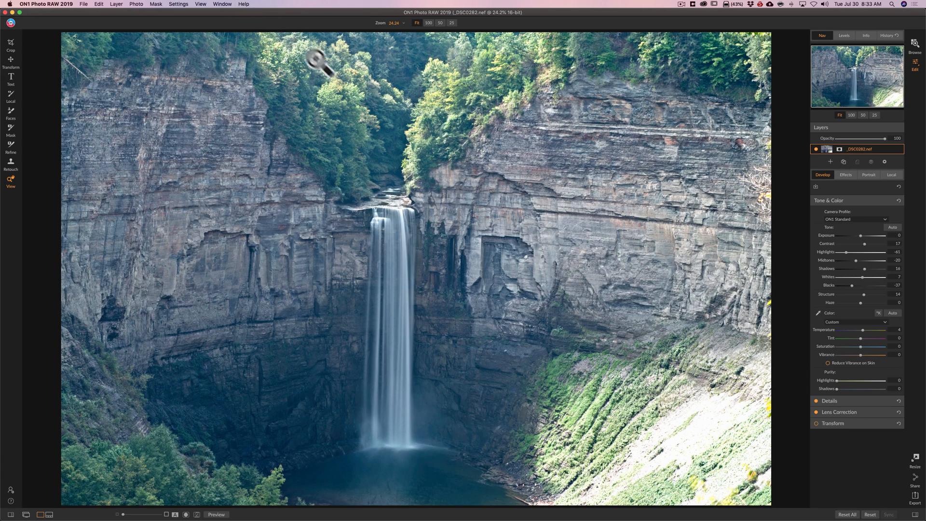
pyautogui.moveTo(385, 484)
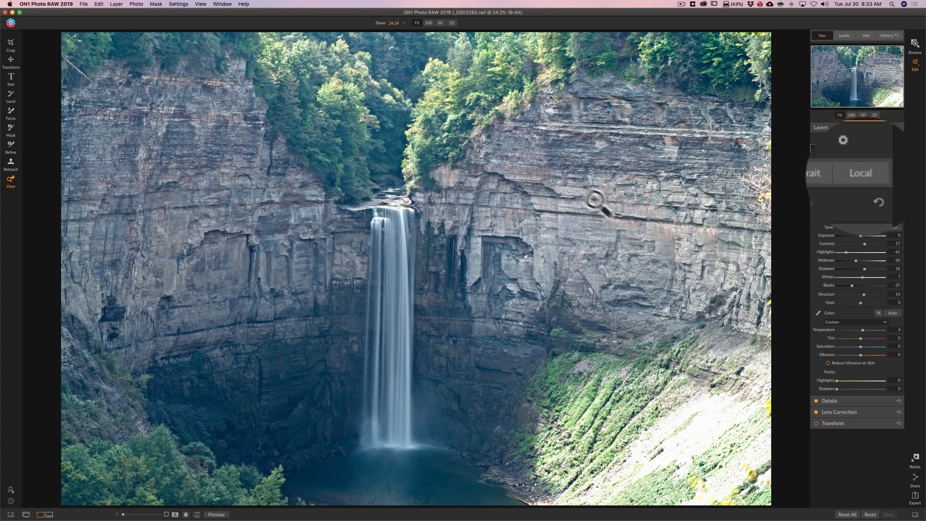
pyautogui.moveTo(895, 219)
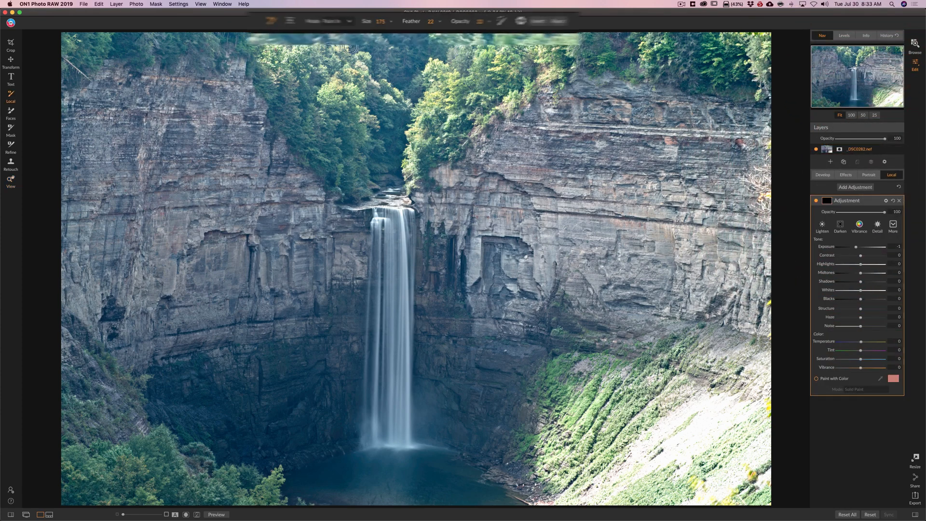
# - Draw and reposition a diagonal gradient mask across the top of the waterfall
pyautogui.click(107, 22)
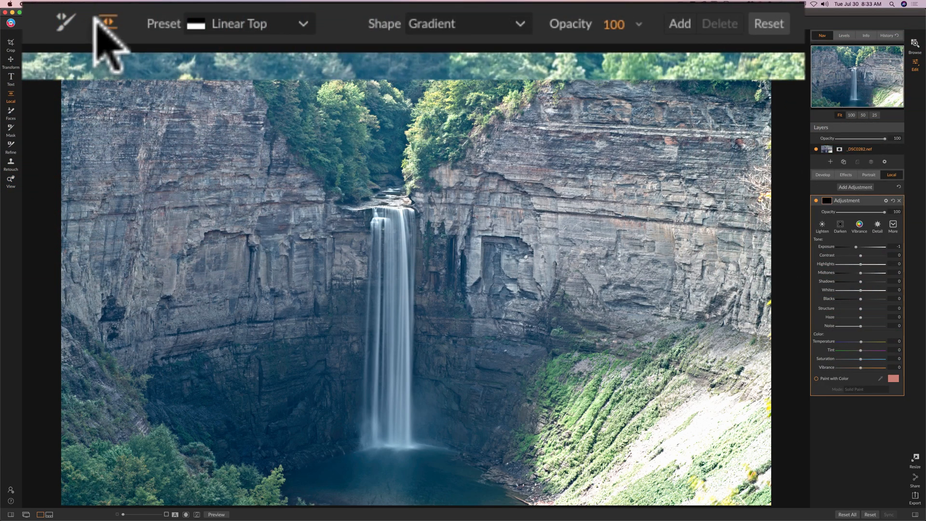
pyautogui.moveTo(107, 22)
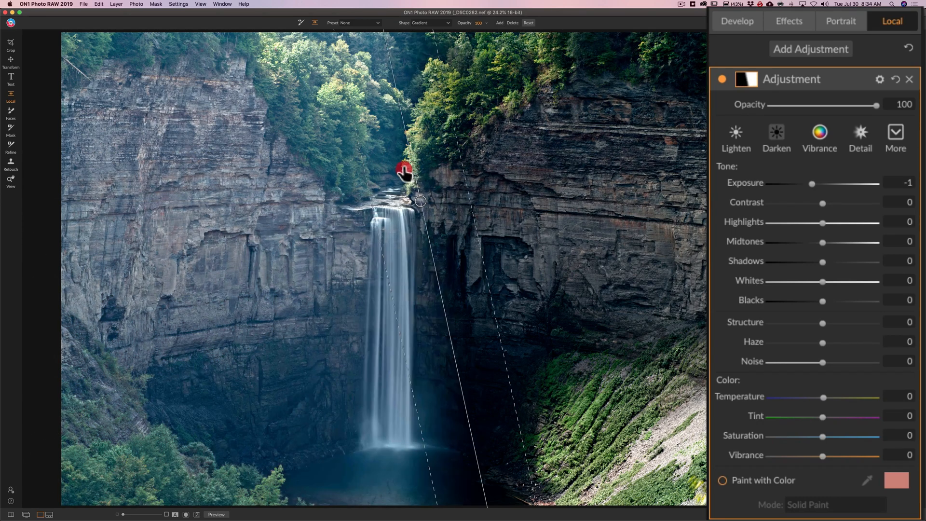
pyautogui.moveTo(404, 171); pyautogui.dragTo(381, 225)
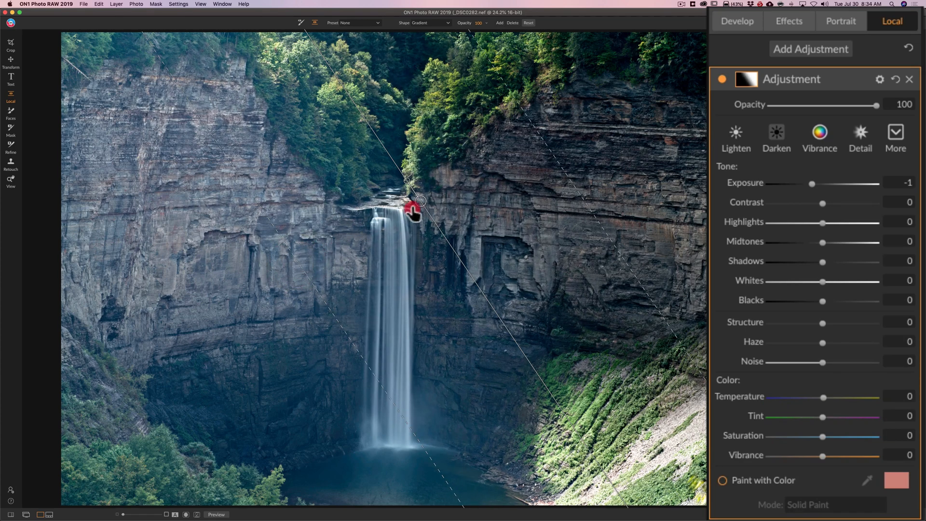
pyautogui.moveTo(414, 210); pyautogui.dragTo(375, 251)
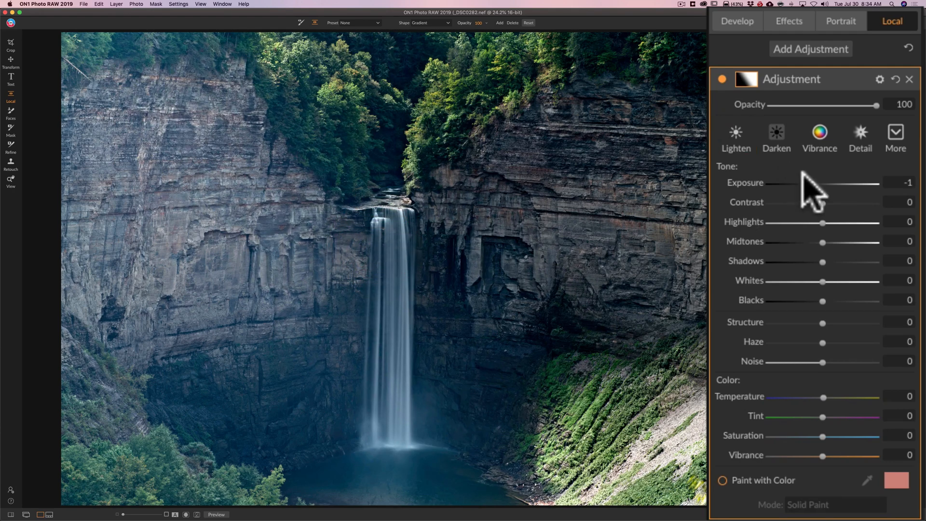
# - Reset the gradient's Exposure to 0, set Highlights -100 and lower Midtones
pyautogui.moveTo(798, 182); pyautogui.dragTo(818, 183)
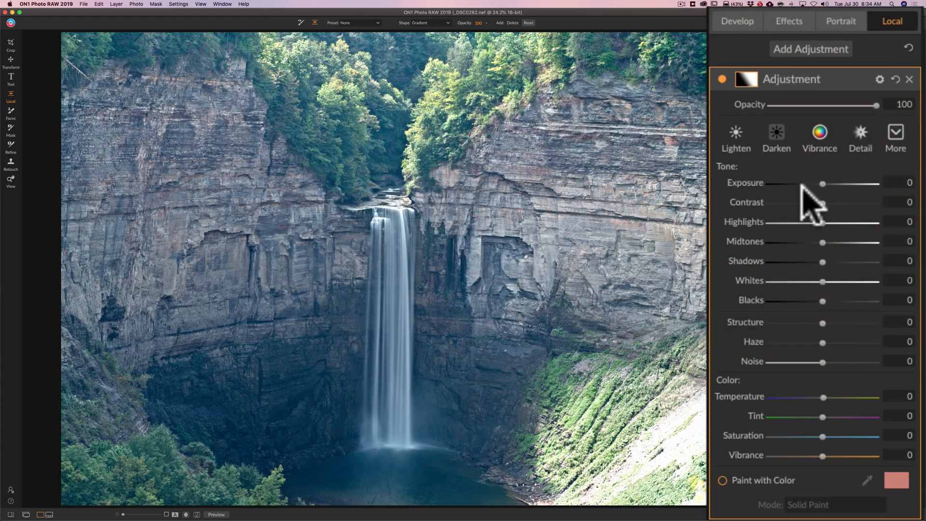
pyautogui.moveTo(821, 221); pyautogui.dragTo(812, 221)
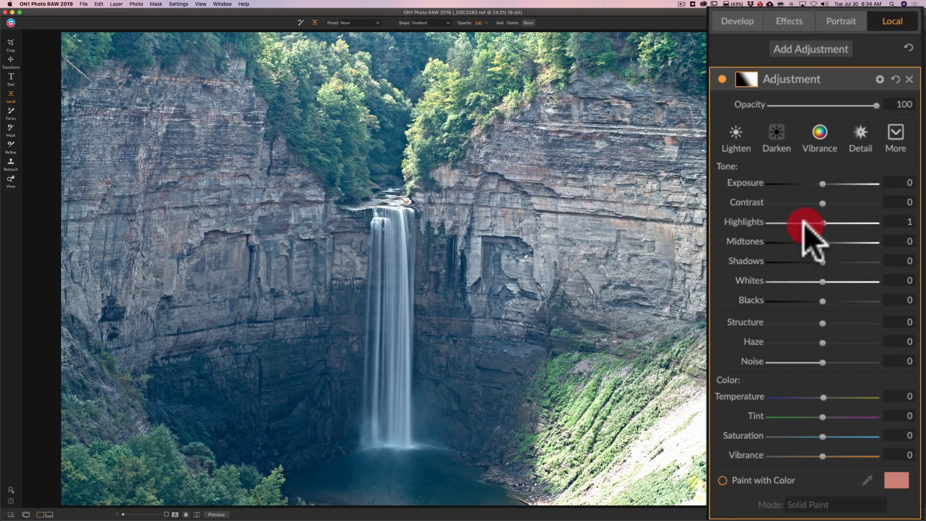
pyautogui.moveTo(823, 223); pyautogui.dragTo(769, 223)
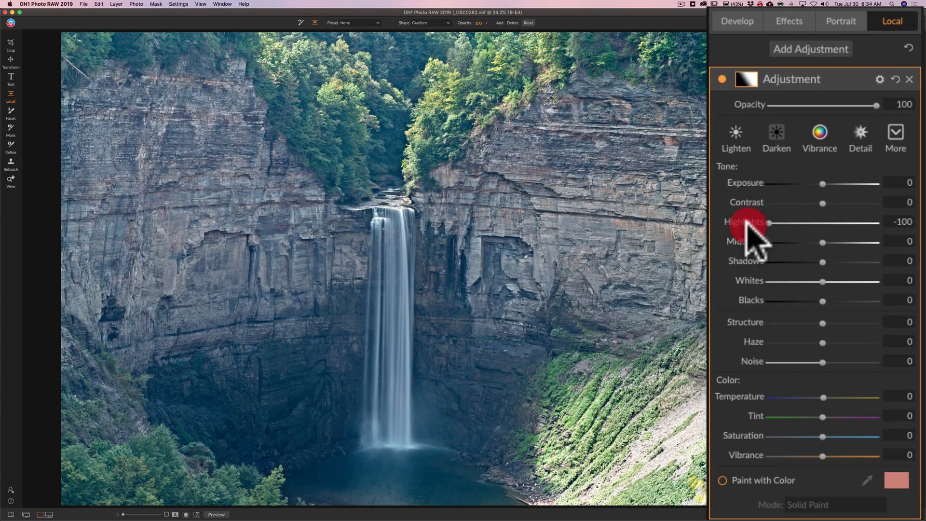
pyautogui.moveTo(829, 251)
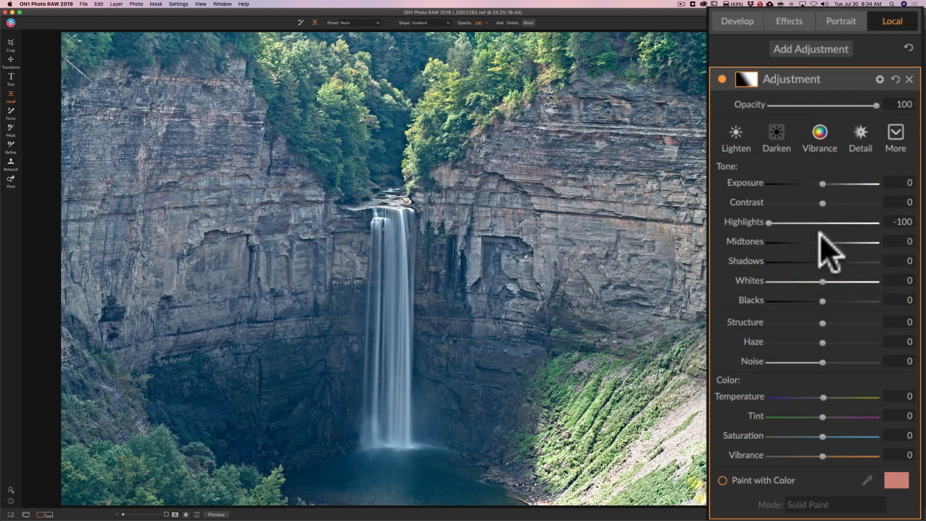
pyautogui.moveTo(821, 242); pyautogui.dragTo(824, 242)
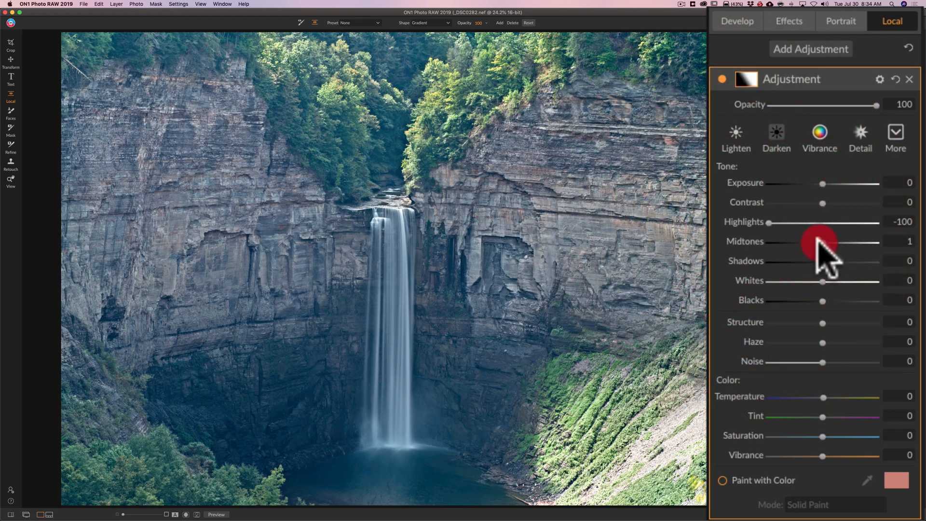
pyautogui.moveTo(820, 241); pyautogui.dragTo(811, 242)
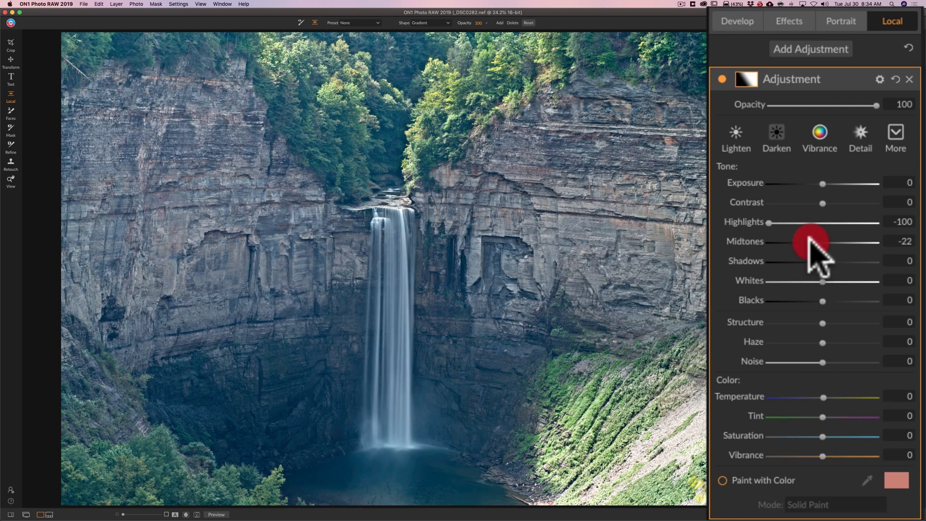
pyautogui.moveTo(826, 241); pyautogui.dragTo(815, 241)
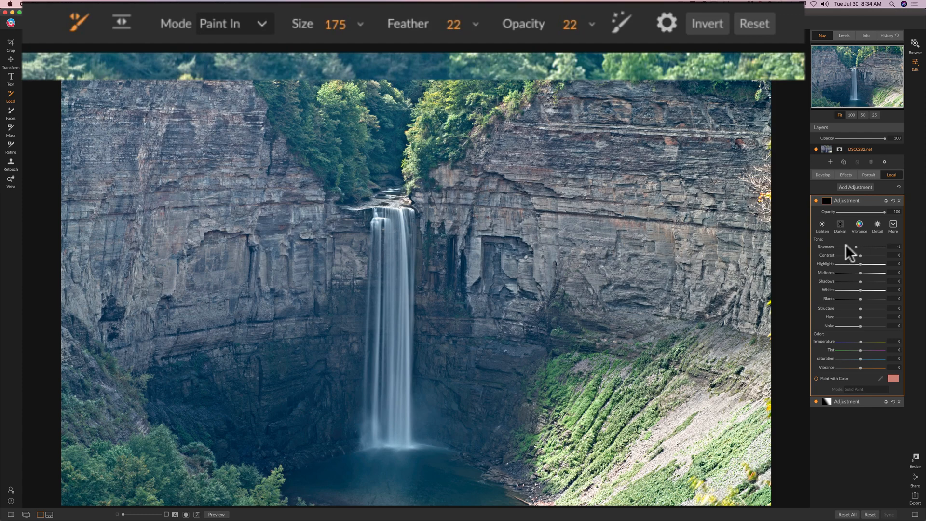
pyautogui.moveTo(840, 255)
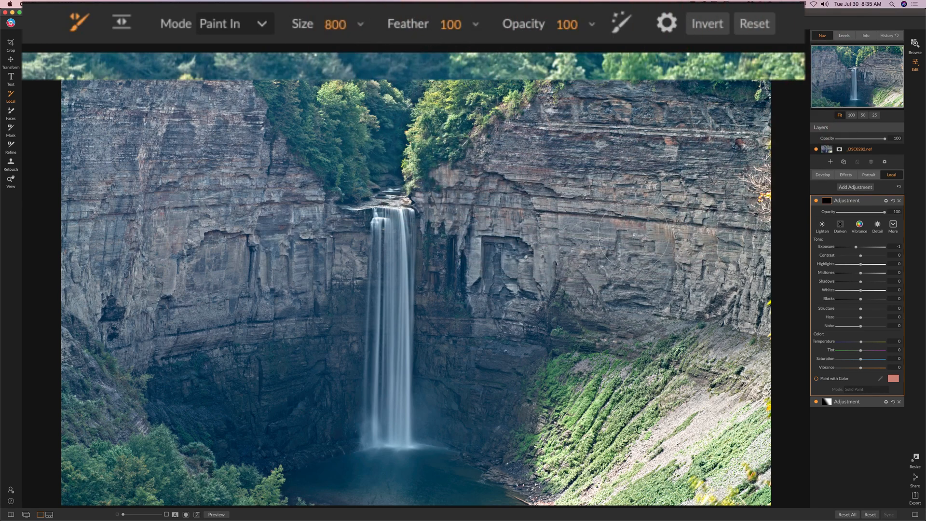
# - Paint a brush mask over the lower-right slope and set Highlights -53, Midtones -38
pyautogui.click(687, 361)
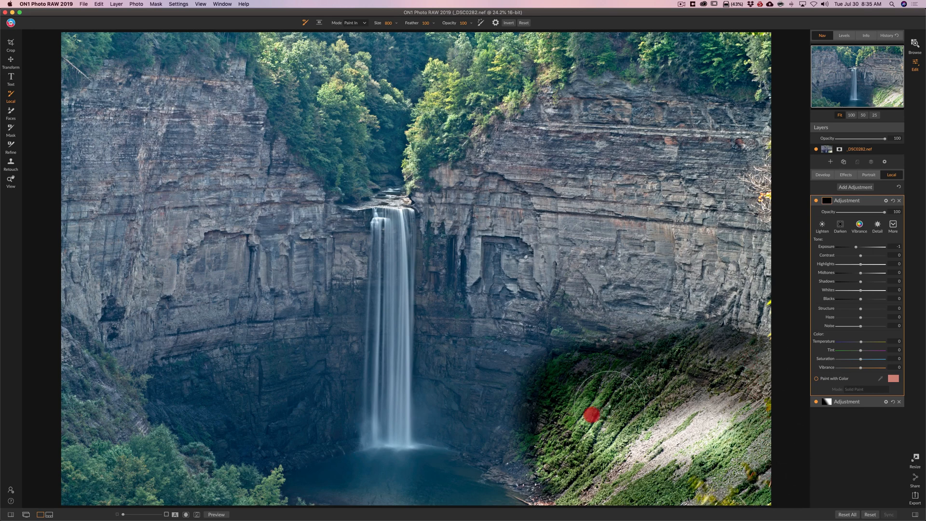
pyautogui.moveTo(591, 413); pyautogui.dragTo(762, 399)
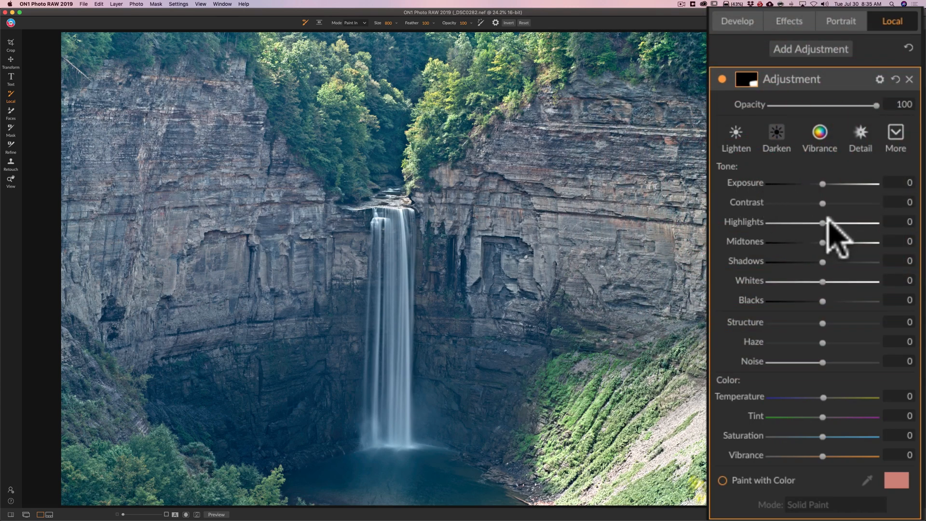
pyautogui.moveTo(822, 224); pyautogui.dragTo(769, 224)
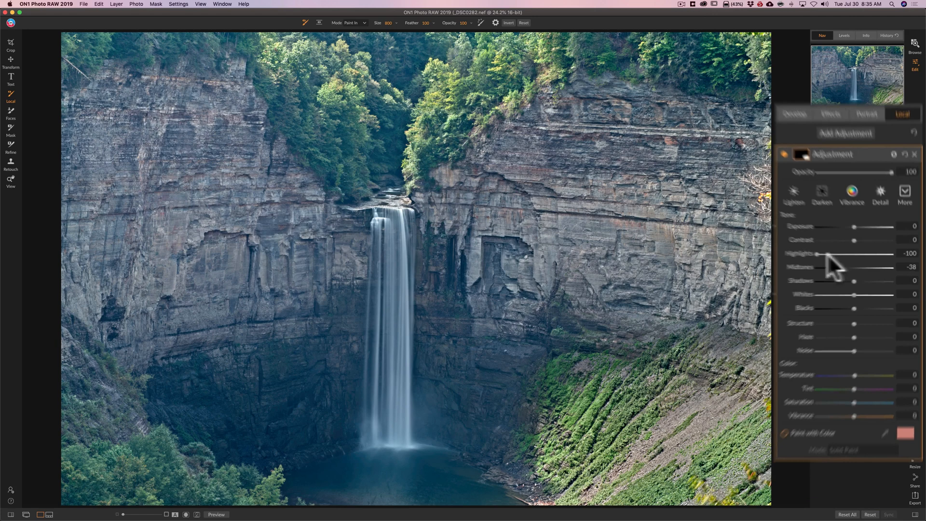
pyautogui.moveTo(816, 263); pyautogui.dragTo(844, 263)
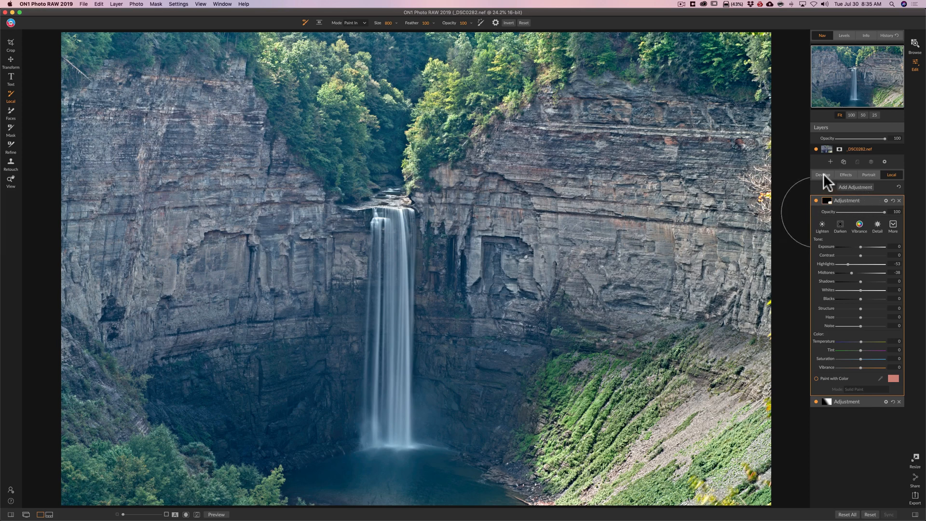
# - Collapse Tone & Color, switch off the Details section, and reopen the Curves filter
pyautogui.click(822, 175)
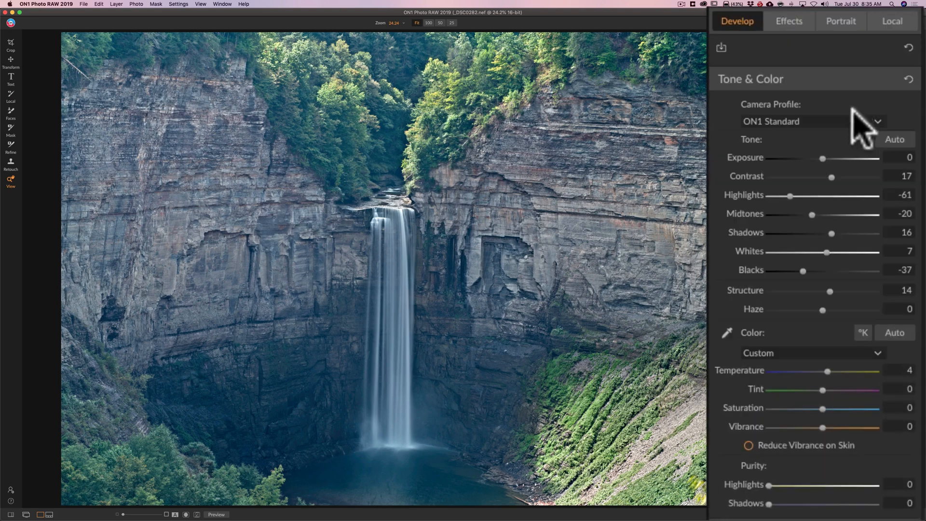
pyautogui.click(750, 79)
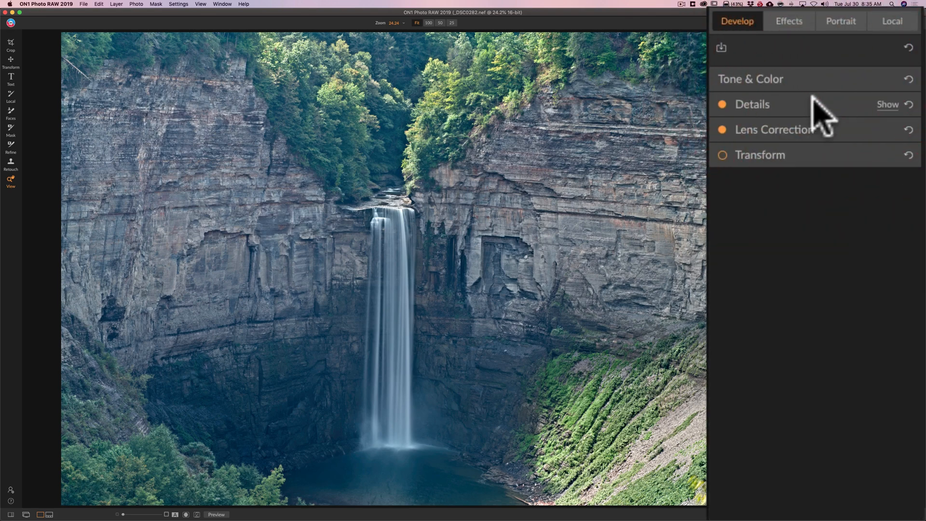
pyautogui.click(722, 105)
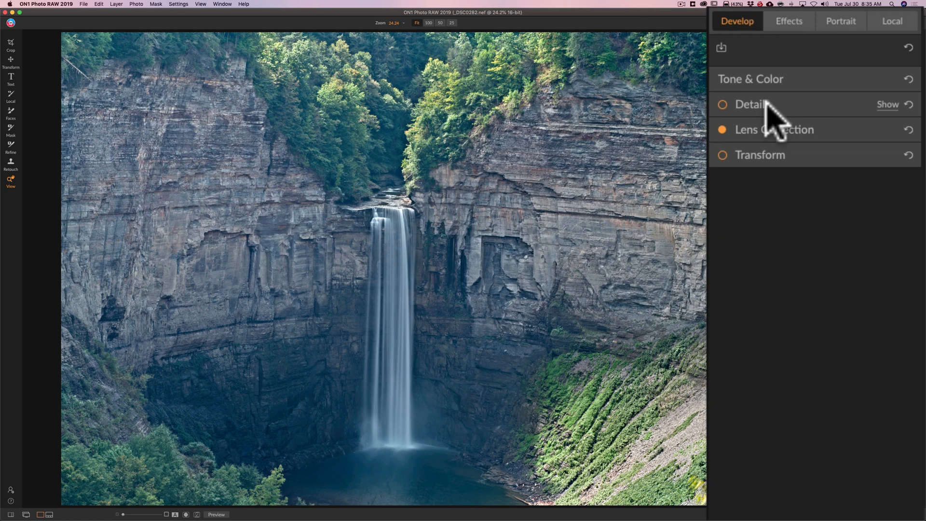
pyautogui.moveTo(803, 118)
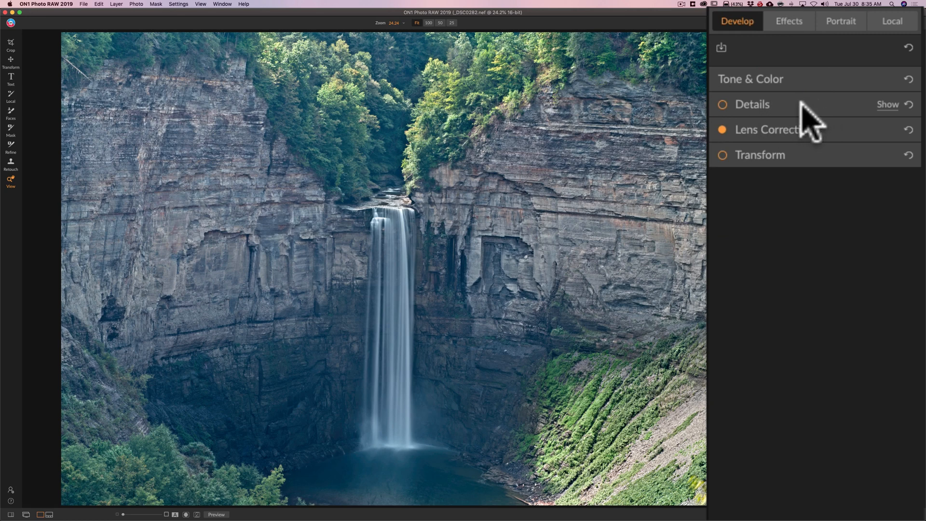
pyautogui.click(818, 129)
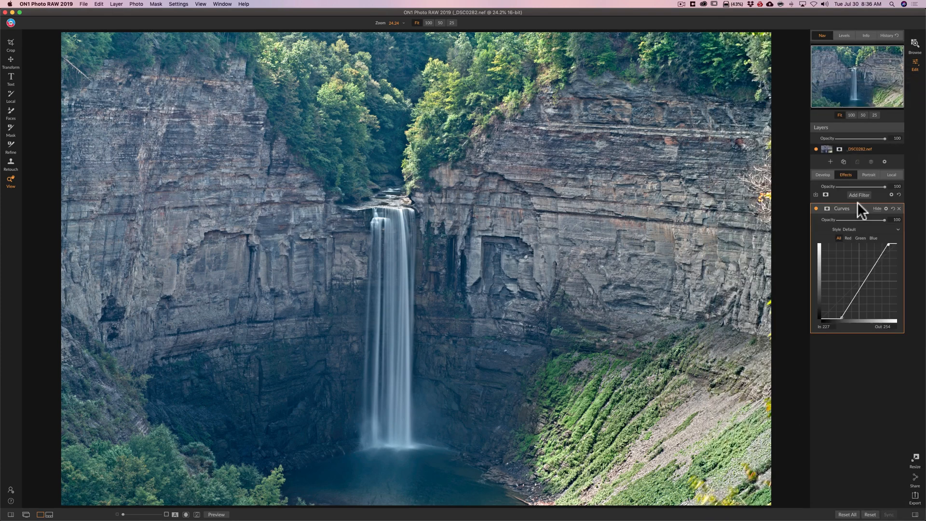
# - Click Add Filter in the Effects tab to browse for another filter
pyautogui.click(858, 195)
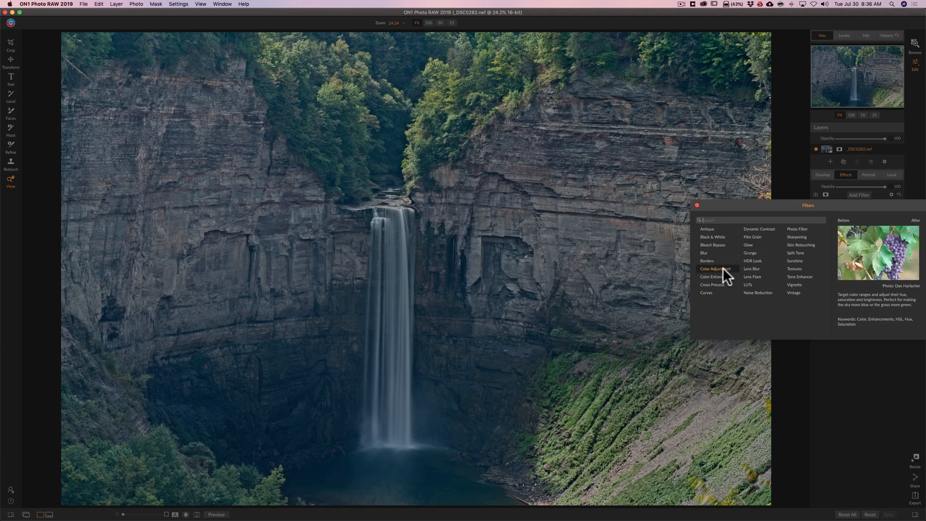
pyautogui.moveTo(752, 269)
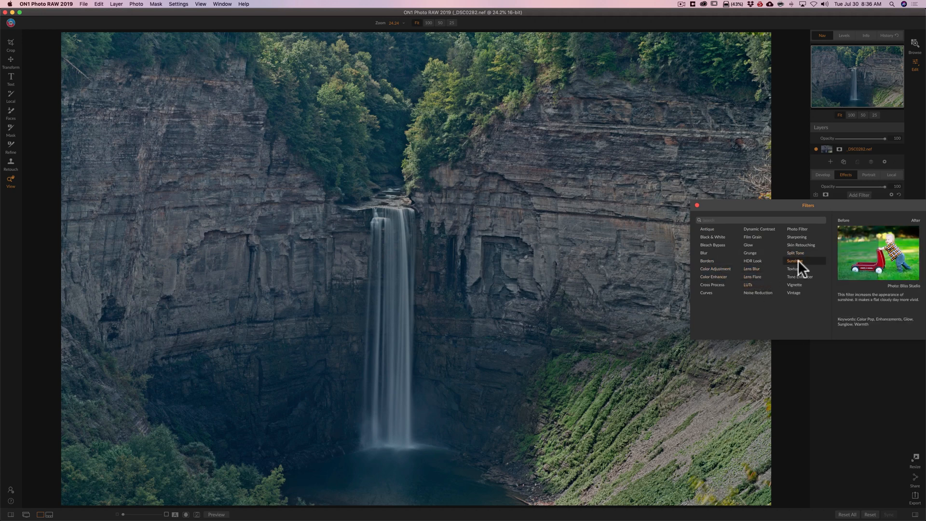
# - Add a Sunshine filter in its Strong style (amount 80, saturation 10), browsing other styles
pyautogui.click(793, 261)
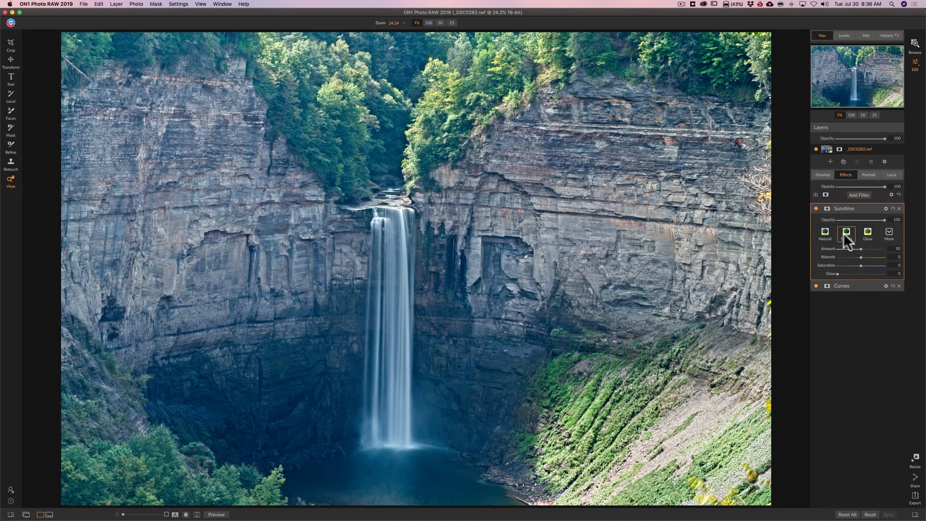
pyautogui.click(825, 233)
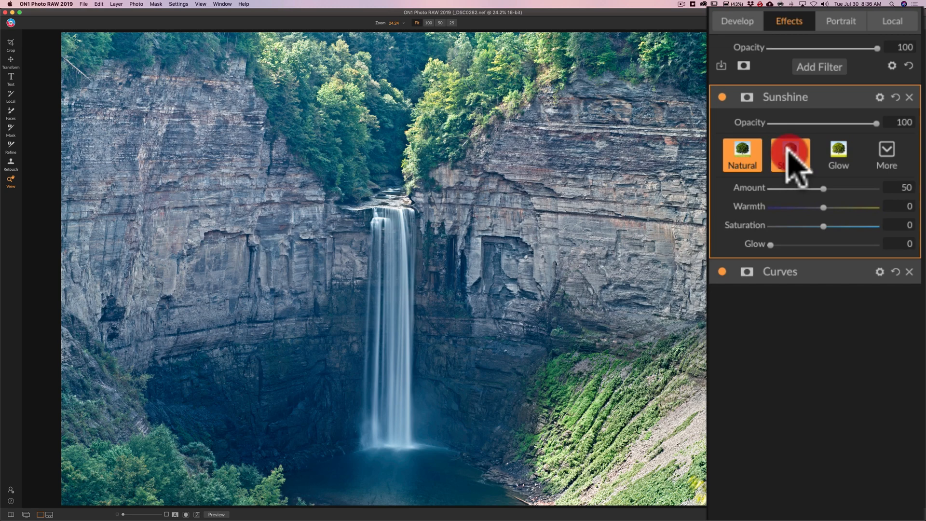
pyautogui.click(790, 152)
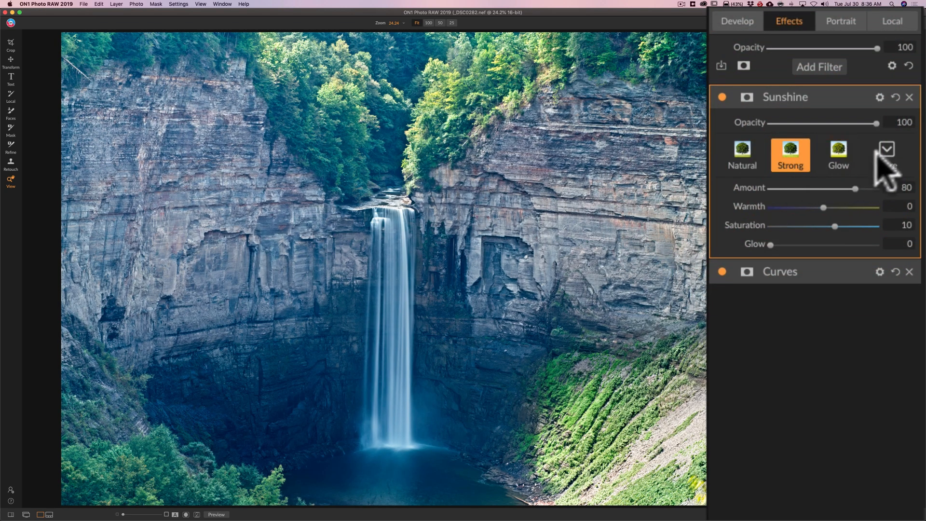
pyautogui.click(886, 149)
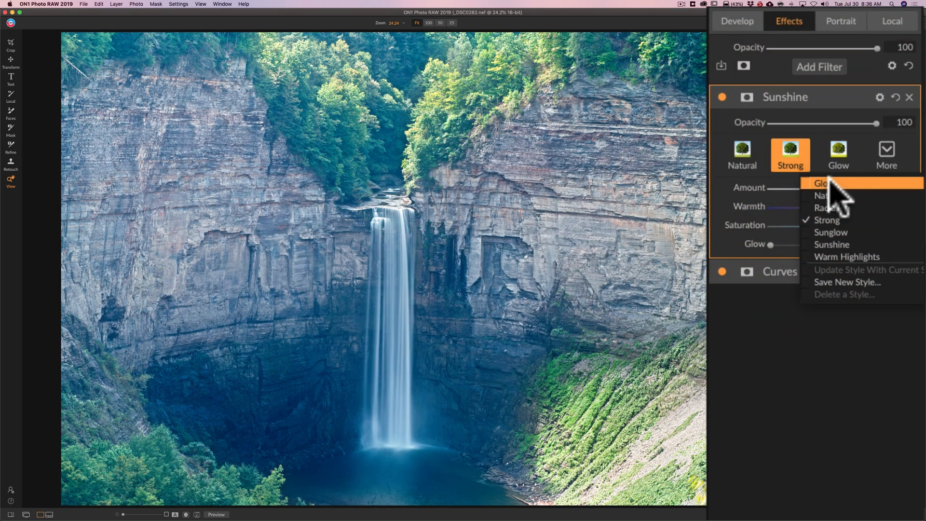
pyautogui.moveTo(839, 198)
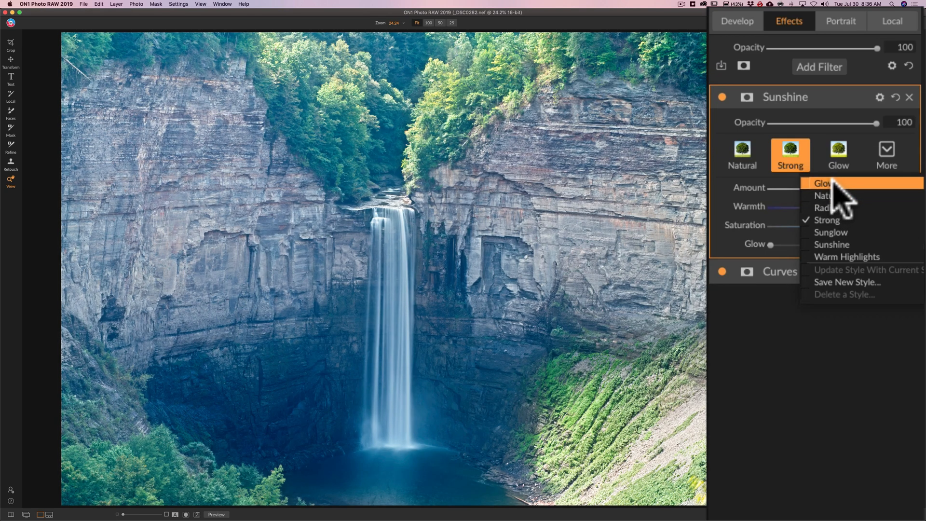
pyautogui.moveTo(839, 208)
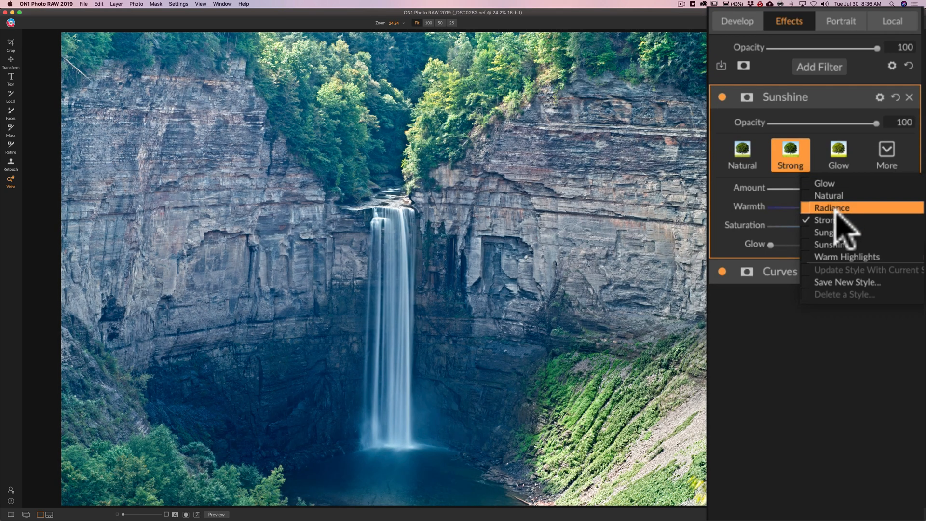
pyautogui.moveTo(839, 220)
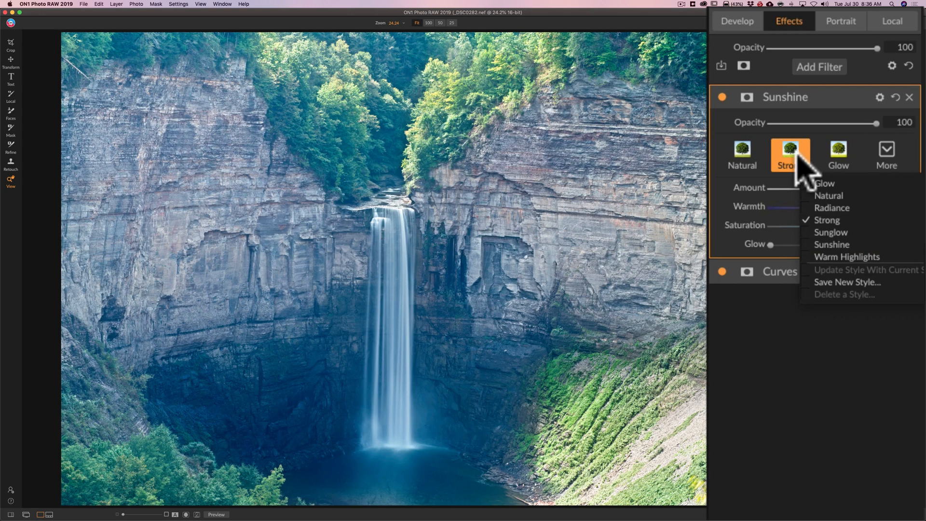
pyautogui.click(827, 220)
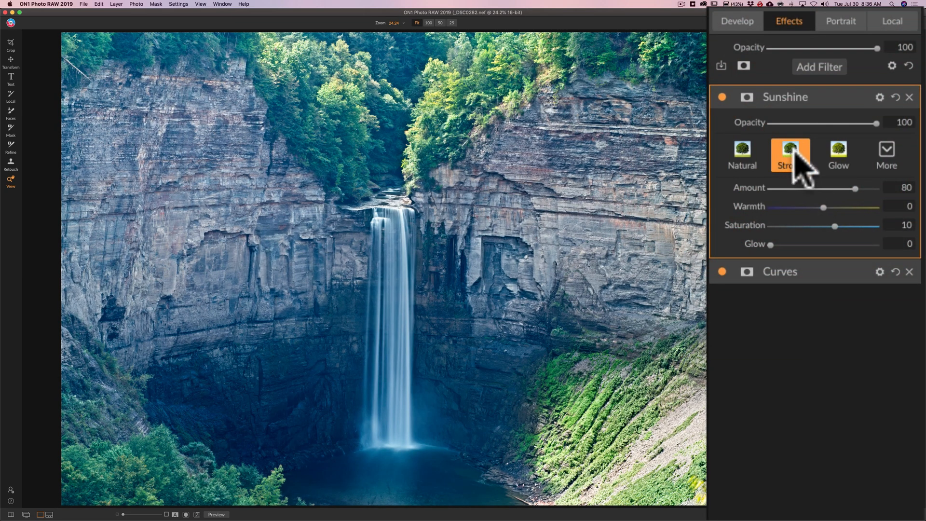
pyautogui.moveTo(829, 103)
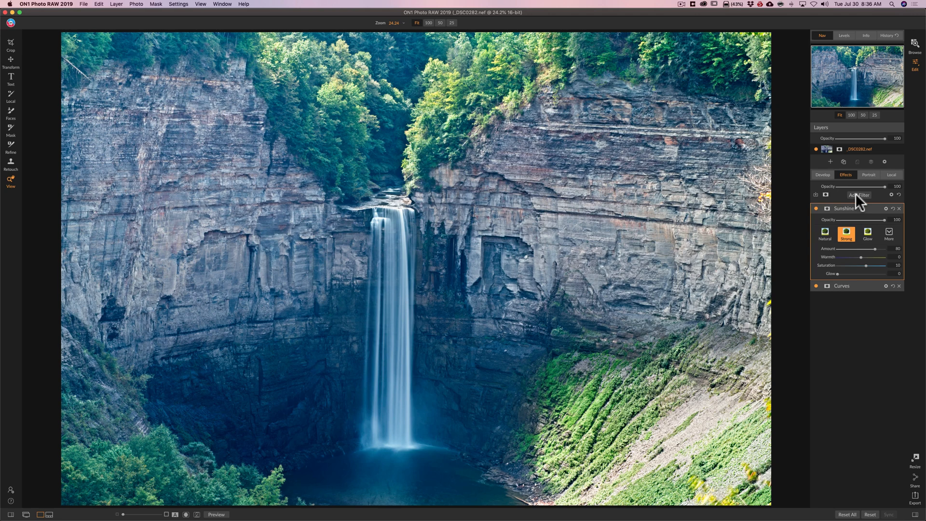
# - Add a Tone Enhancer filter, trying its Auto settings and then resetting them
pyautogui.click(858, 194)
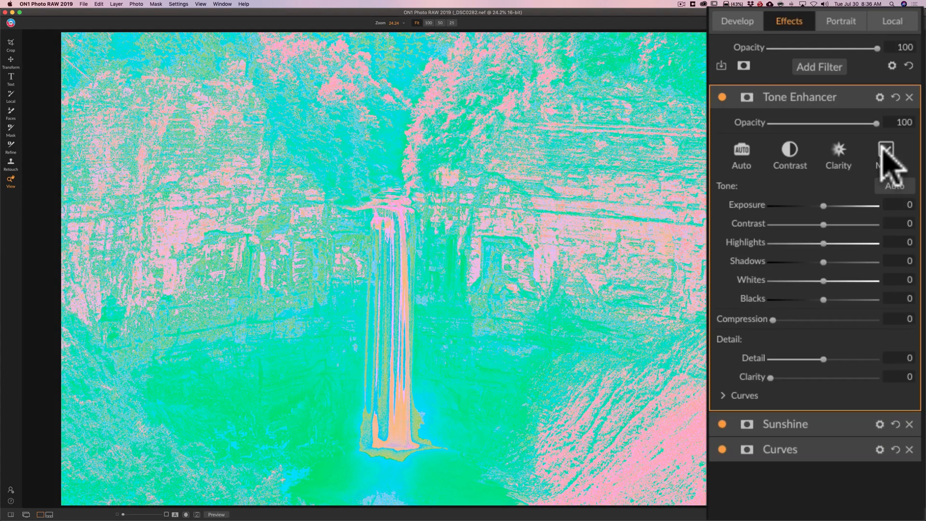
pyautogui.click(741, 152)
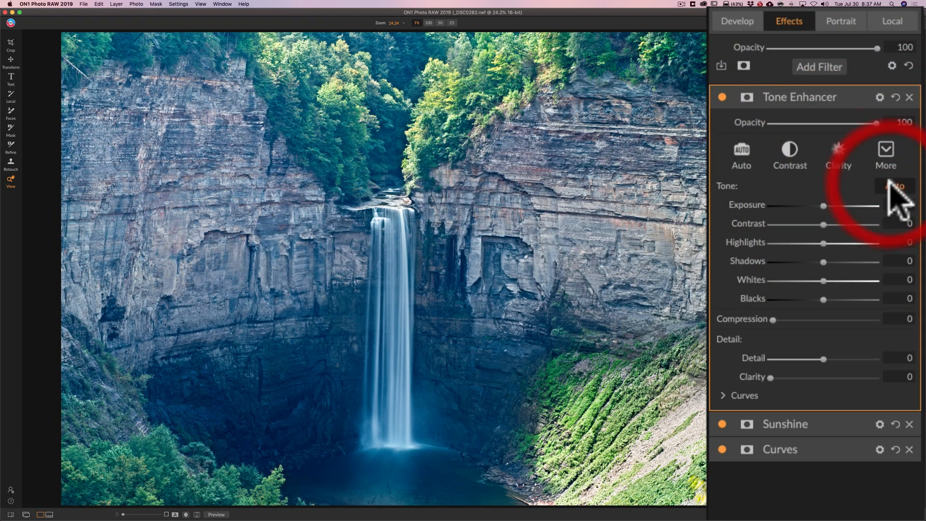
pyautogui.click(741, 155)
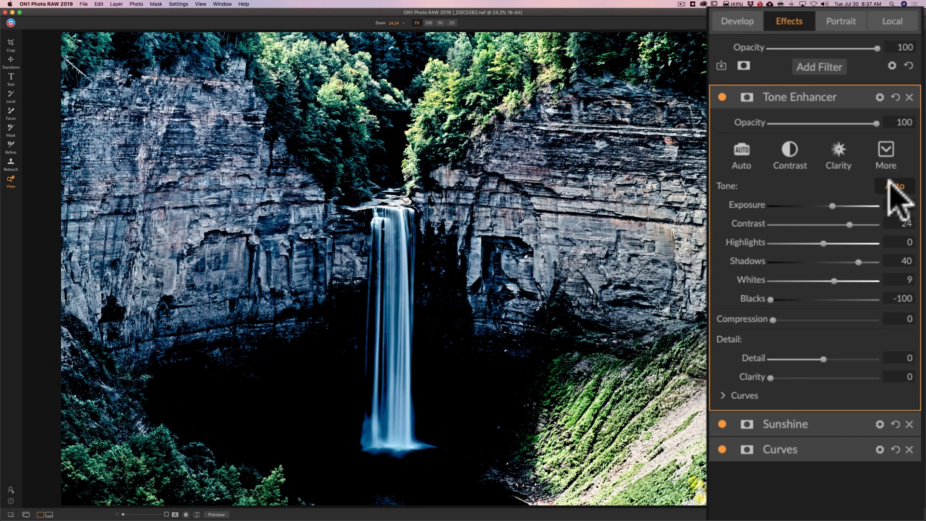
pyautogui.click(895, 185)
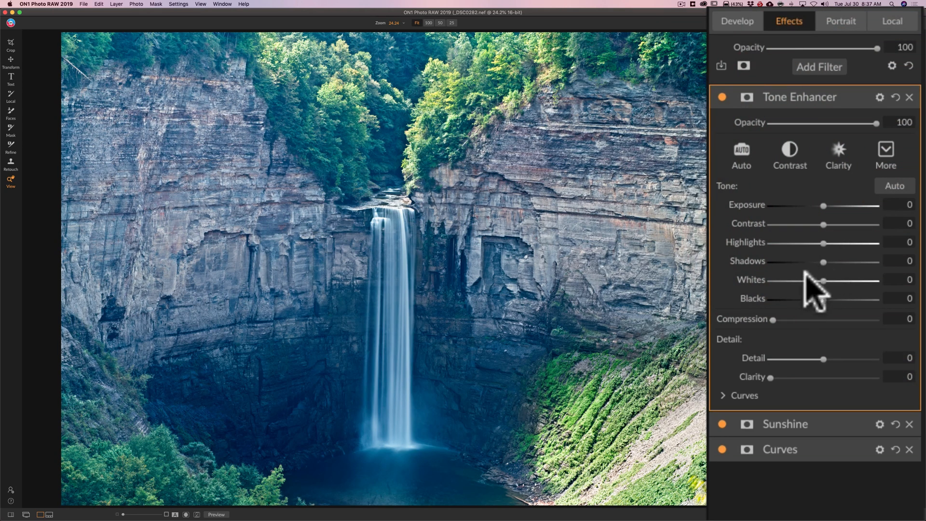
pyautogui.moveTo(797, 301)
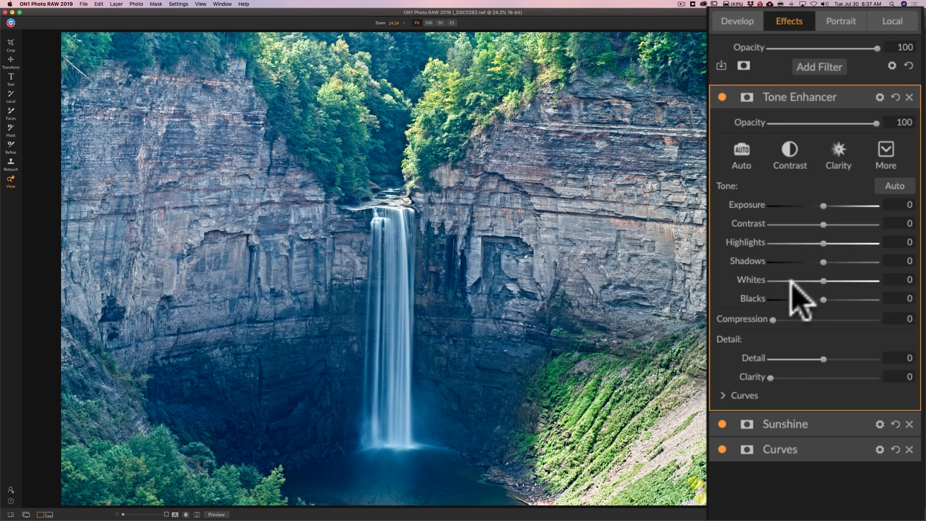
pyautogui.moveTo(812, 301)
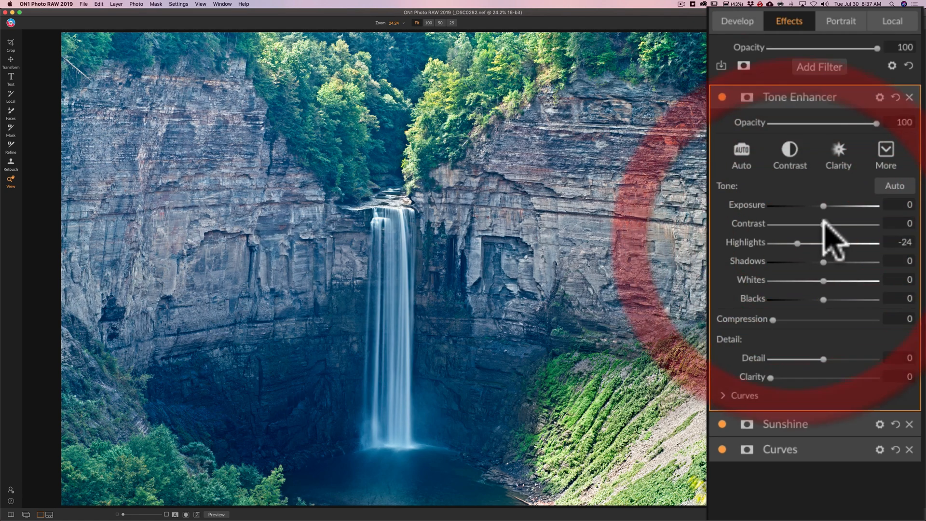
# - Set the Tone Enhancer to highlights -24, contrast 4 and shadows -10
pyautogui.moveTo(819, 223); pyautogui.dragTo(826, 223)
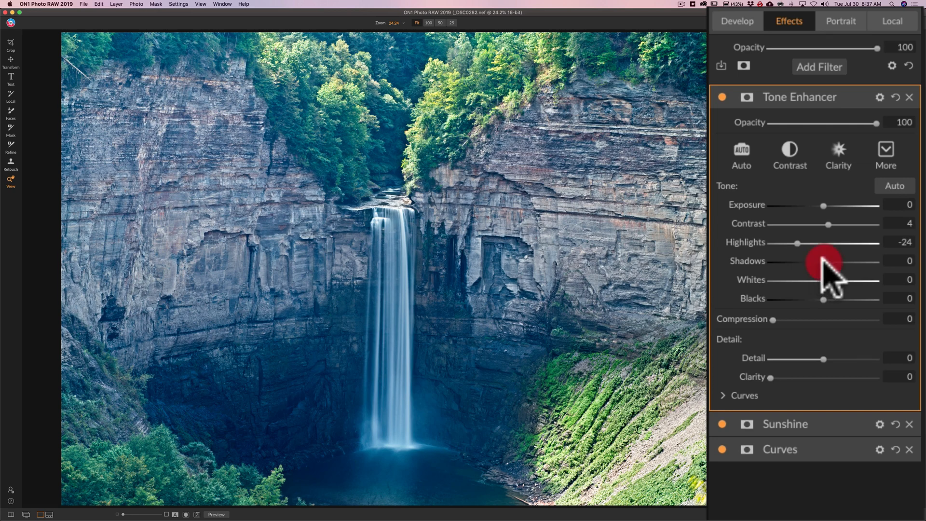
pyautogui.moveTo(821, 262); pyautogui.dragTo(850, 262)
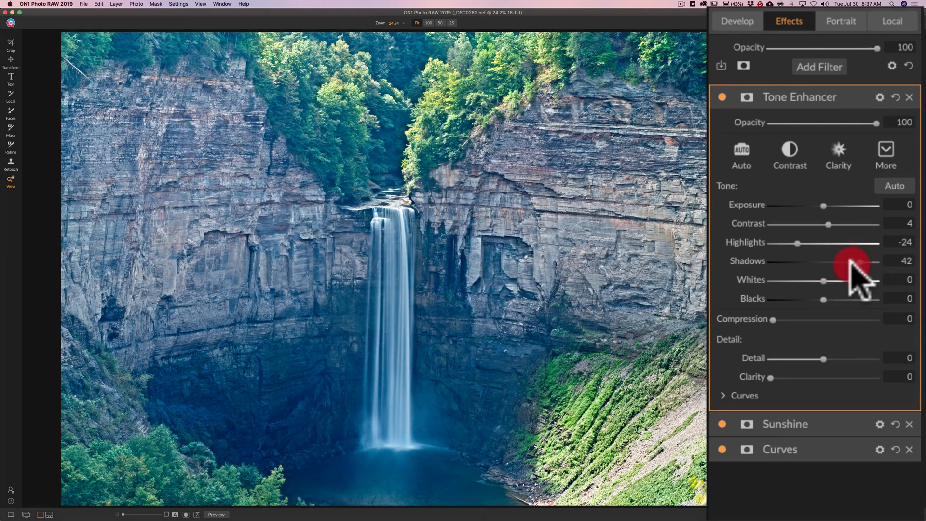
pyautogui.moveTo(853, 264); pyautogui.dragTo(821, 263)
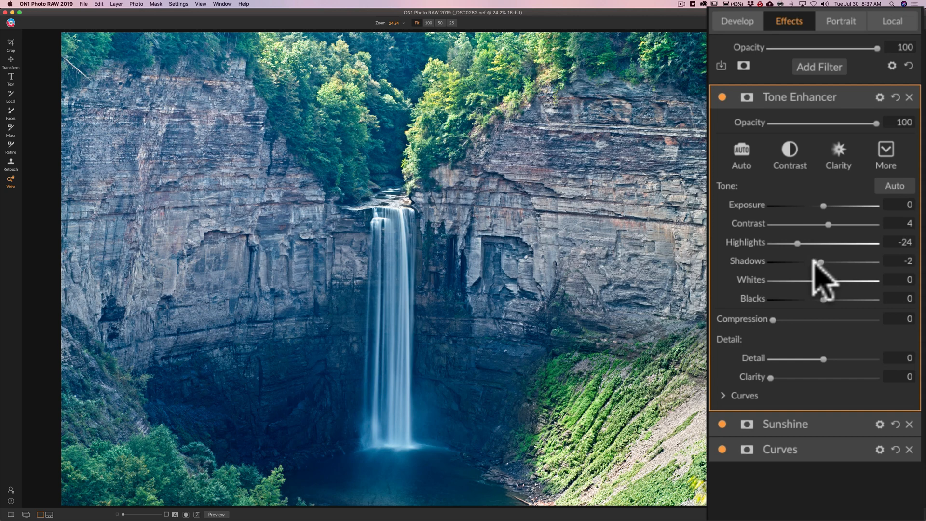
pyautogui.moveTo(819, 262); pyautogui.dragTo(812, 262)
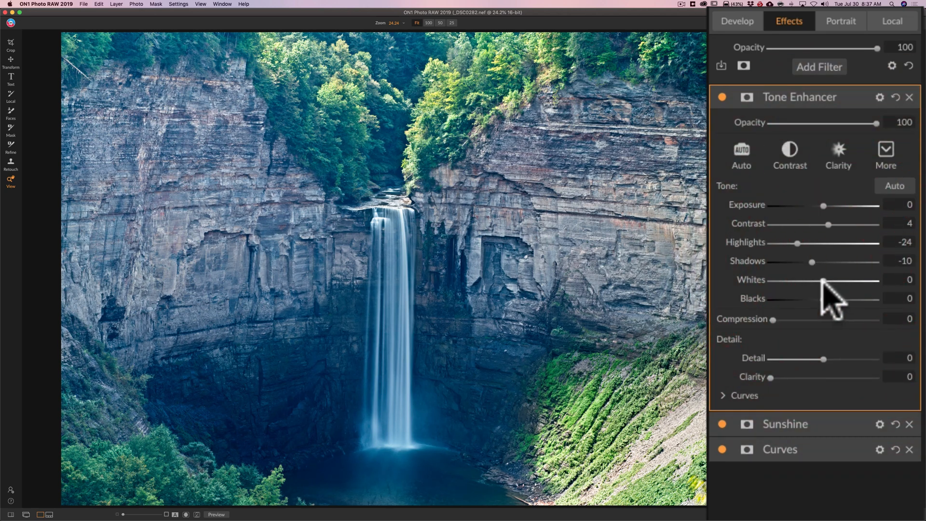
pyautogui.moveTo(845, 198)
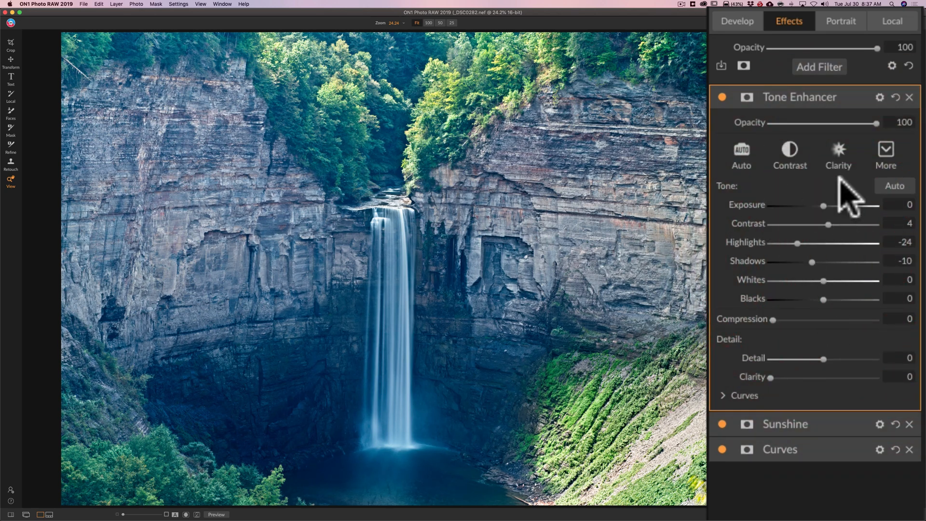
pyautogui.click(819, 66)
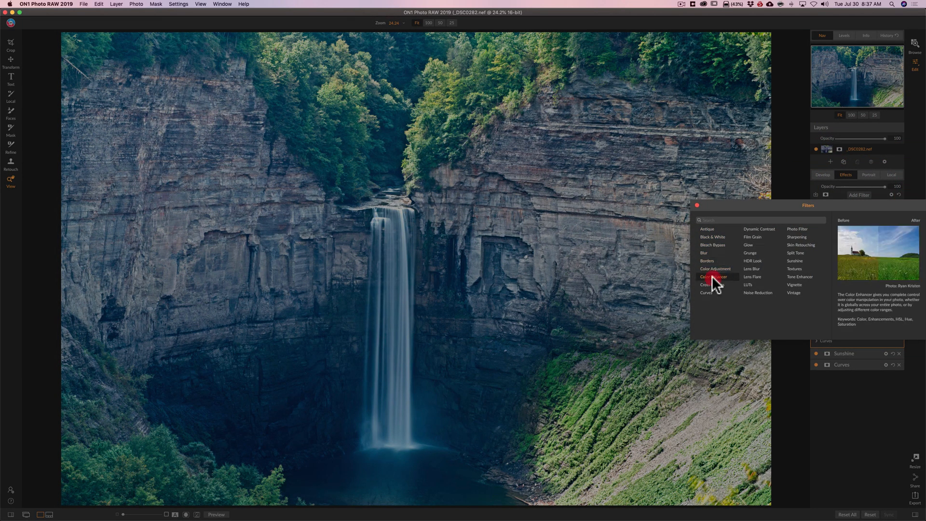
# - Add a Color Enhancer filter with a modest overall saturation boost
pyautogui.click(716, 276)
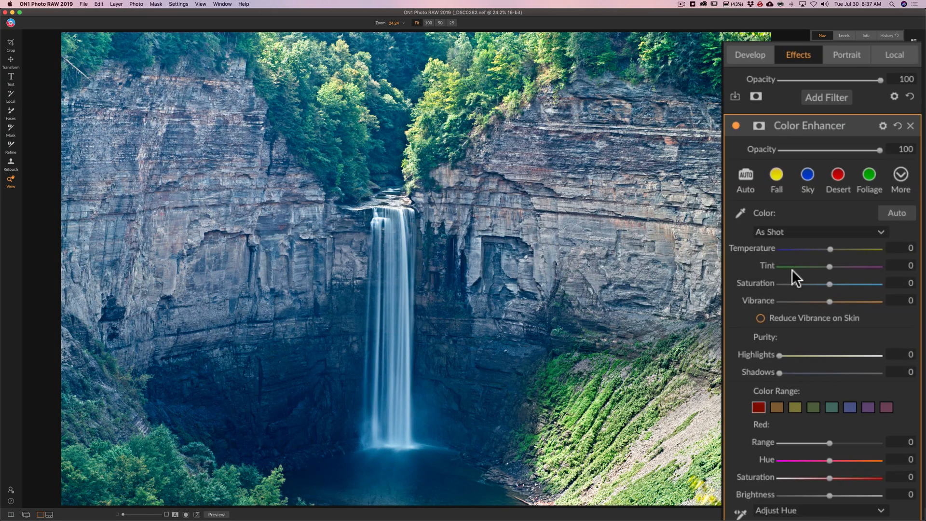
pyautogui.moveTo(836, 298)
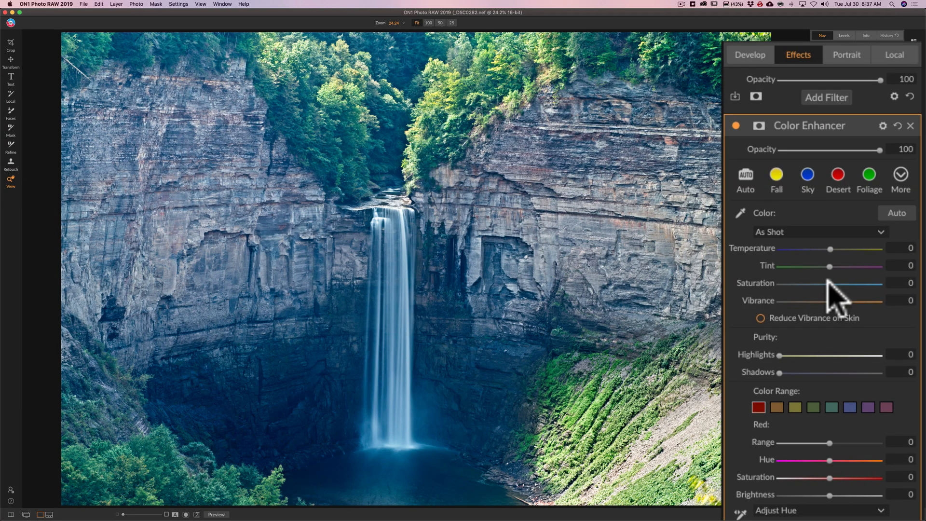
pyautogui.moveTo(829, 283); pyautogui.dragTo(842, 284)
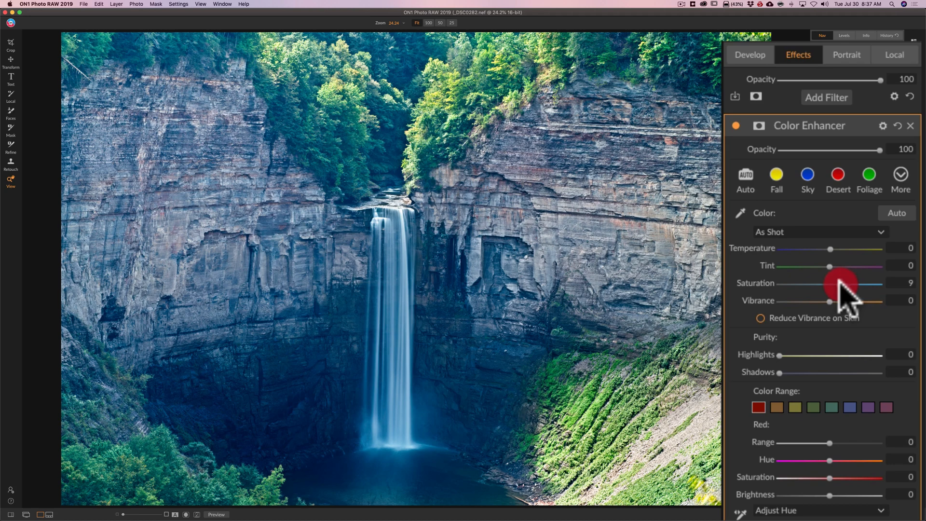
pyautogui.moveTo(839, 287); pyautogui.dragTo(845, 288)
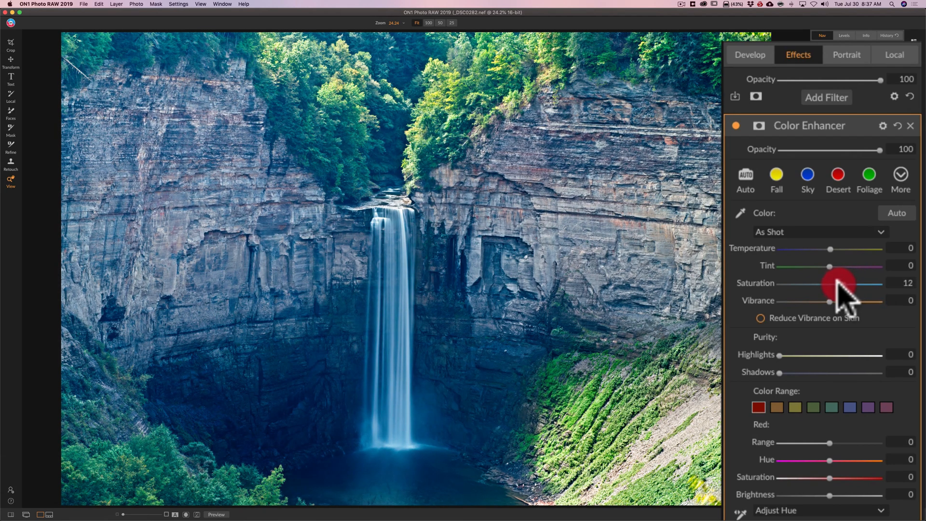
pyautogui.moveTo(842, 283); pyautogui.dragTo(816, 284)
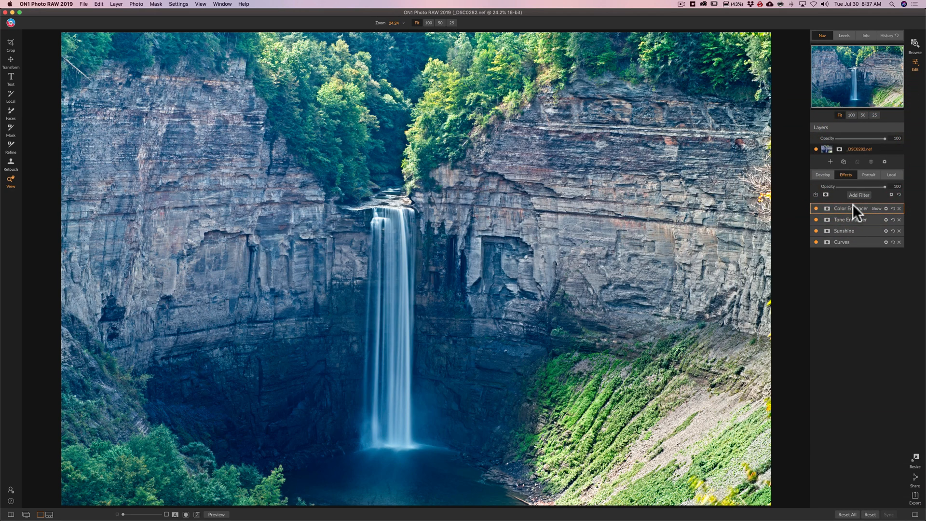
# - Add a Dynamic Contrast filter and lower its opacity to about 73%
pyautogui.click(858, 195)
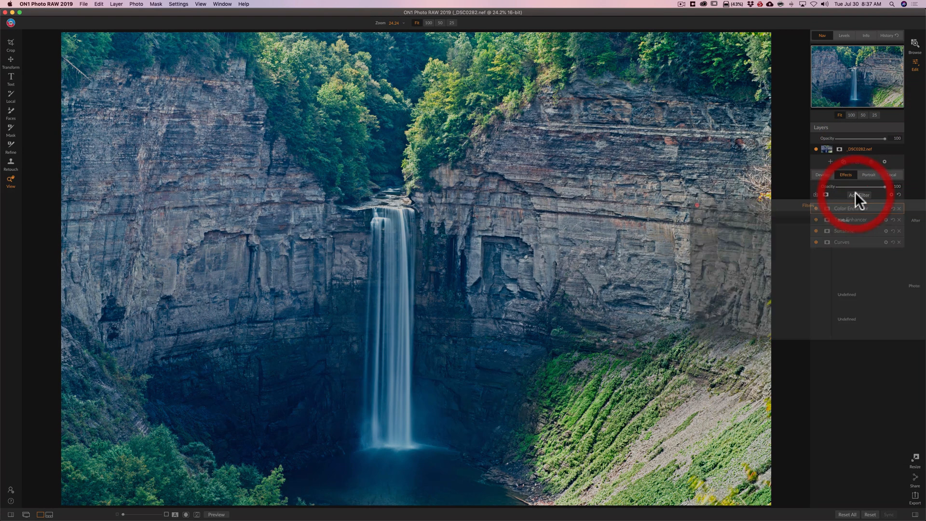
pyautogui.click(858, 195)
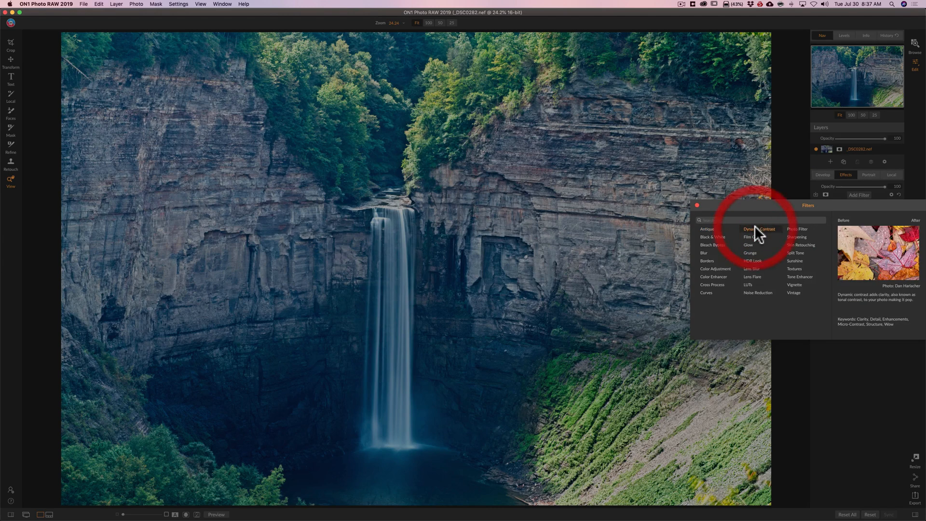
pyautogui.click(762, 229)
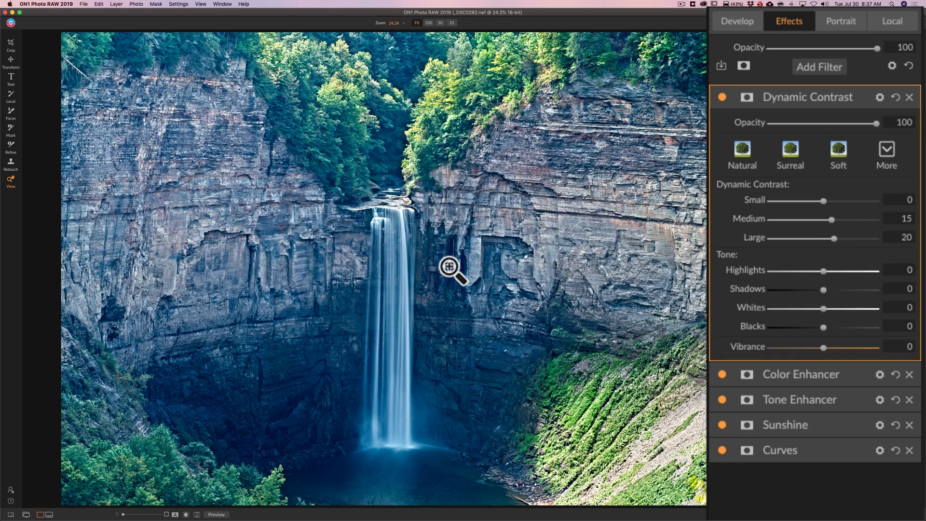
pyautogui.moveTo(880, 133)
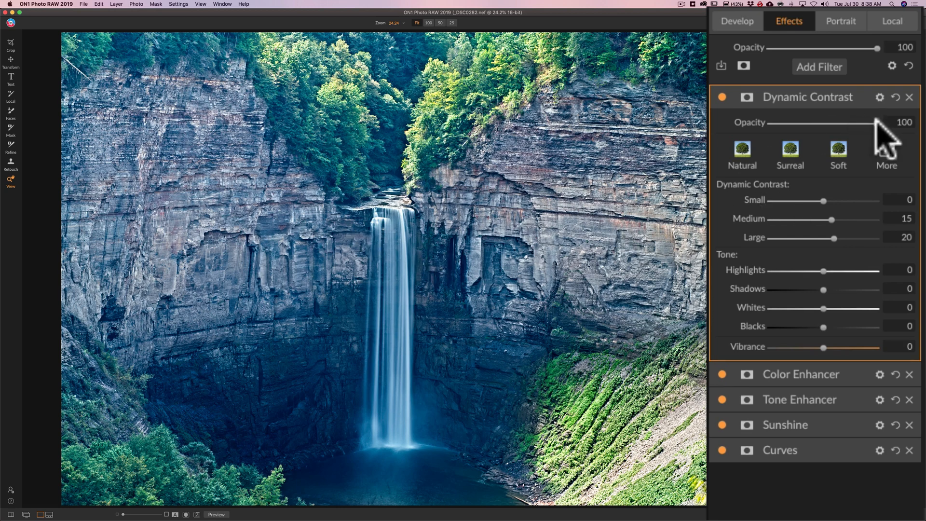
pyautogui.moveTo(878, 131); pyautogui.dragTo(845, 131)
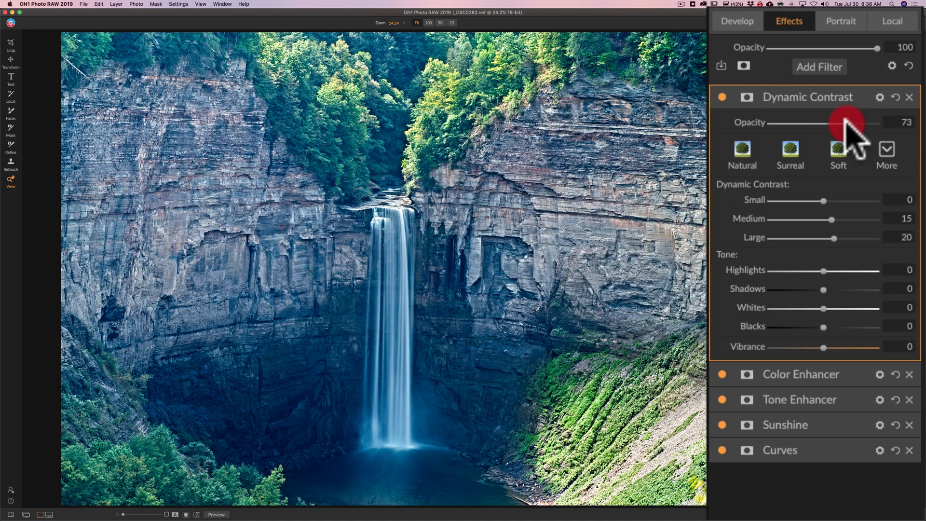
pyautogui.moveTo(856, 123); pyautogui.dragTo(831, 123)
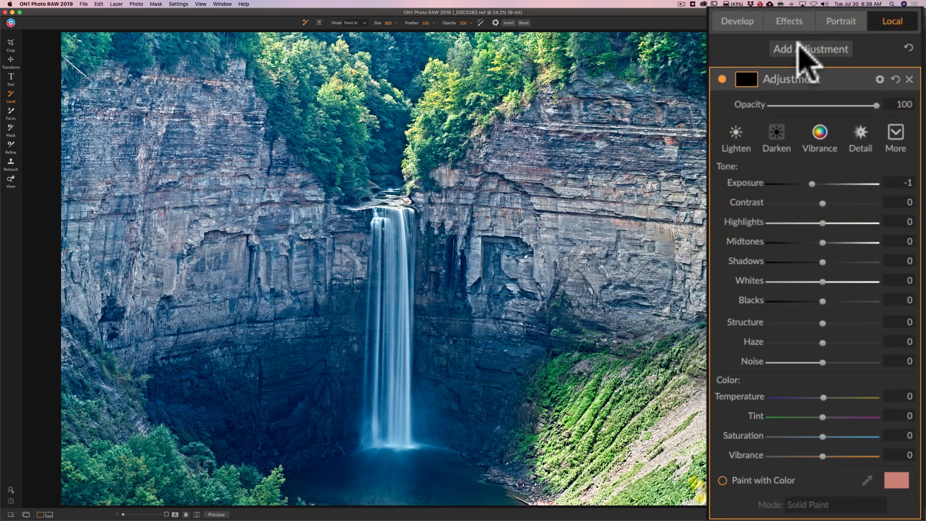
# - Paint a +1 exposure local adjustment over the length of the waterfall
pyautogui.moveTo(812, 184); pyautogui.dragTo(826, 184)
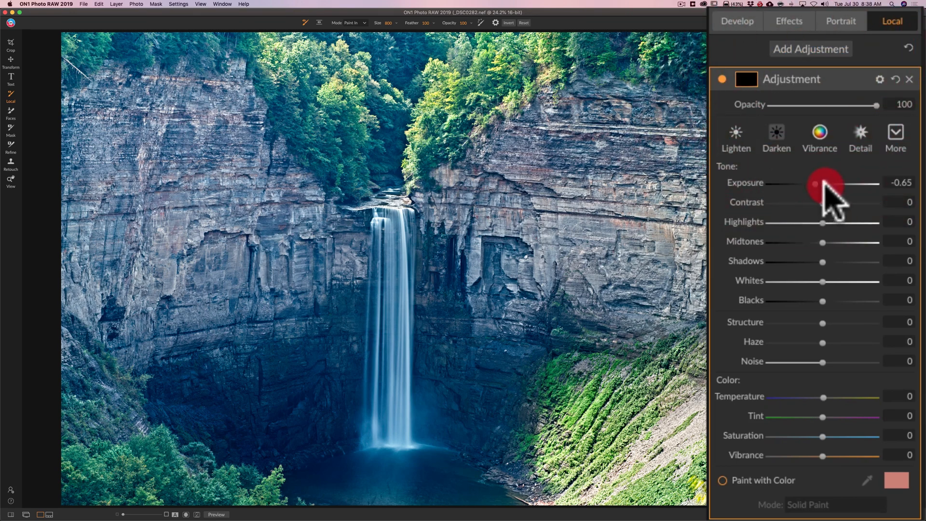
pyautogui.moveTo(821, 184); pyautogui.dragTo(833, 184)
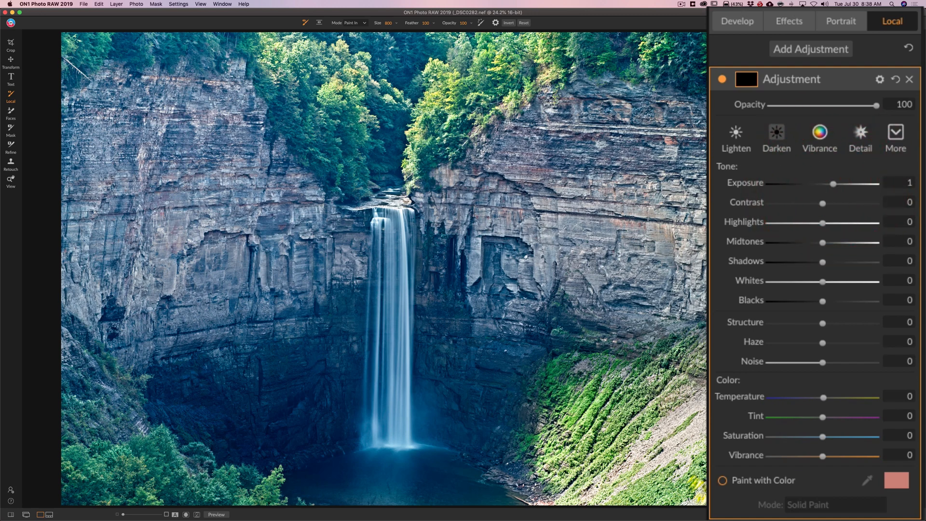
pyautogui.moveTo(404, 329)
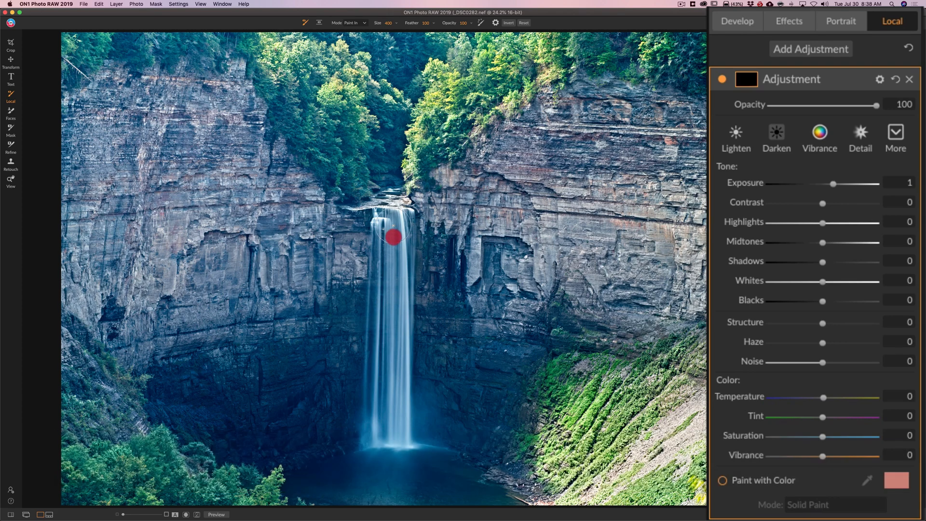
pyautogui.moveTo(392, 237); pyautogui.dragTo(387, 387)
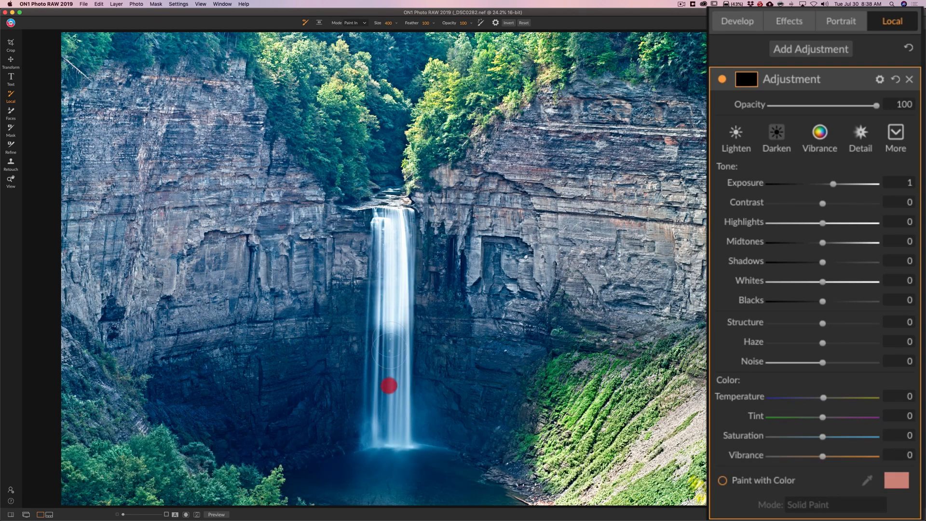
pyautogui.moveTo(389, 387); pyautogui.dragTo(392, 439)
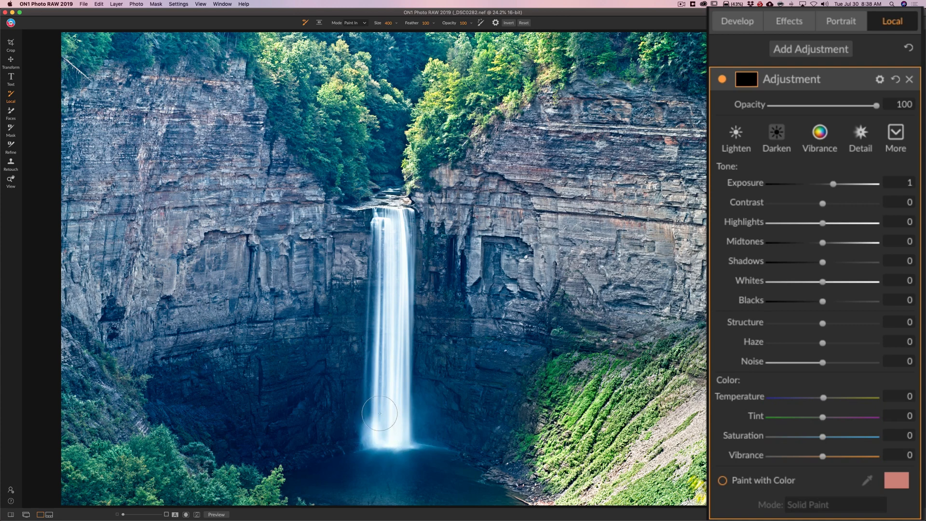
pyautogui.moveTo(379, 412); pyautogui.dragTo(387, 215)
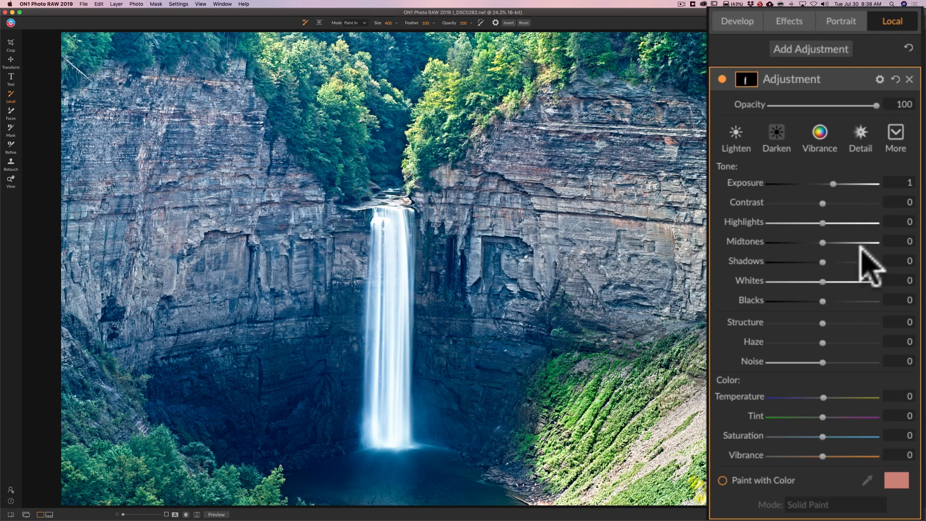
# - Retune the waterfall brush to exposure 0.35 and highlights 13, with whites at zero
pyautogui.moveTo(834, 184); pyautogui.dragTo(826, 183)
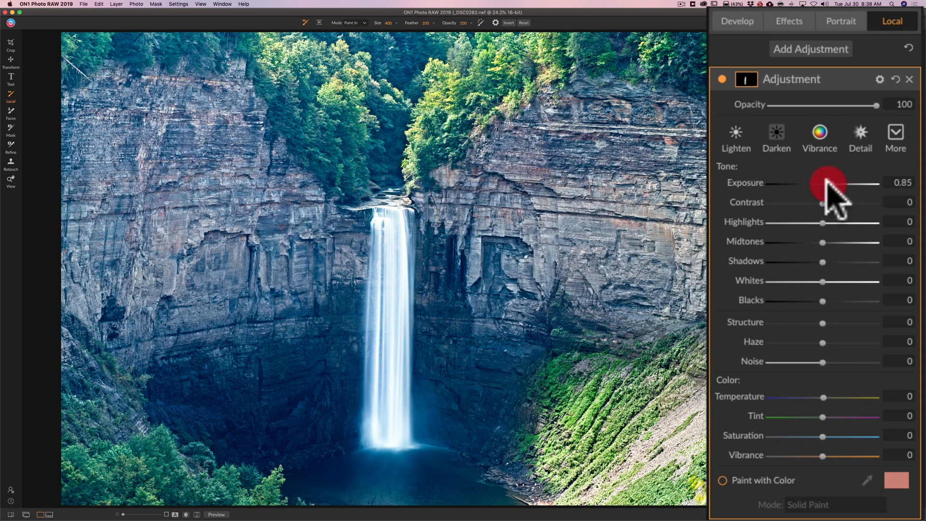
pyautogui.moveTo(827, 183); pyautogui.dragTo(827, 184)
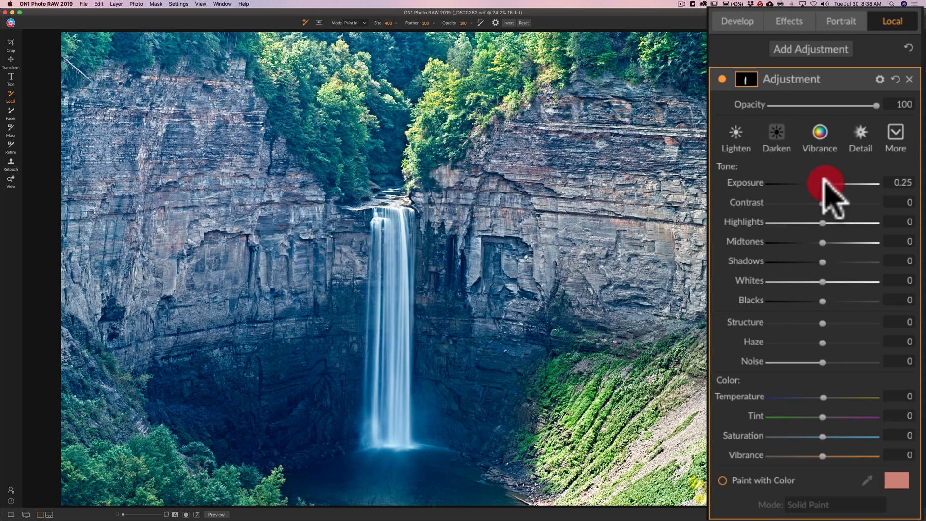
pyautogui.moveTo(824, 184); pyautogui.dragTo(826, 183)
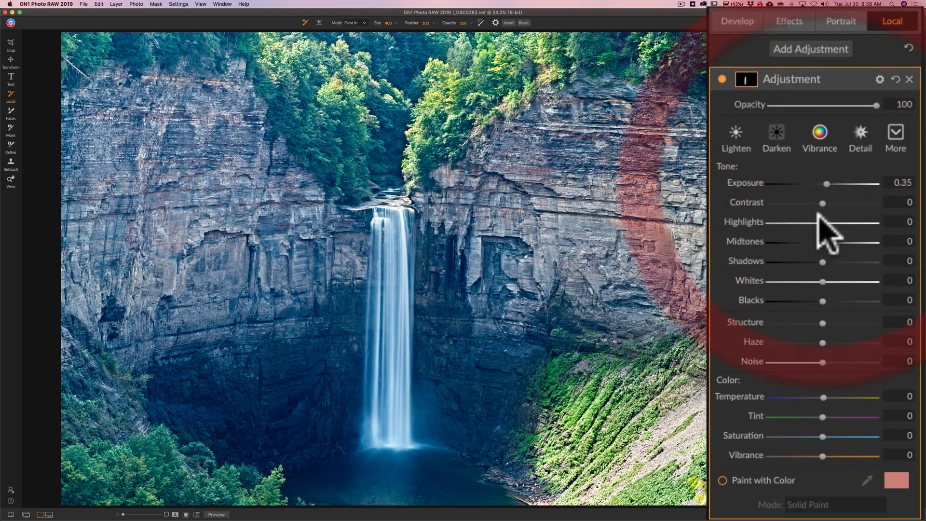
pyautogui.moveTo(823, 222); pyautogui.dragTo(839, 222)
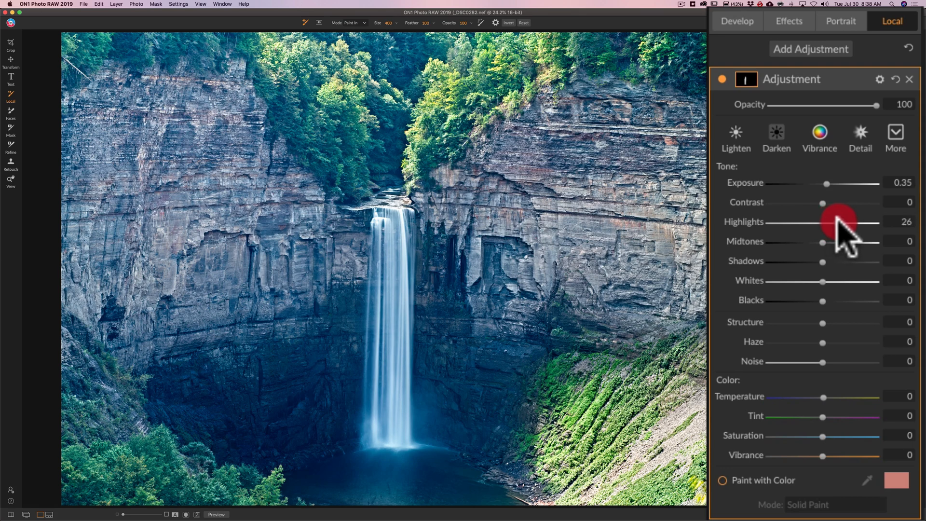
pyautogui.moveTo(836, 222); pyautogui.dragTo(841, 223)
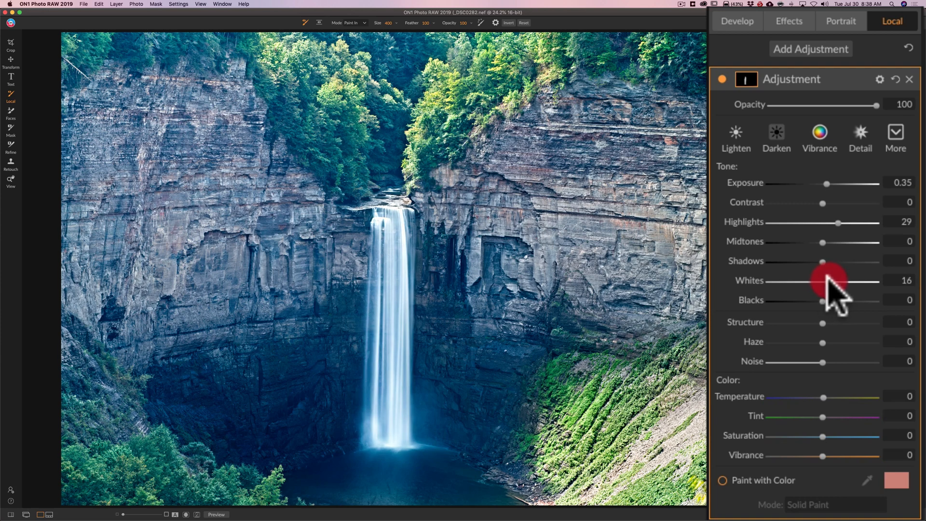
pyautogui.moveTo(830, 282); pyautogui.dragTo(827, 282)
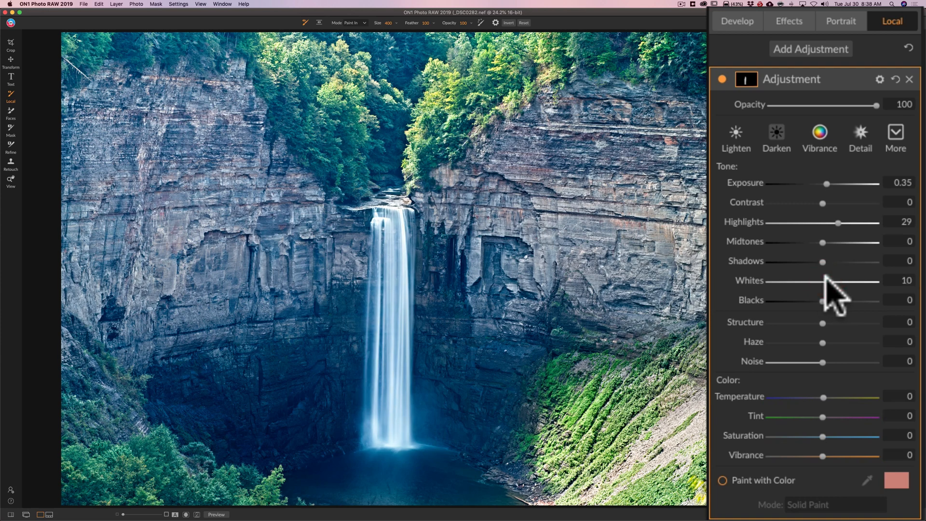
pyautogui.moveTo(839, 124)
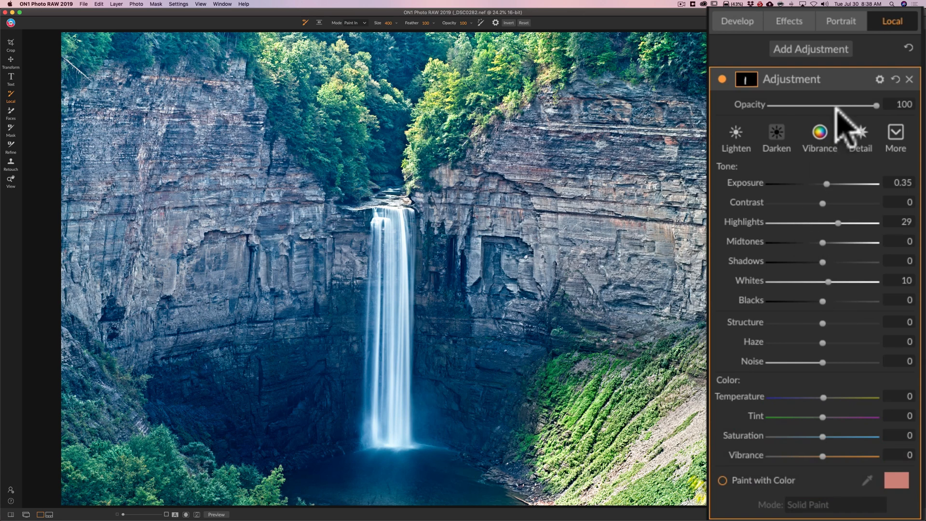
pyautogui.moveTo(839, 236)
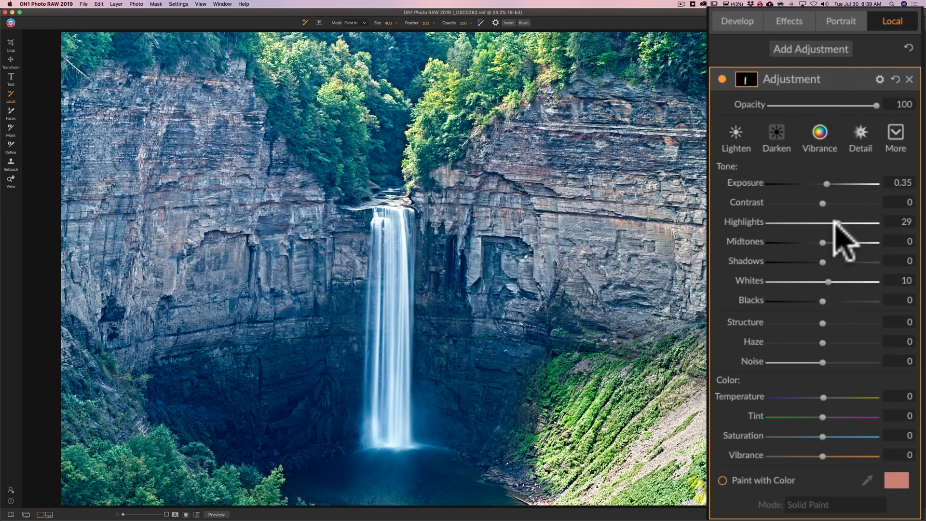
pyautogui.moveTo(837, 223); pyautogui.dragTo(832, 223)
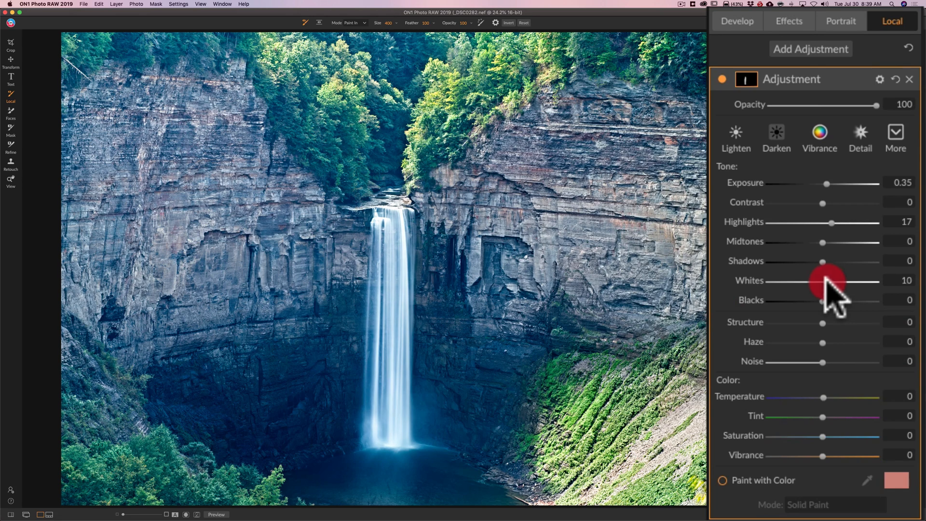
pyautogui.moveTo(827, 281); pyautogui.dragTo(826, 281)
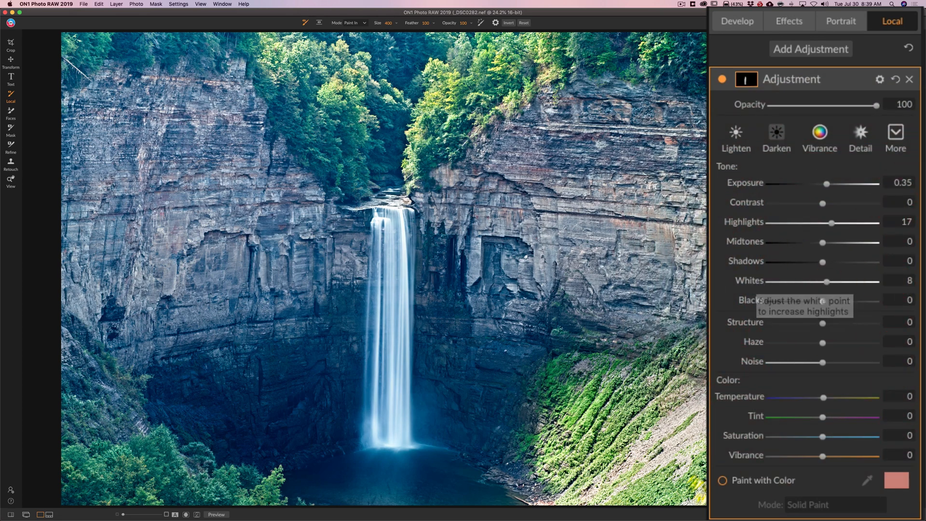
pyautogui.moveTo(762, 289)
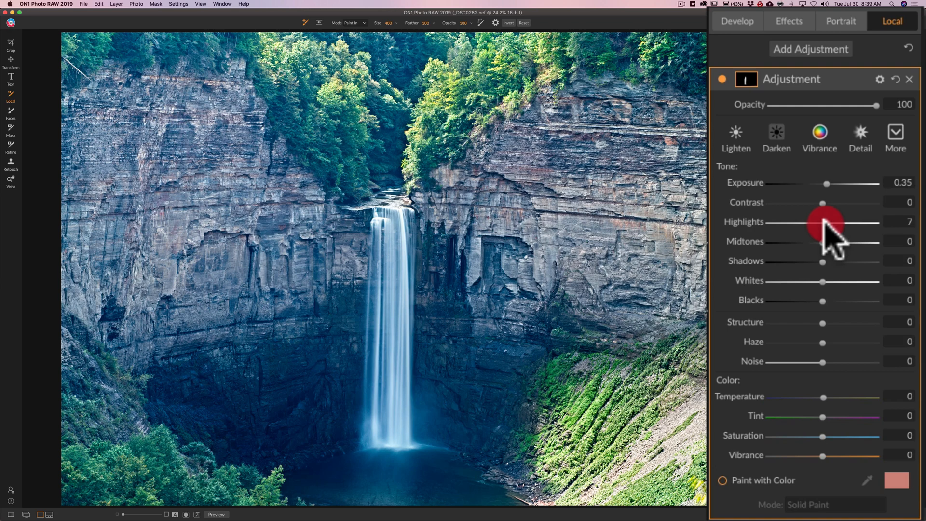
pyautogui.moveTo(830, 223); pyautogui.dragTo(822, 223)
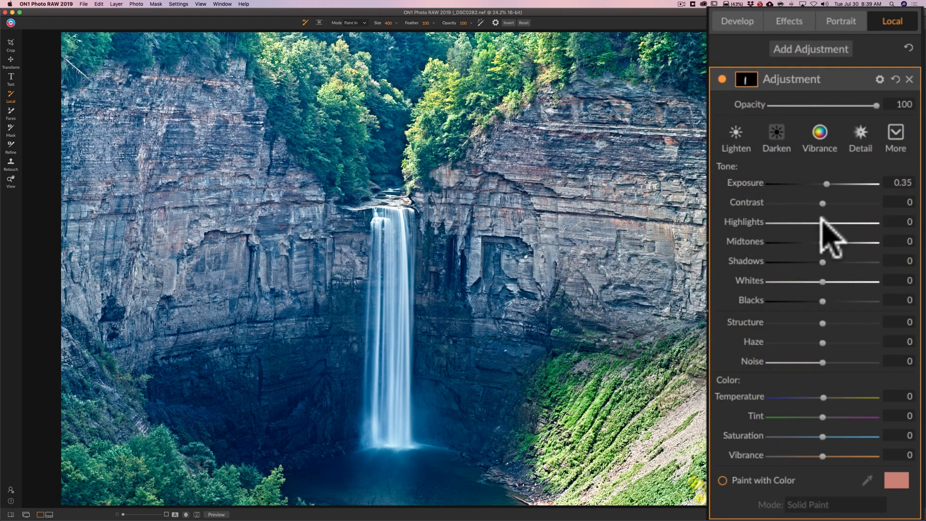
pyautogui.moveTo(822, 223); pyautogui.dragTo(830, 223)
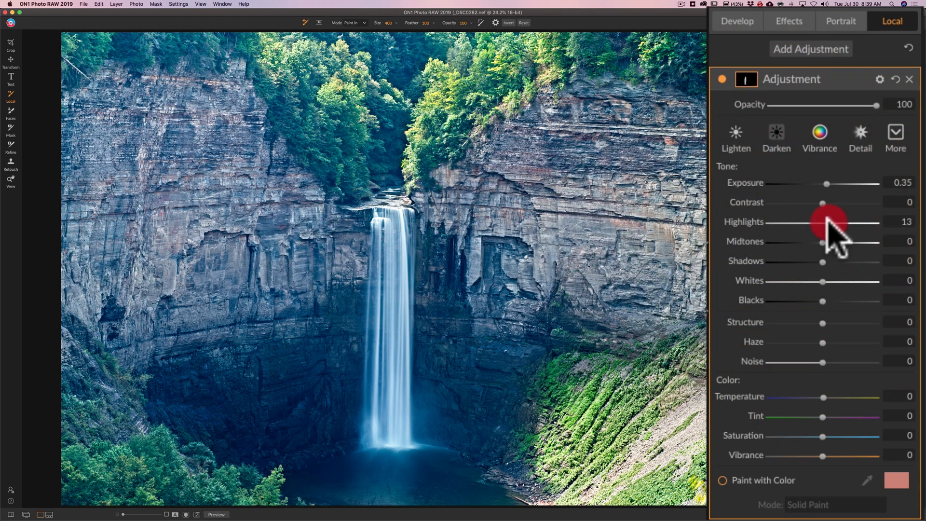
pyautogui.moveTo(831, 198)
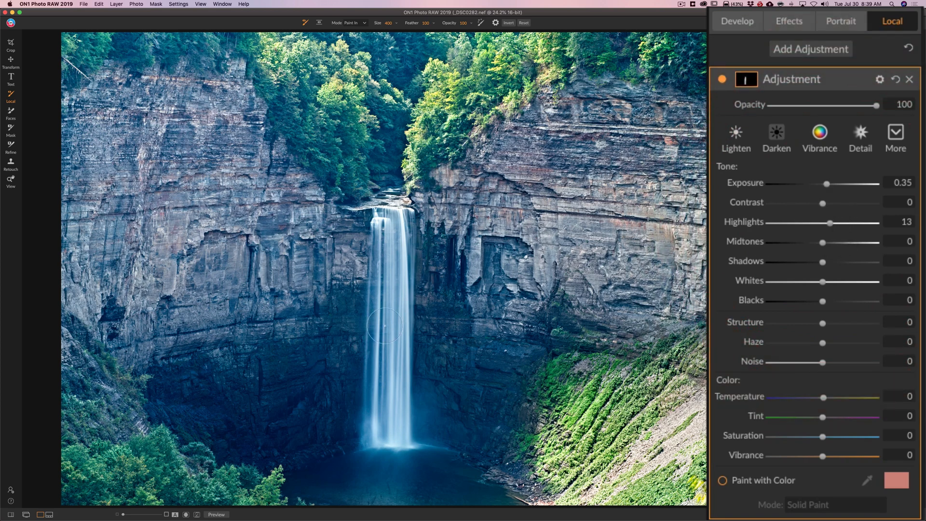
pyautogui.moveTo(839, 94)
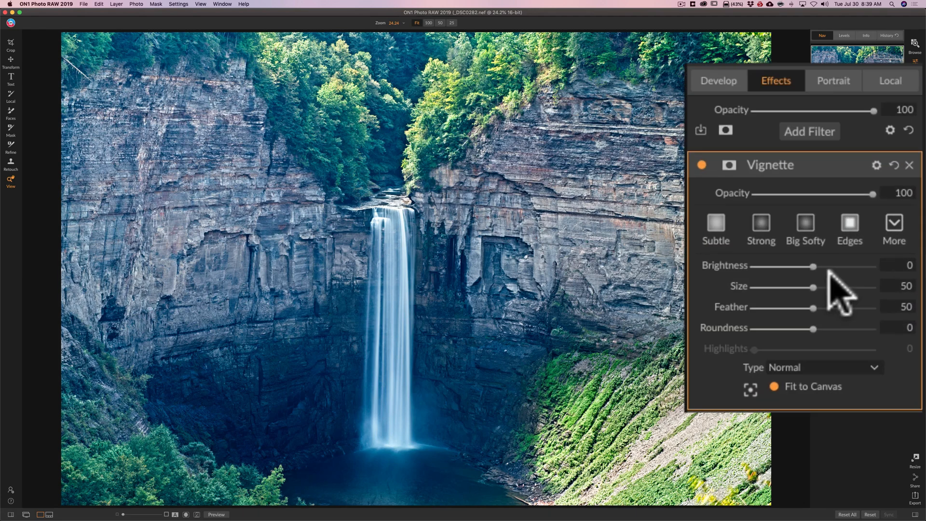
# - Apply the Strong vignette style (brightness -50, size 40, Soft) after trying Big Softy
pyautogui.moveTo(815, 266); pyautogui.dragTo(801, 266)
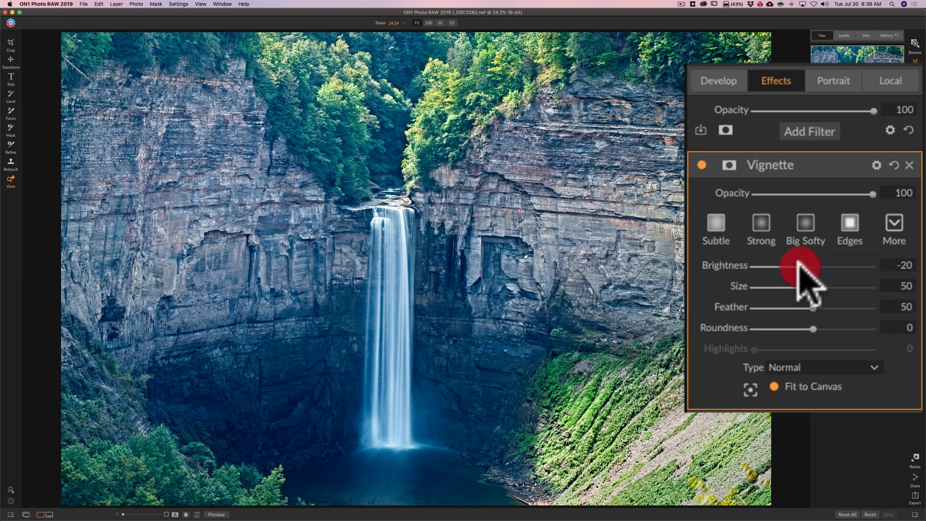
pyautogui.click(761, 229)
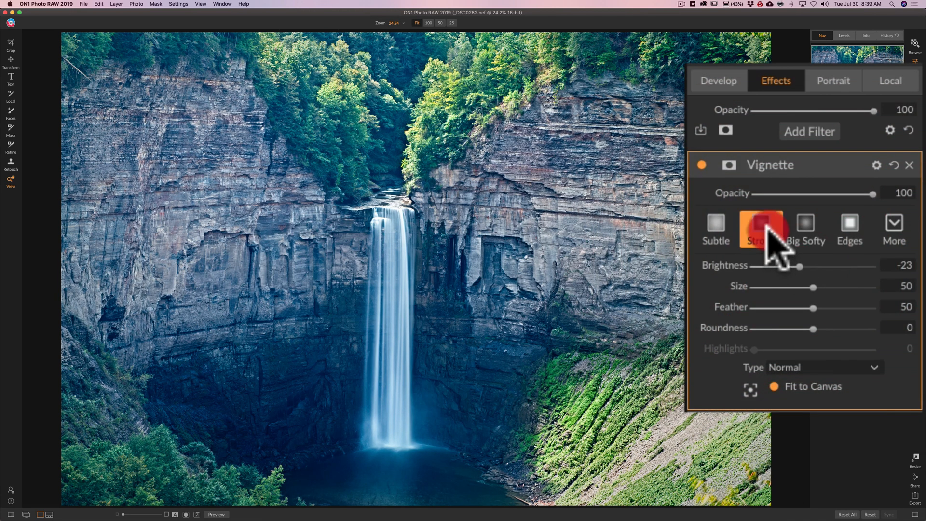
pyautogui.click(806, 230)
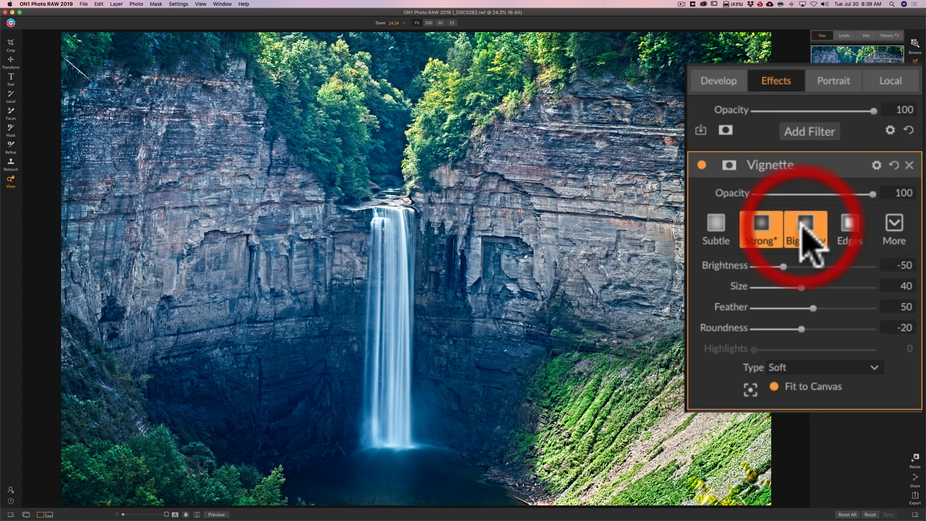
pyautogui.click(805, 229)
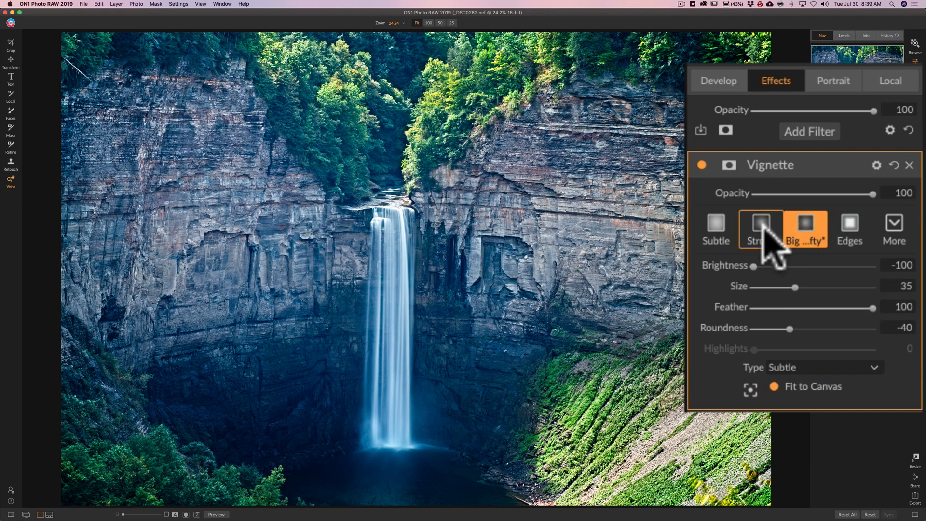
pyautogui.click(761, 227)
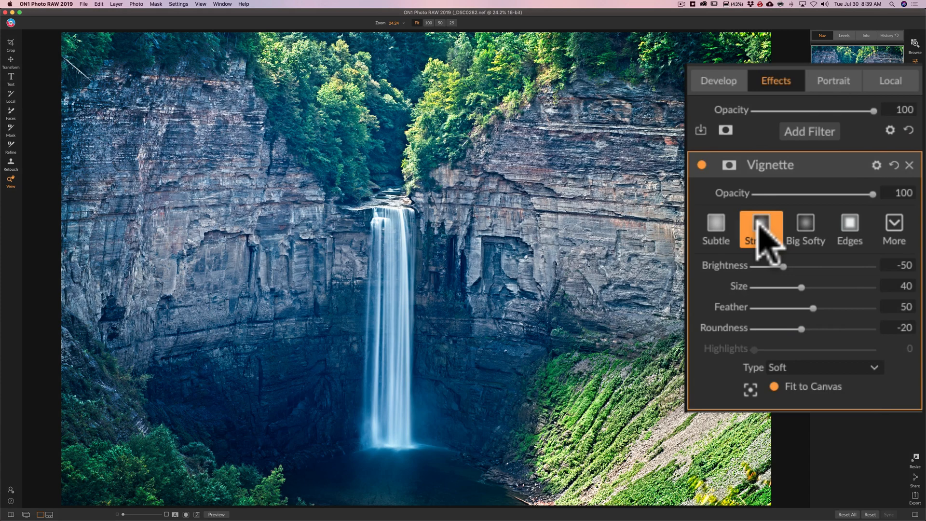
pyautogui.click(761, 229)
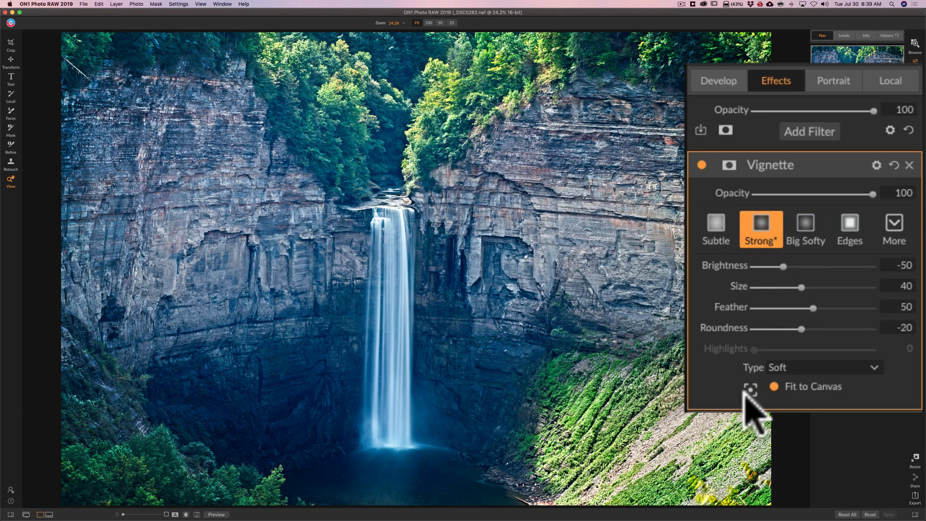
pyautogui.moveTo(316, 263)
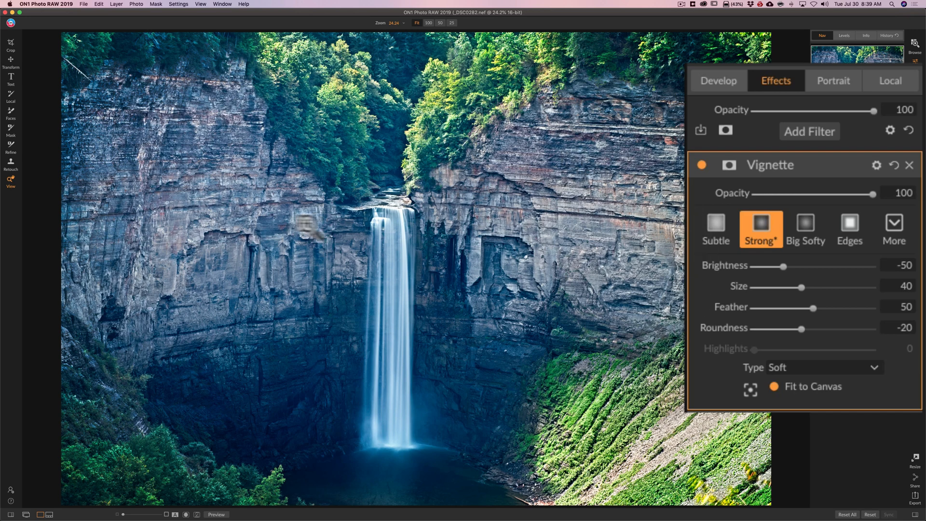
pyautogui.moveTo(756, 284)
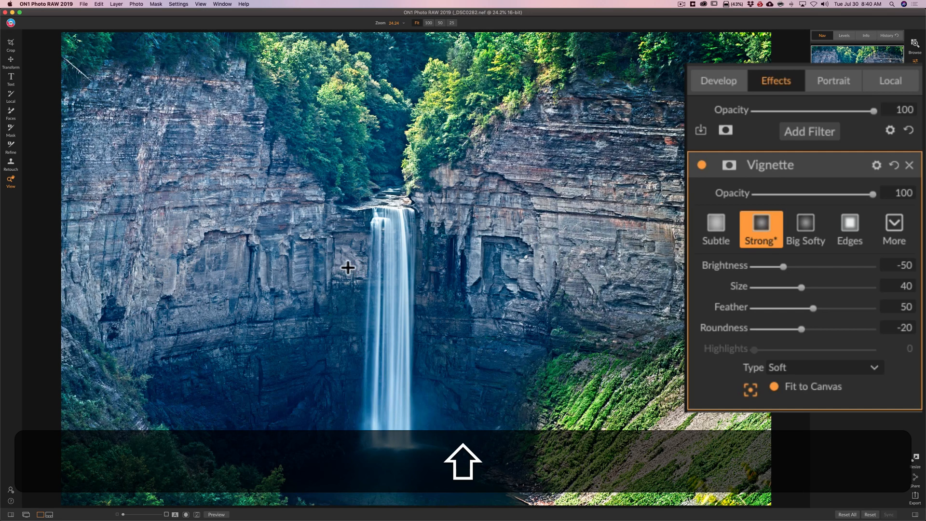
pyautogui.moveTo(332, 268)
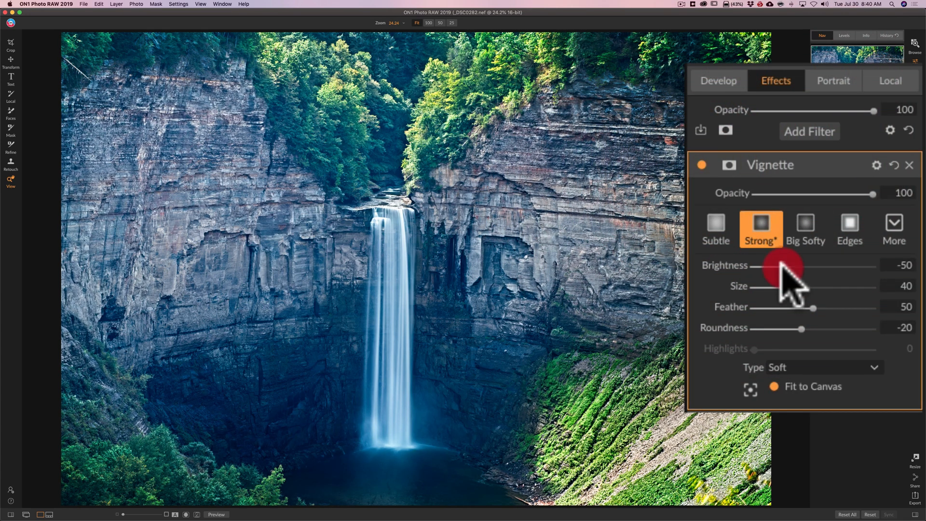
# - Ease the off-centre vignette's brightness toward zero, to about -37
pyautogui.moveTo(782, 269); pyautogui.dragTo(800, 269)
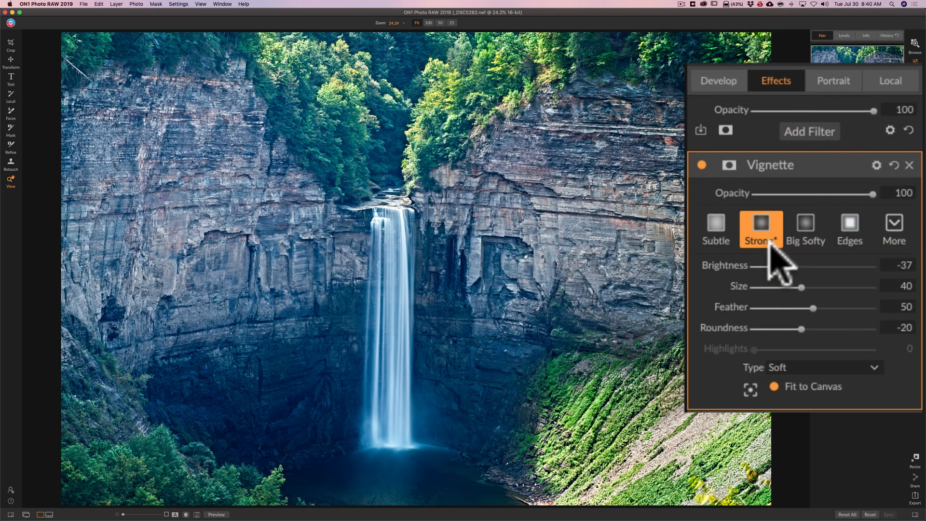
pyautogui.moveTo(756, 265); pyautogui.dragTo(794, 265)
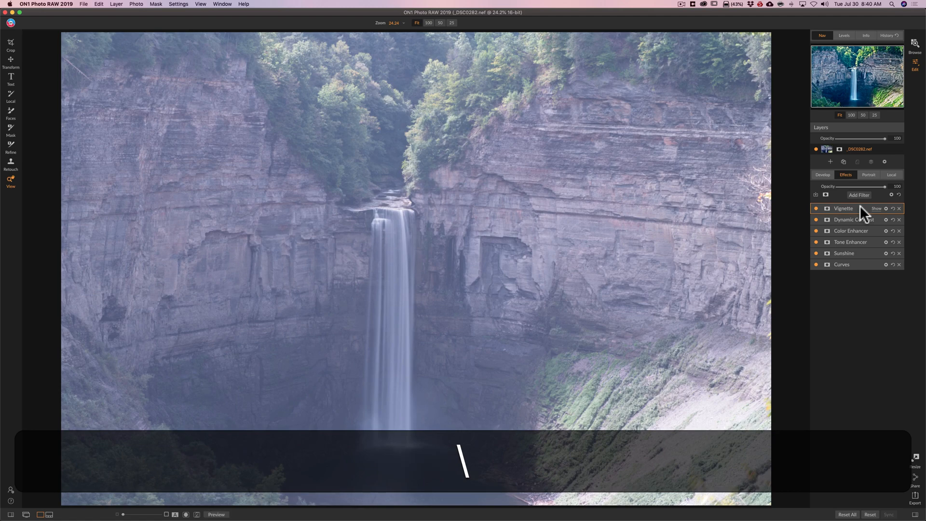
# - Show the filmstrip of waterfall versions beneath the finished edit
pyautogui.click(205, 514)
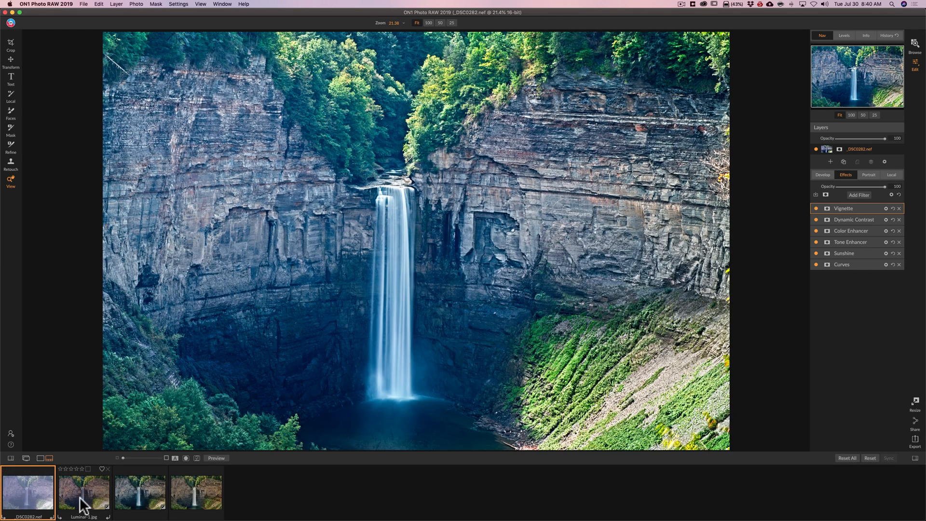
# - View the Luminar-1, Lightroom-1 and Capture One versions, then return to DSC0282.nef
pyautogui.click(83, 493)
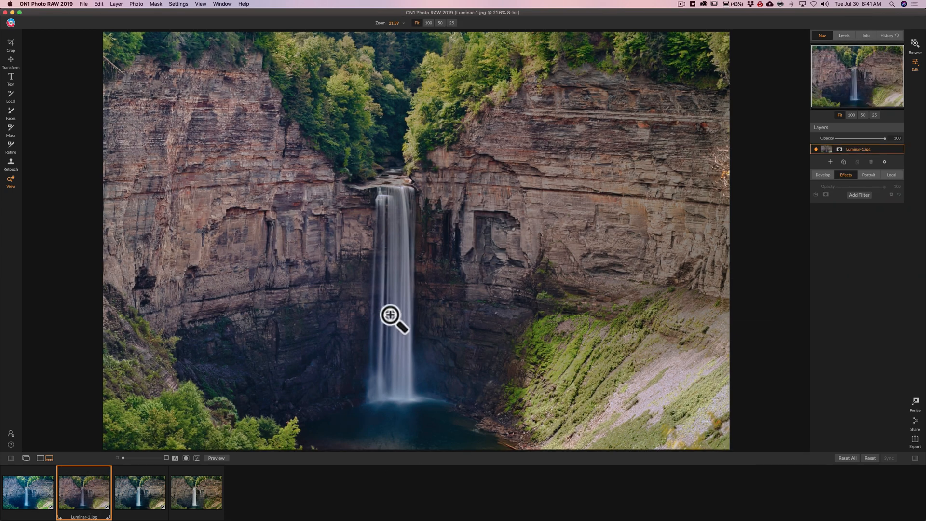
pyautogui.moveTo(497, 211)
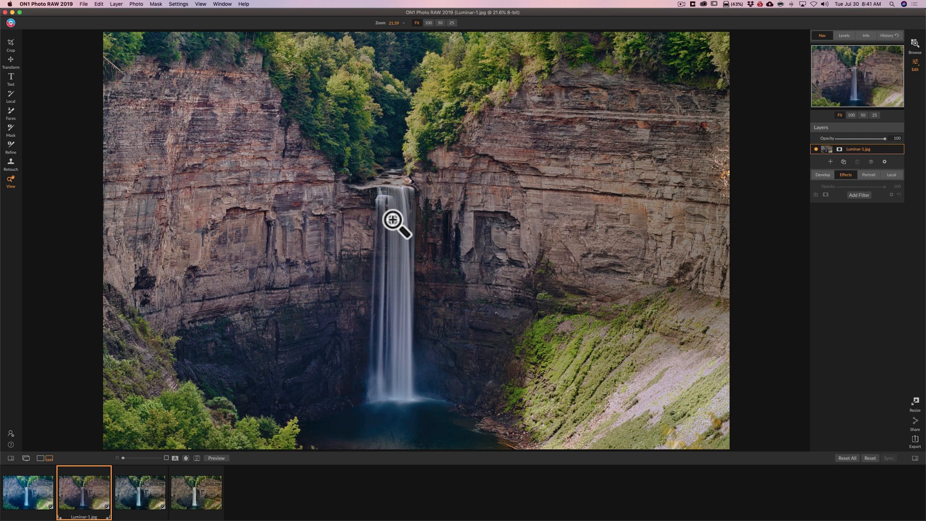
pyautogui.moveTo(387, 332)
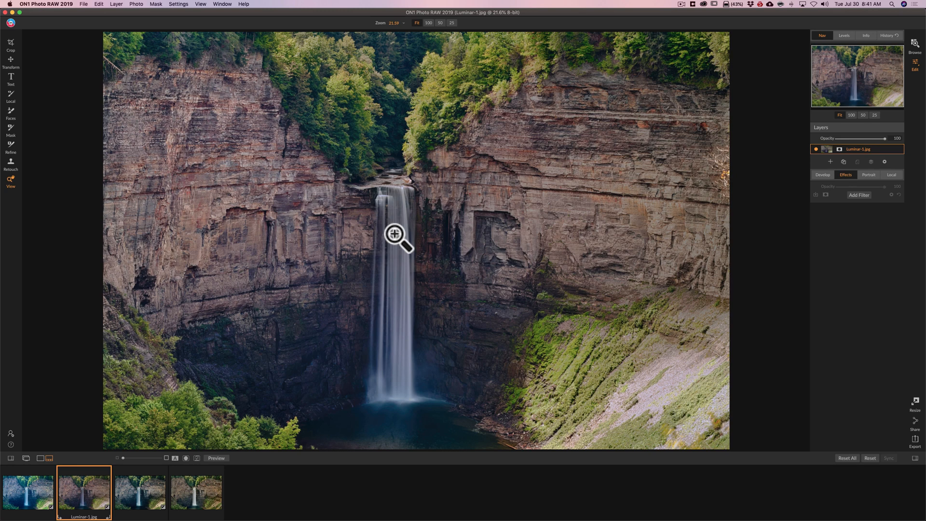
pyautogui.moveTo(345, 301)
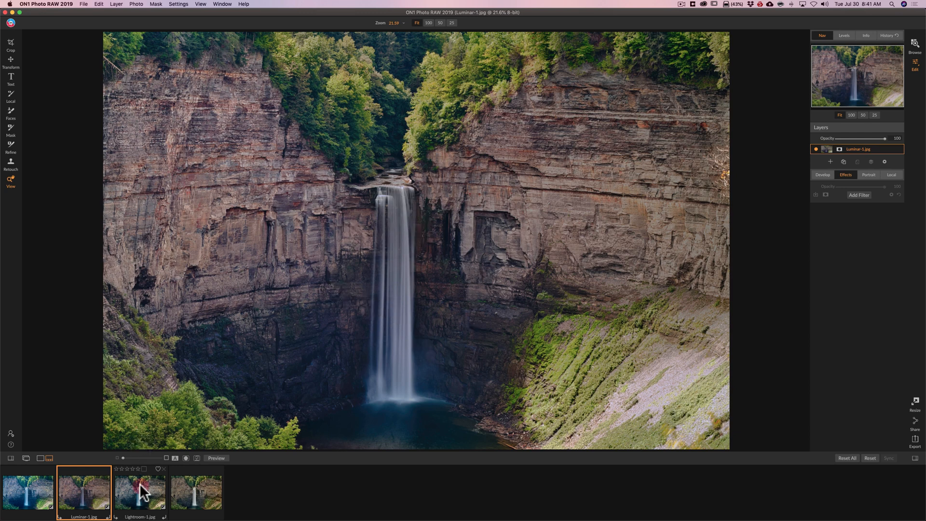
pyautogui.click(140, 491)
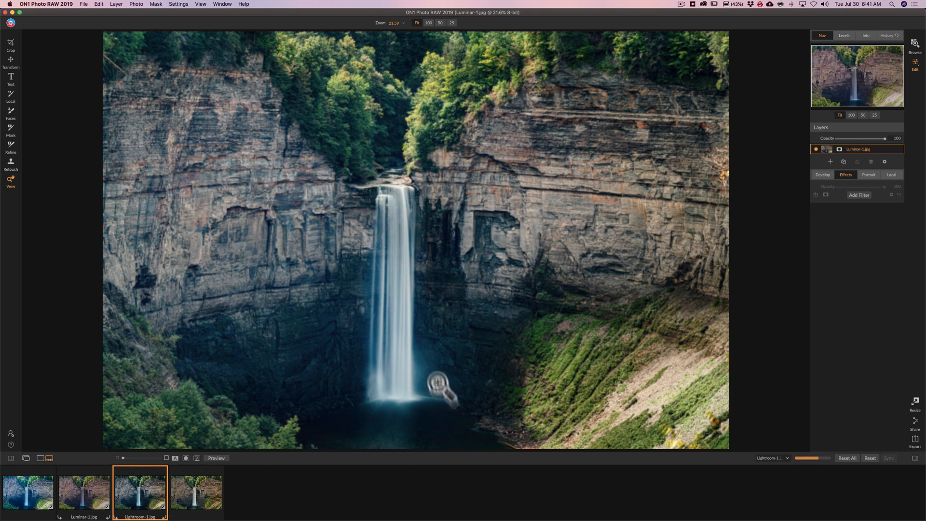
pyautogui.moveTo(452, 239)
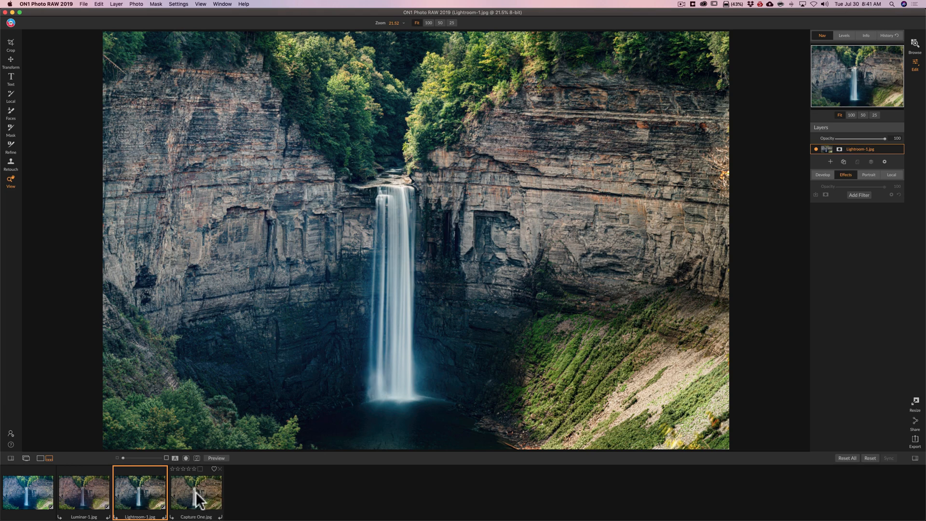
pyautogui.click(195, 490)
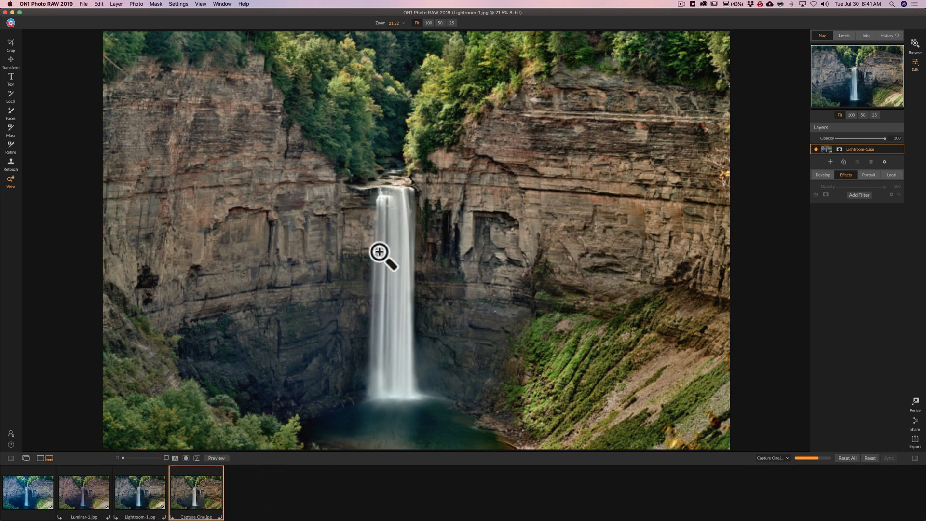
pyautogui.moveTo(385, 241)
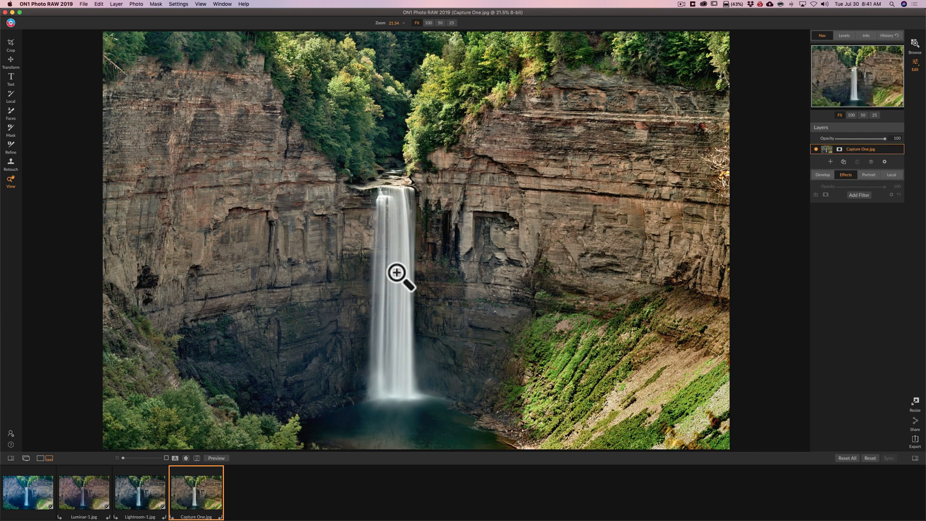
pyautogui.moveTo(381, 172)
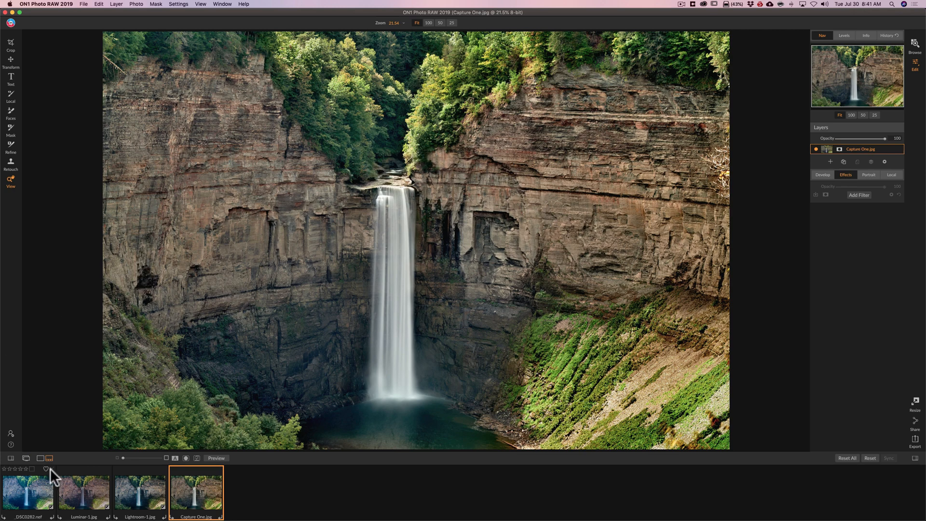
pyautogui.moveTo(37, 492)
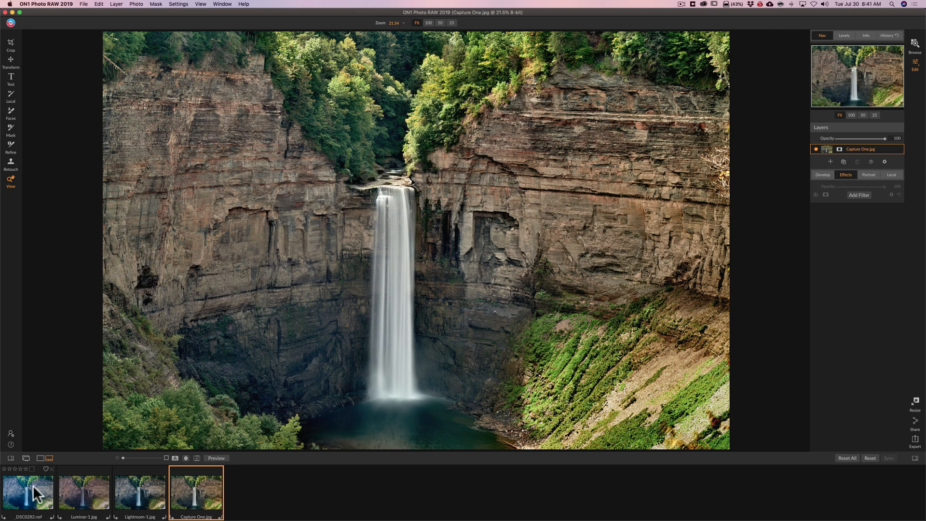
pyautogui.click(28, 491)
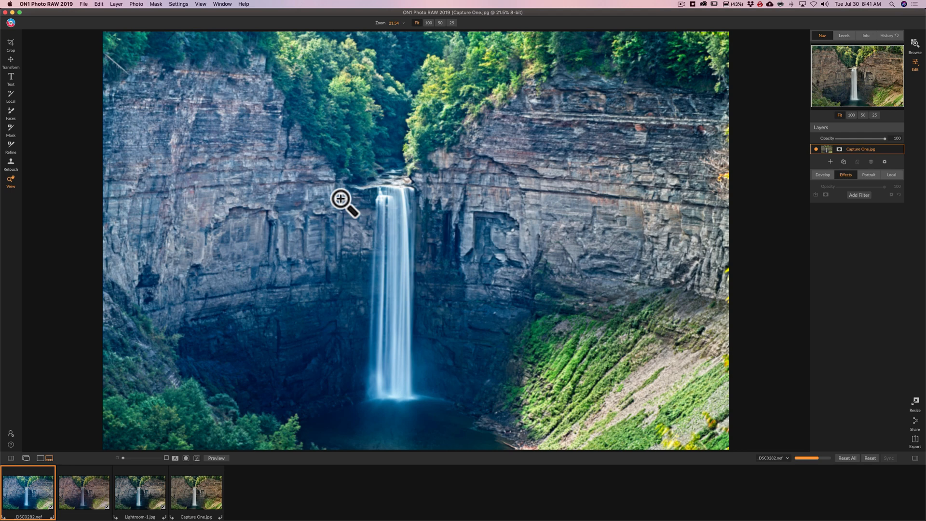
pyautogui.moveTo(328, 212)
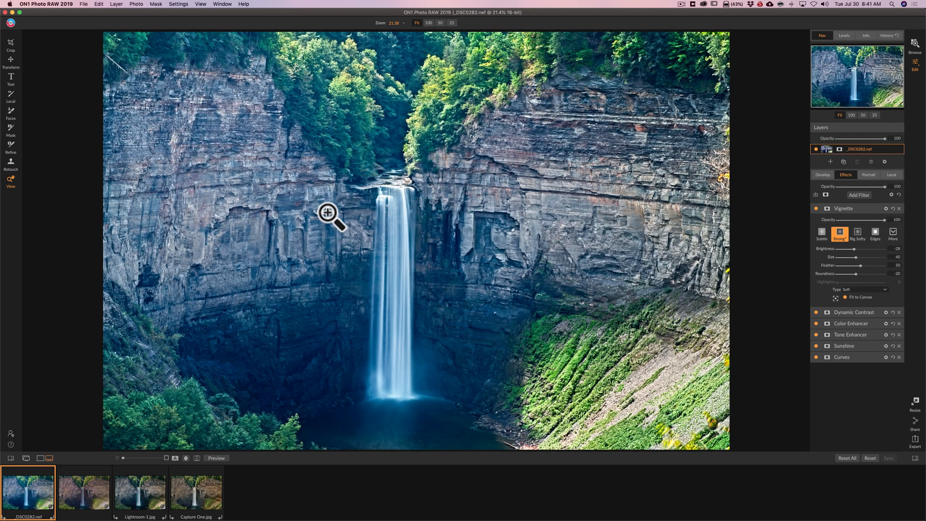
pyautogui.moveTo(513, 215)
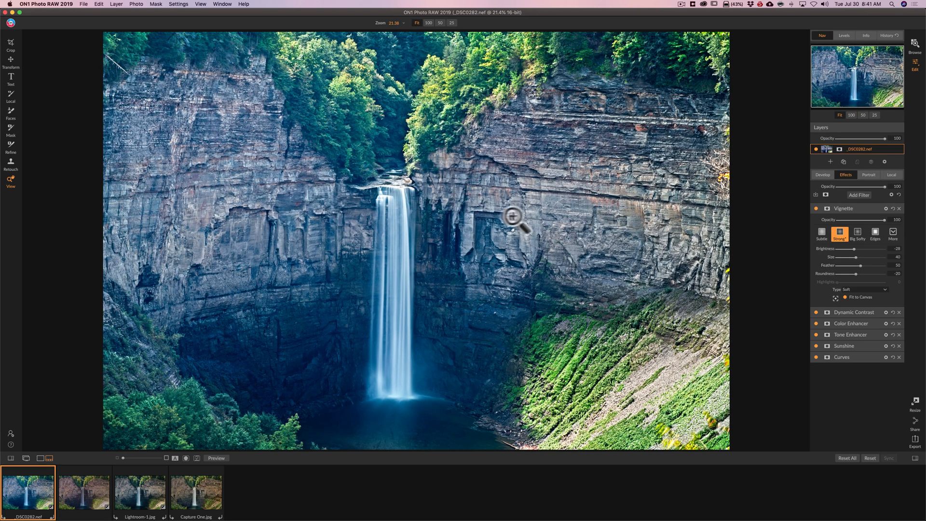
pyautogui.moveTo(508, 201)
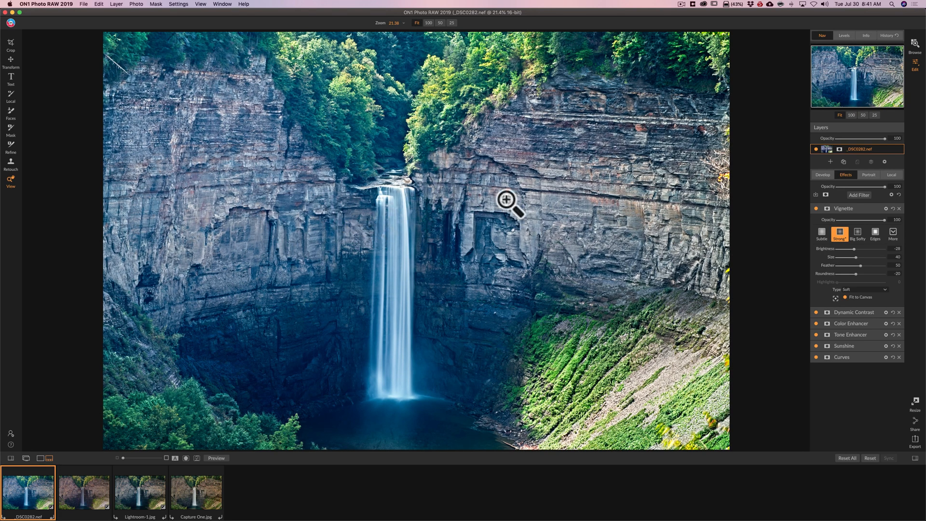